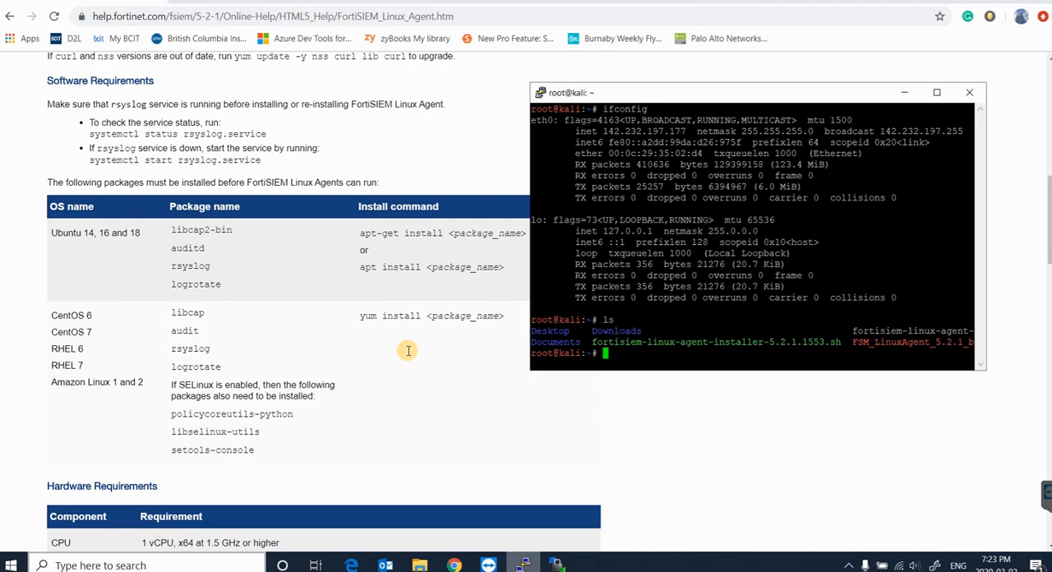
mouse_move(222, 185)
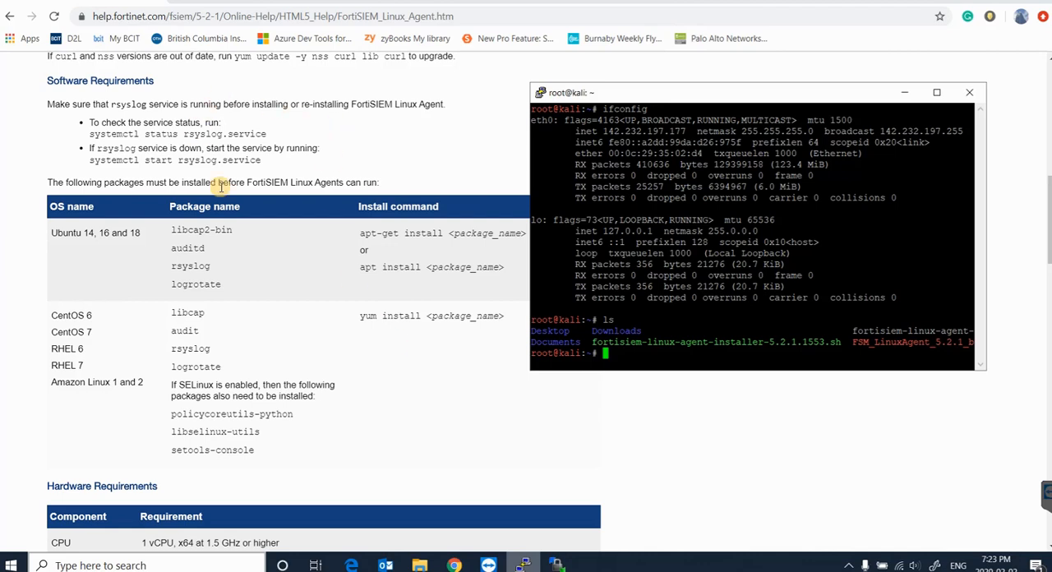
mouse_move(248, 125)
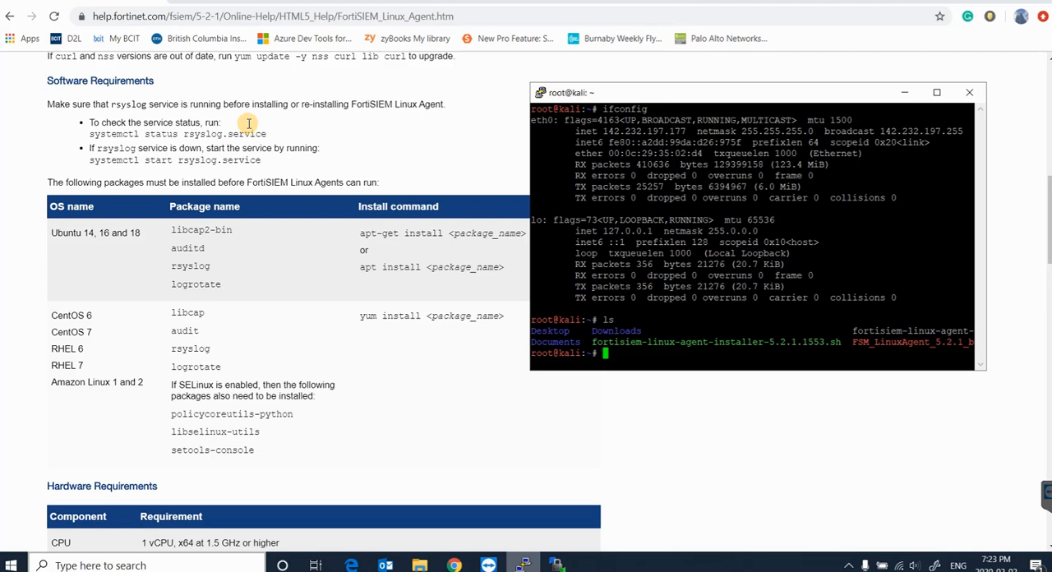
mouse_move(122, 79)
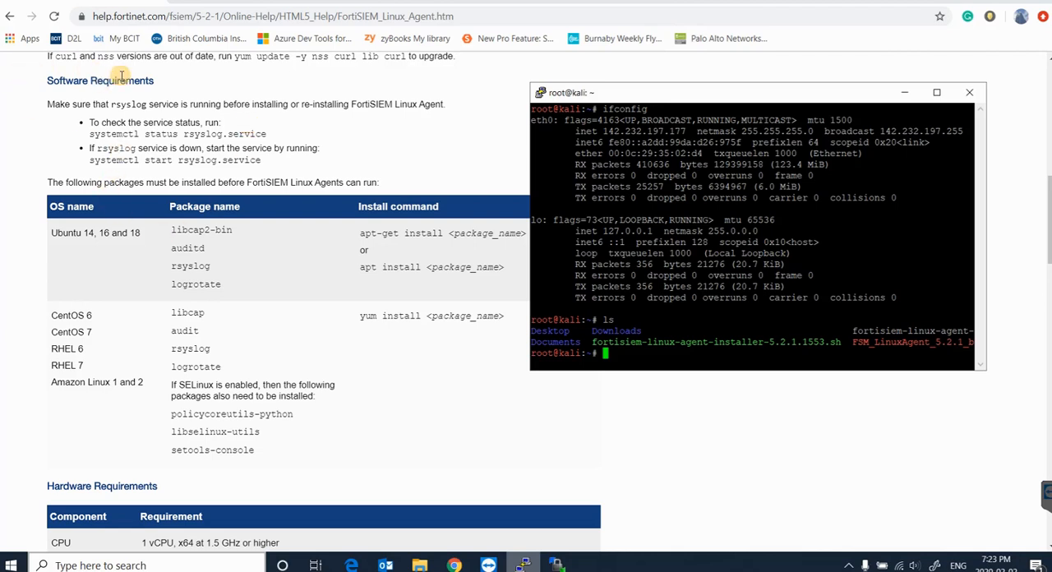
mouse_move(147, 171)
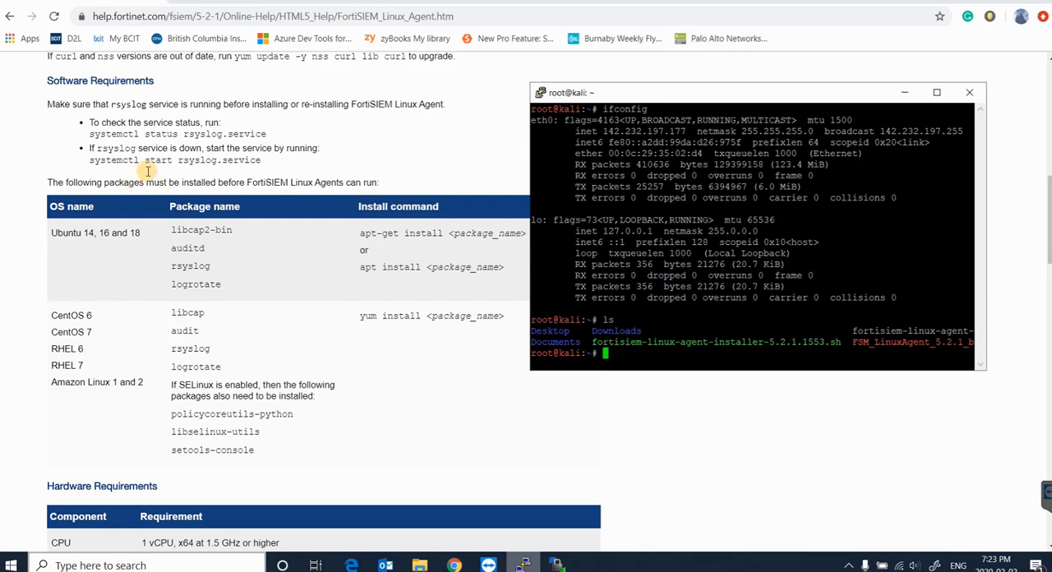
mouse_move(214, 312)
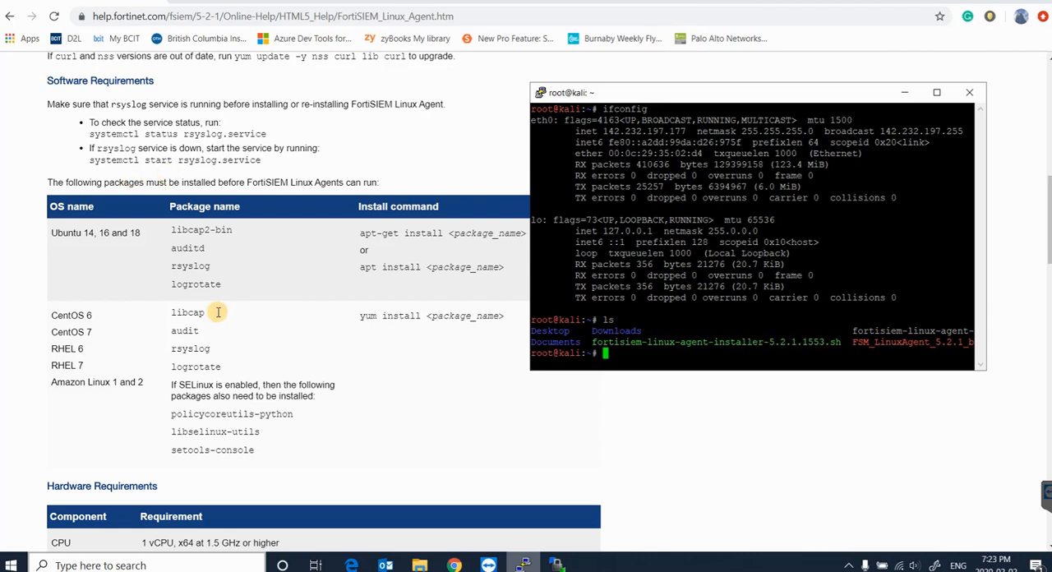
mouse_move(92, 232)
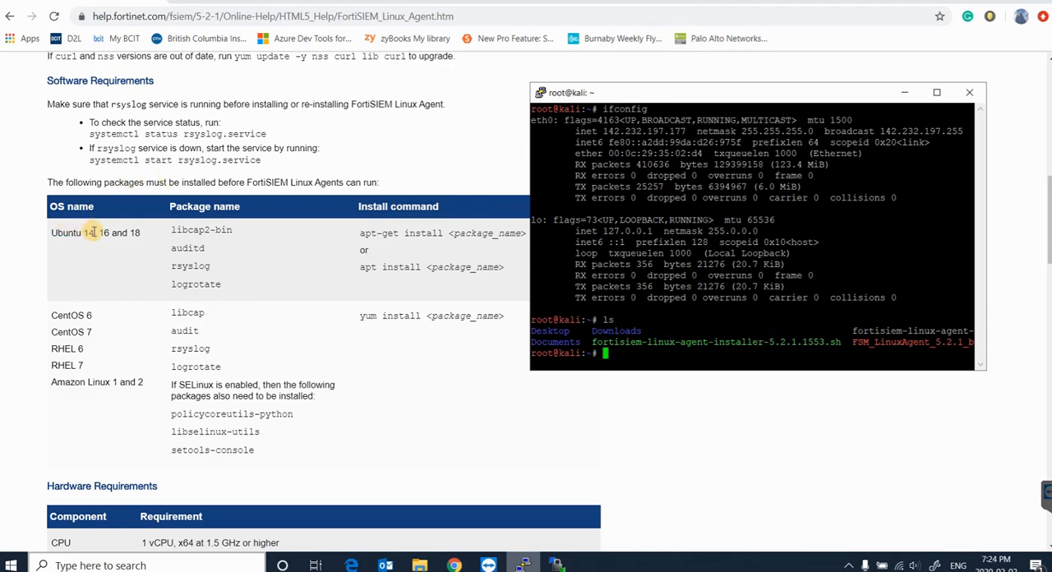
mouse_move(211, 229)
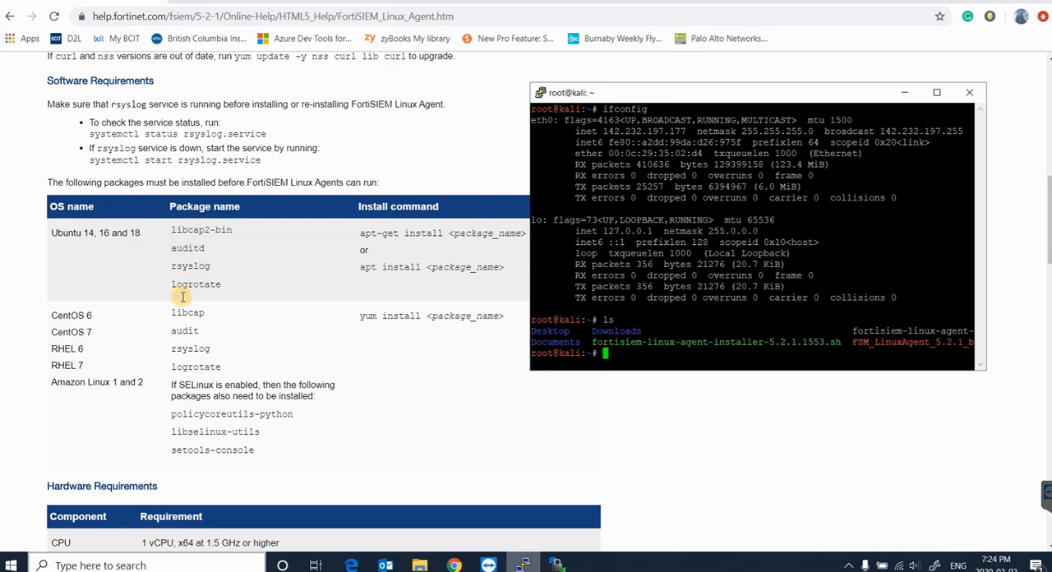
mouse_move(202, 371)
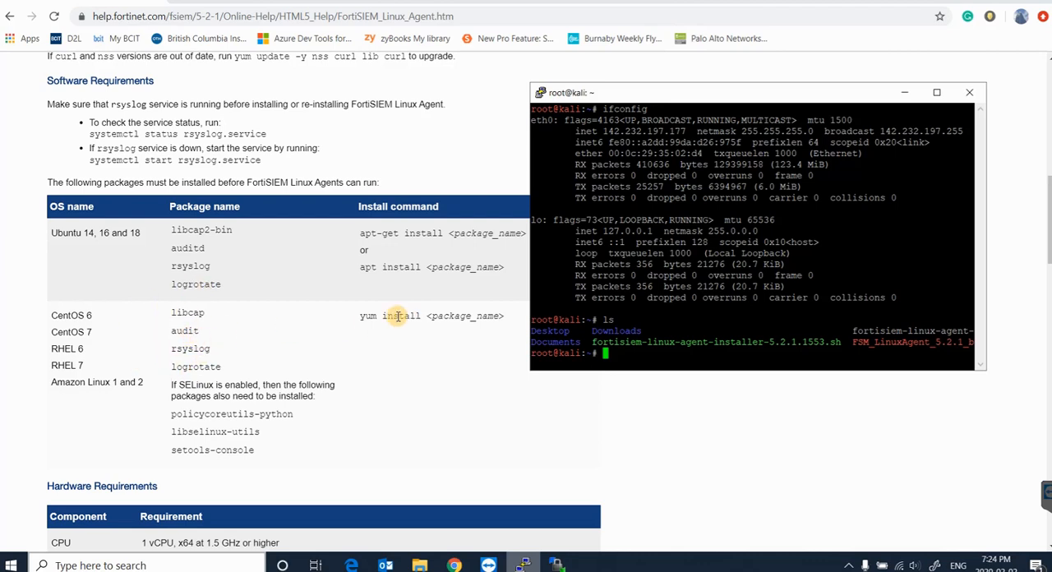
mouse_move(408, 245)
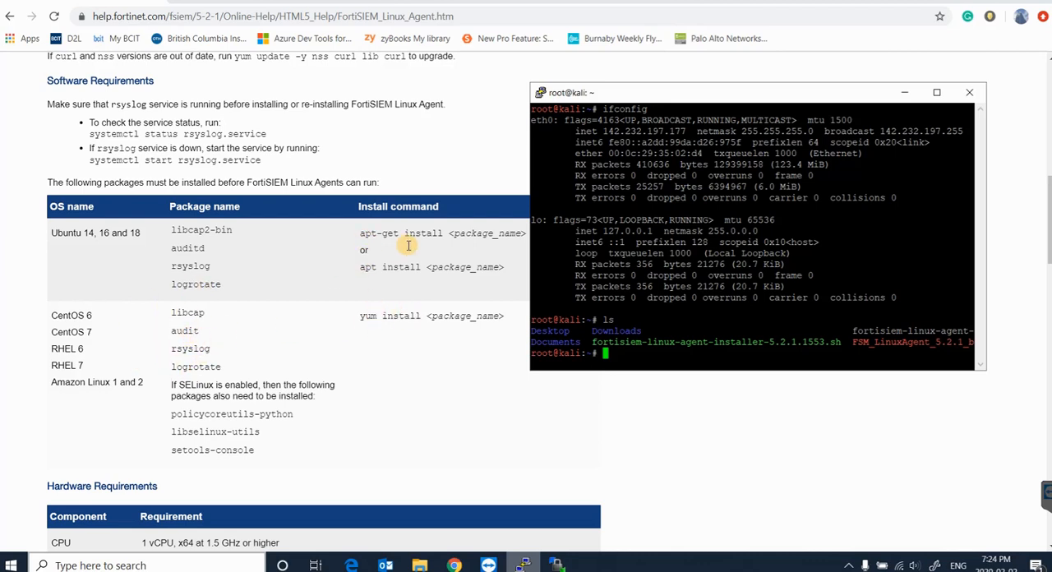
mouse_move(638, 355)
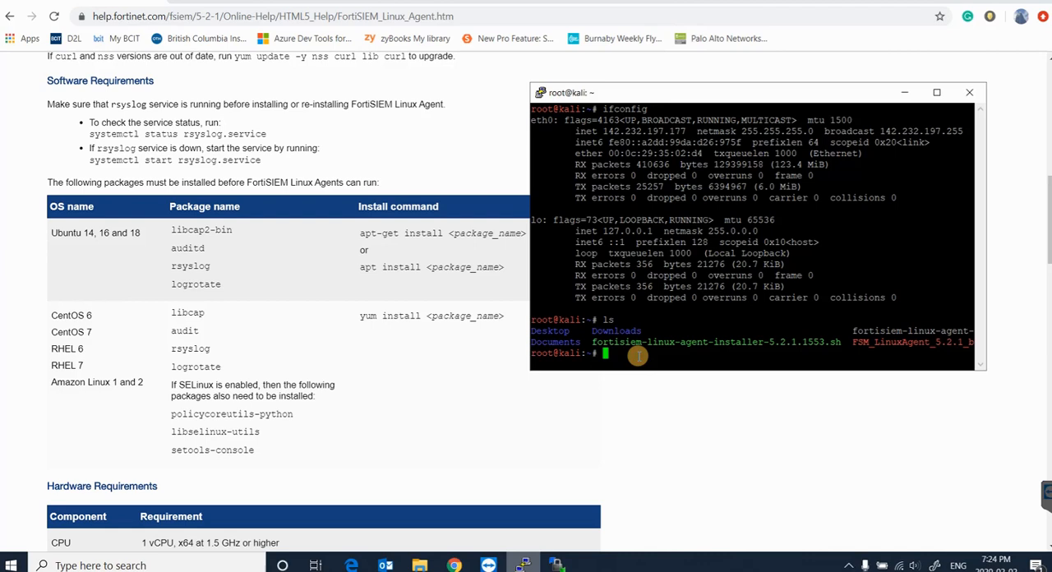
- Install libcap2-bin, auditd, rsyslog and logrotate with apt-get install, confirming with Y
type("apt-")
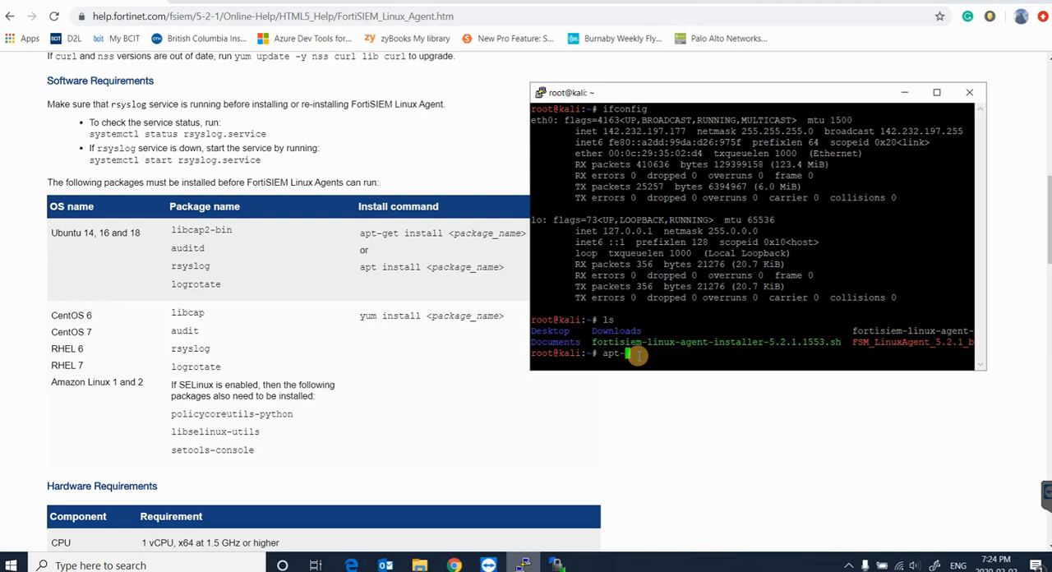
type("get inst")
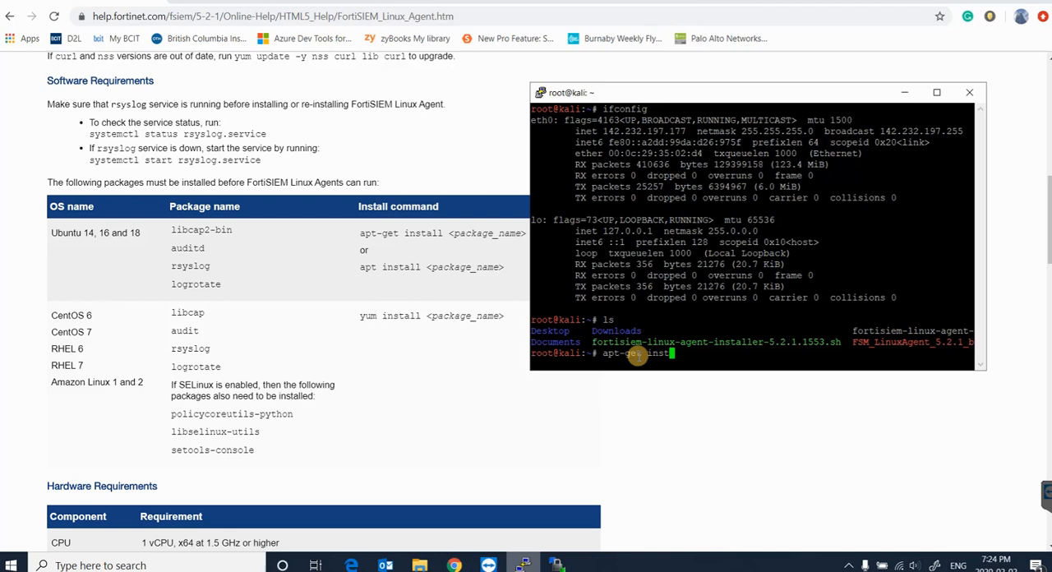
type("all")
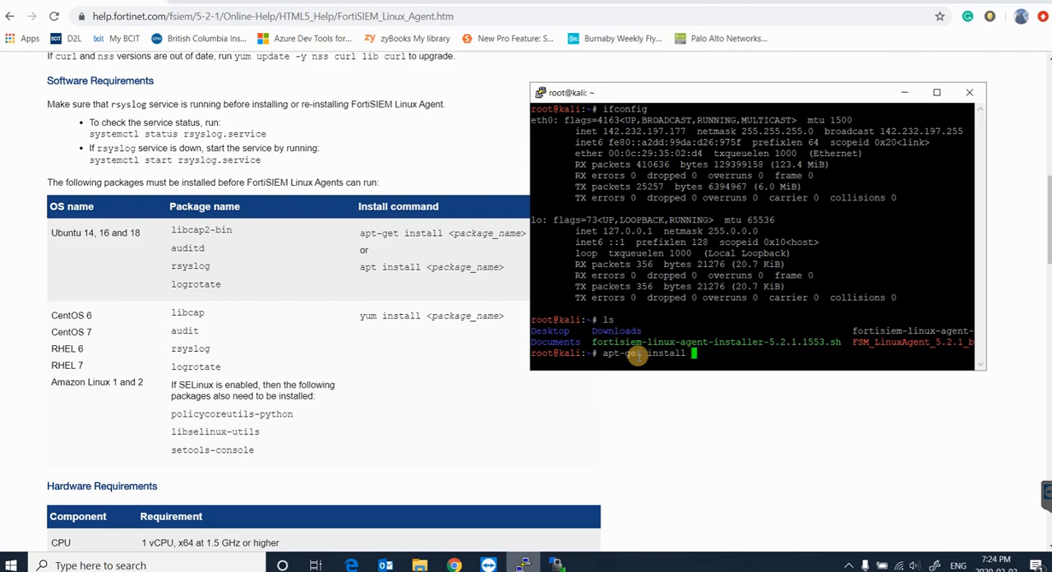
type("libcap2-bin")
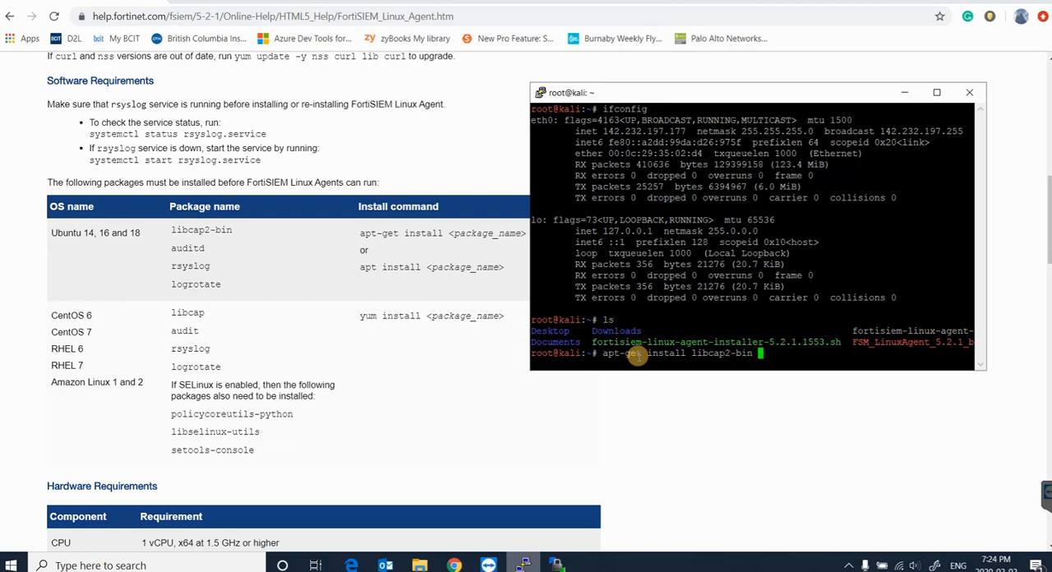
type("auditd")
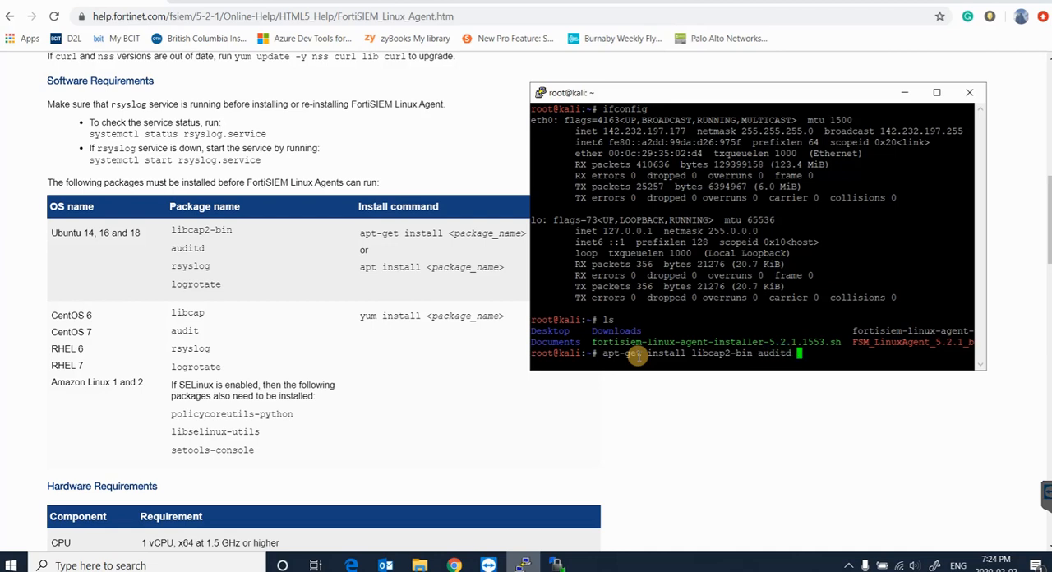
type("rsys")
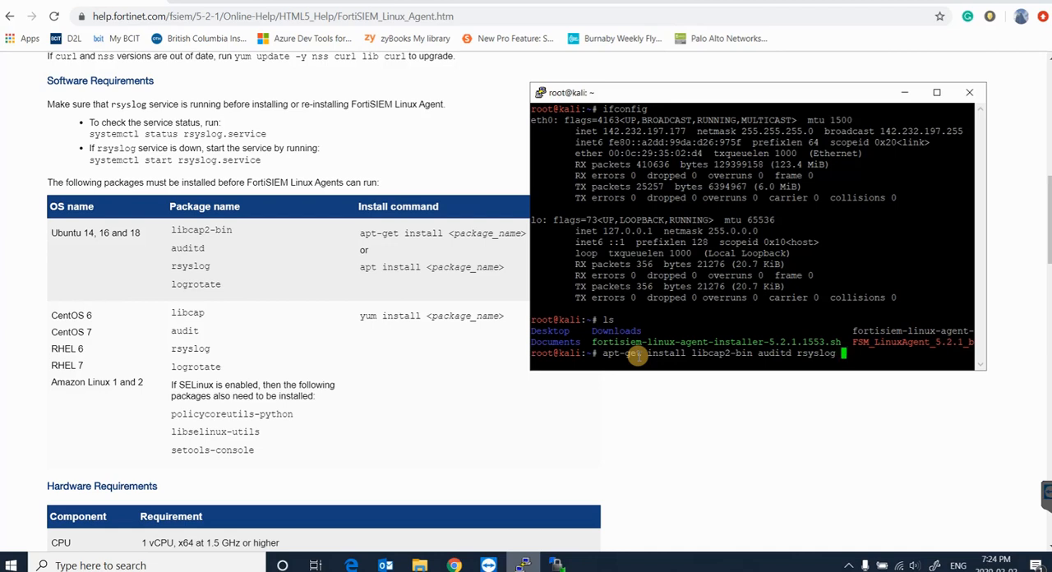
type("logro")
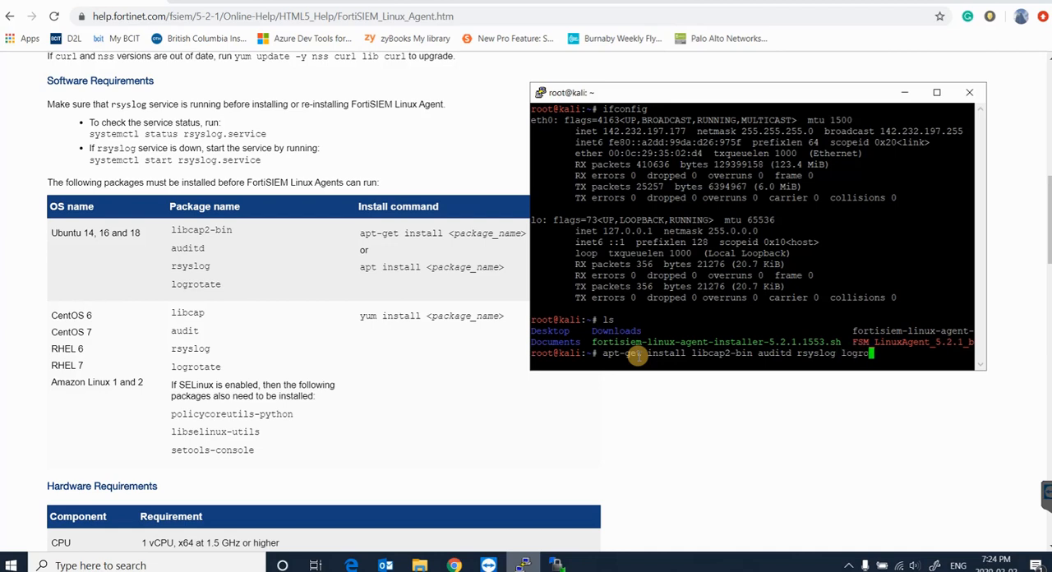
key("Return")
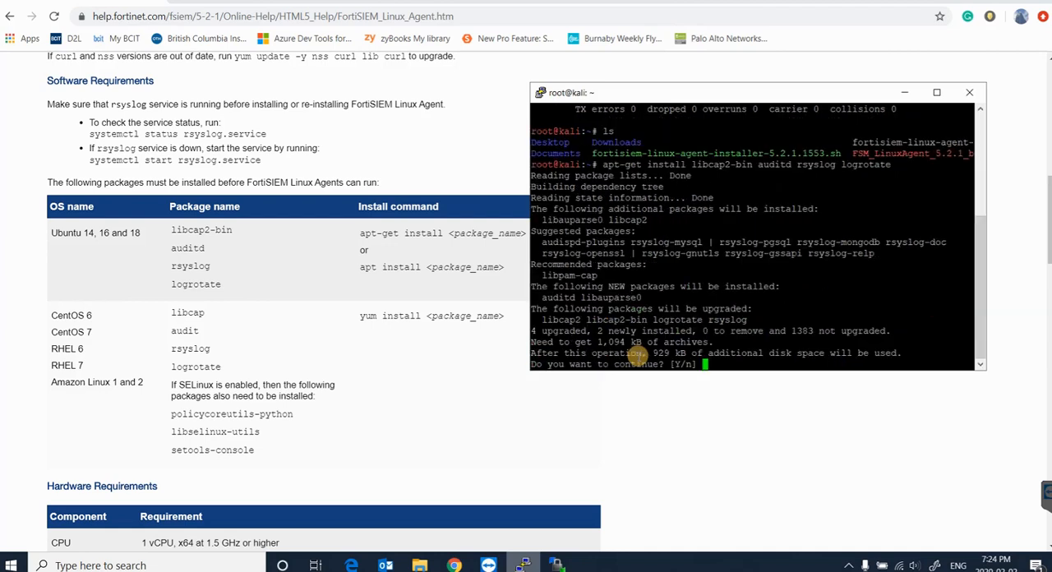
type("Y")
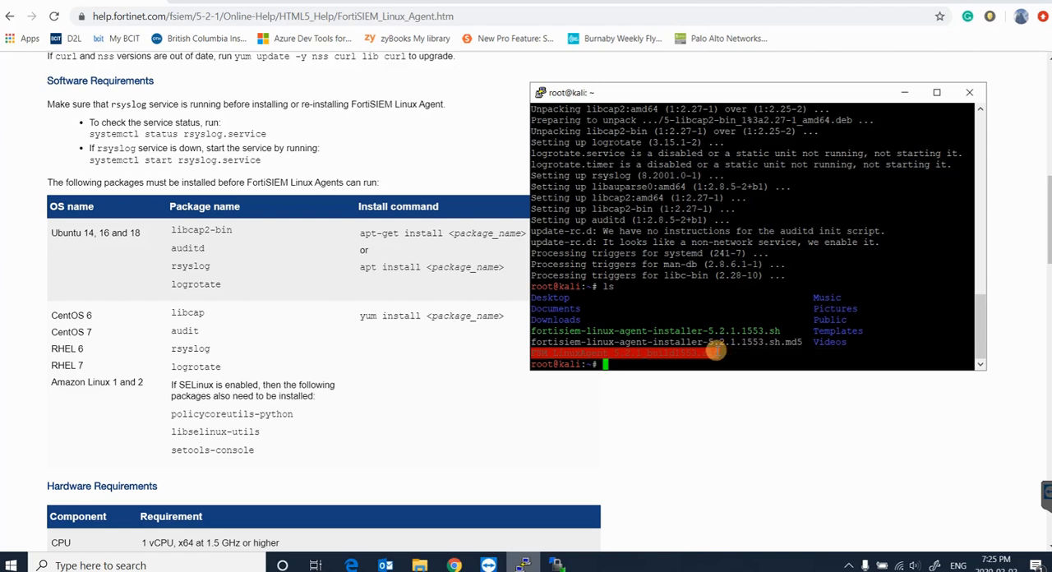
mouse_move(647, 355)
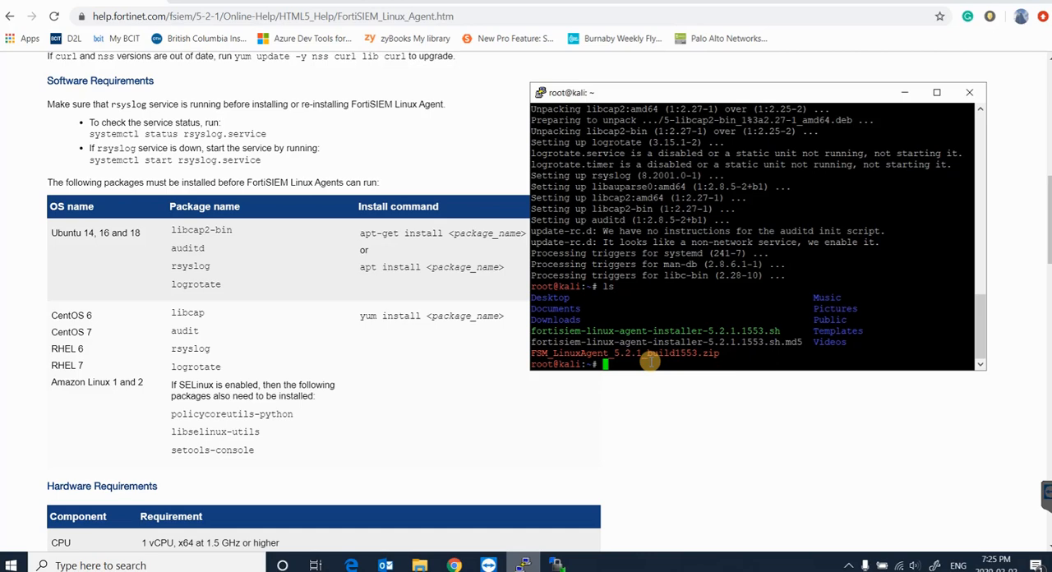
- Scroll to 'Installing Linux Agent' and highlight the step 4b bash installer command line
scroll("down", 3)
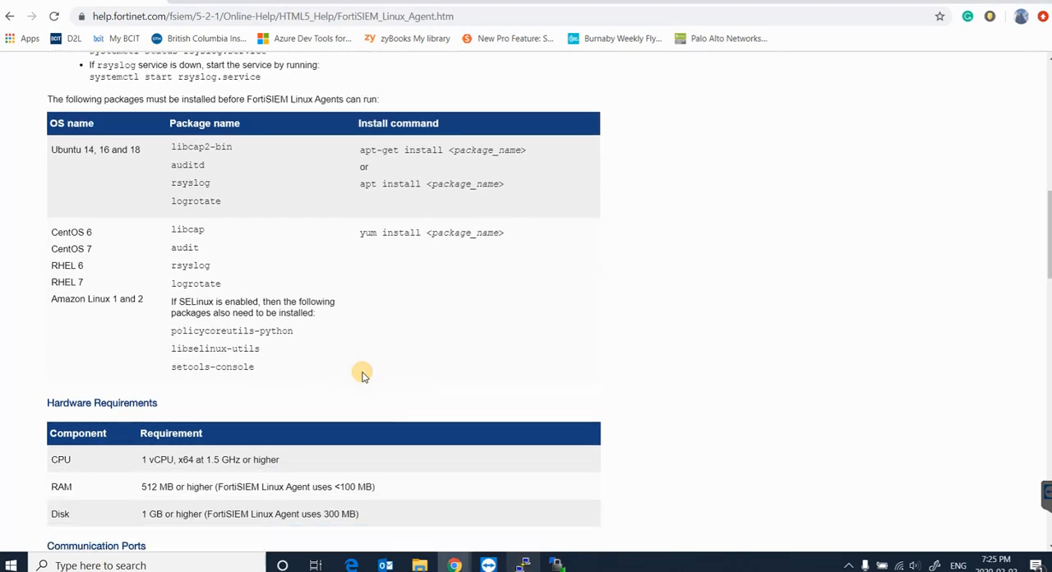
scroll("down", 3)
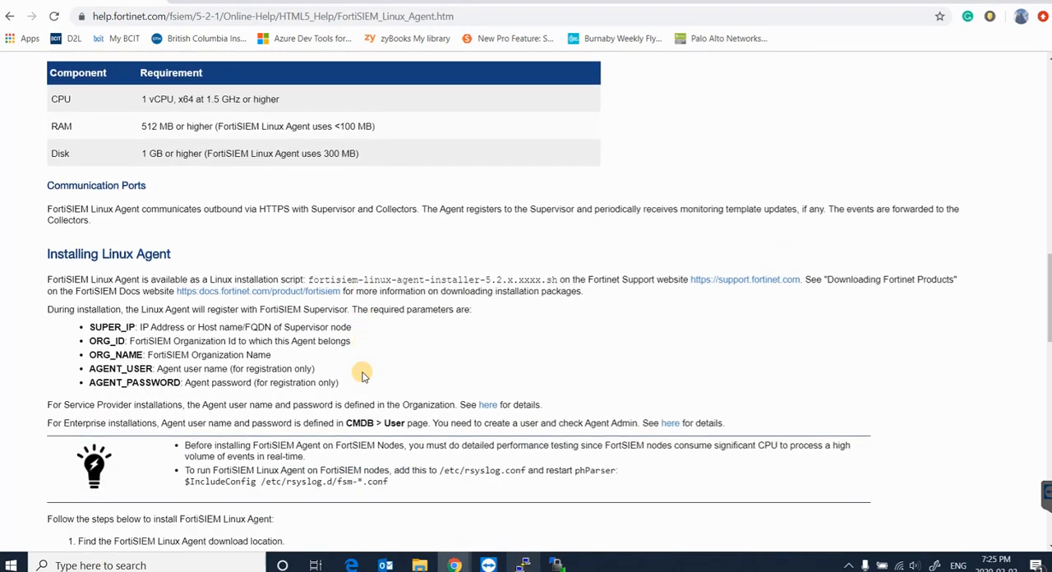
scroll("down", 3)
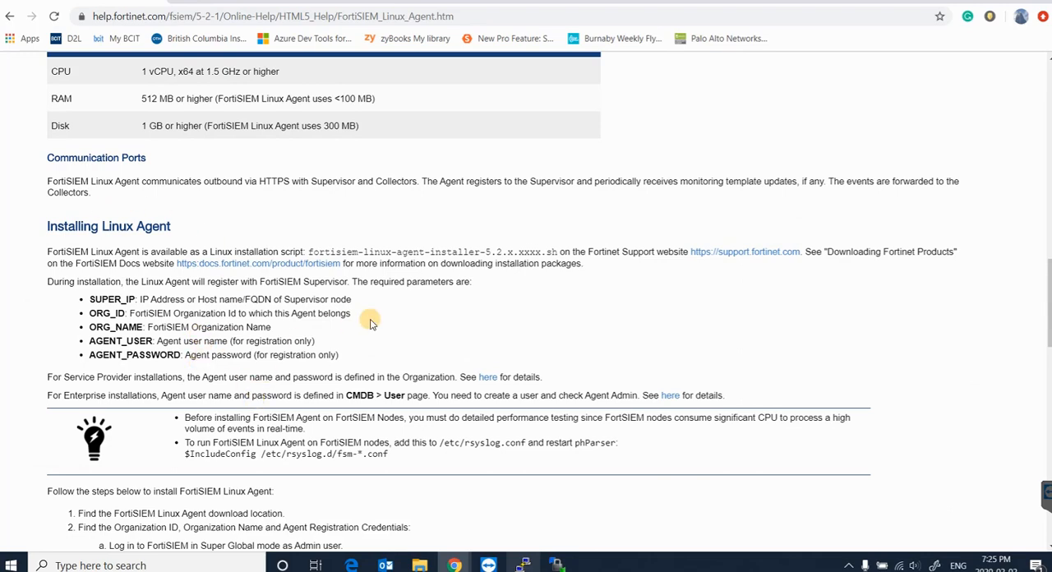
scroll("down", 3)
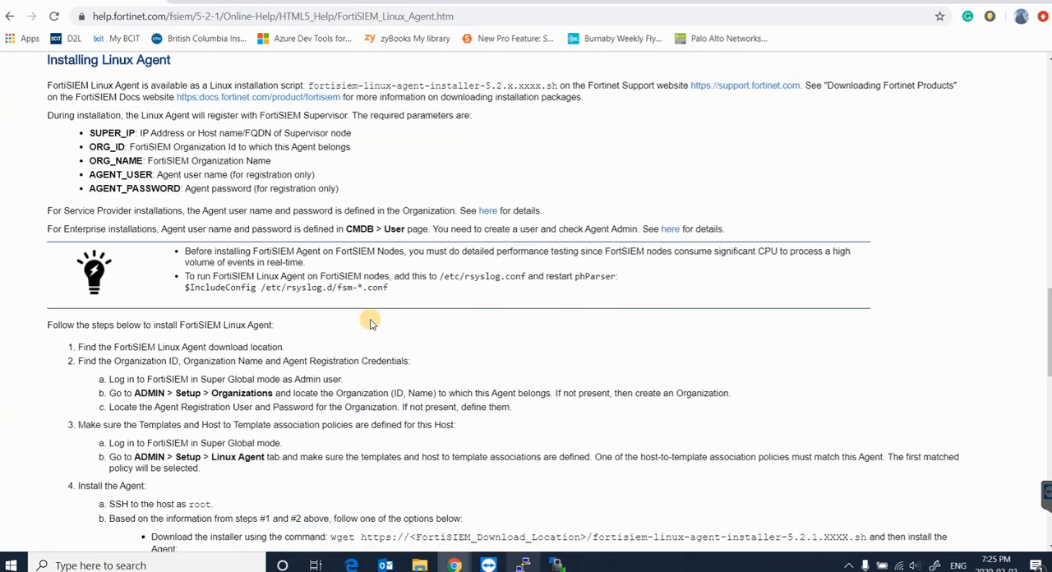
scroll("down", 3)
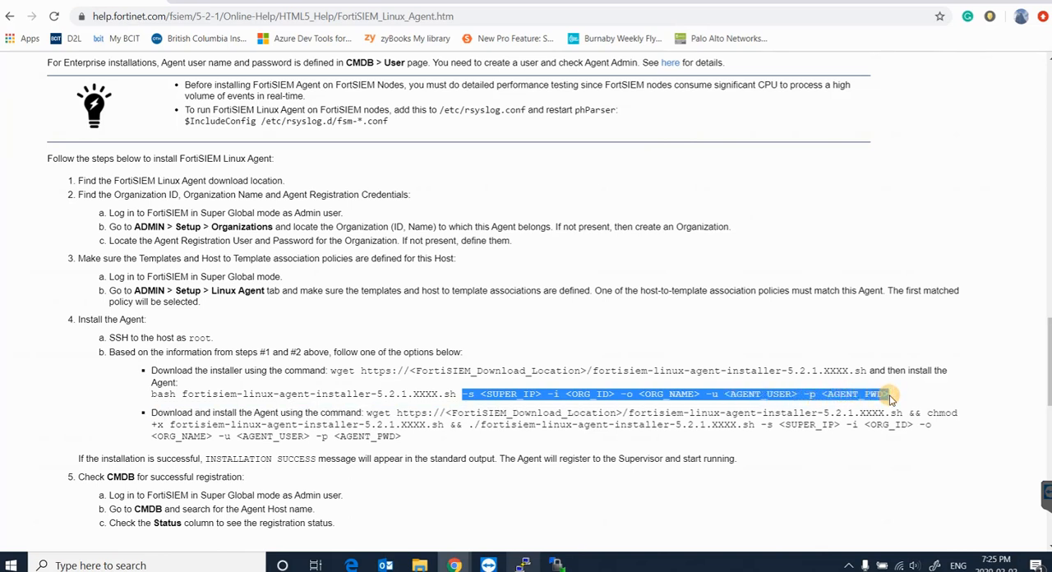
left_click_drag(883, 394, 321, 393)
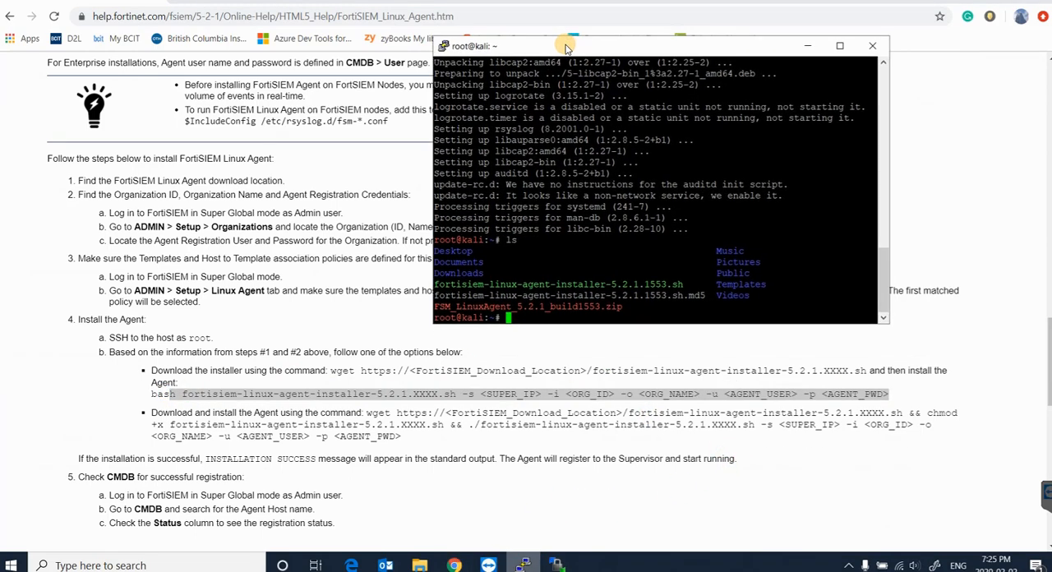
- Type the fortisiem-linux-agent-installer command with -s 142.232.197.127 -i 1 -o Super -u, unexecuted
type("bash")
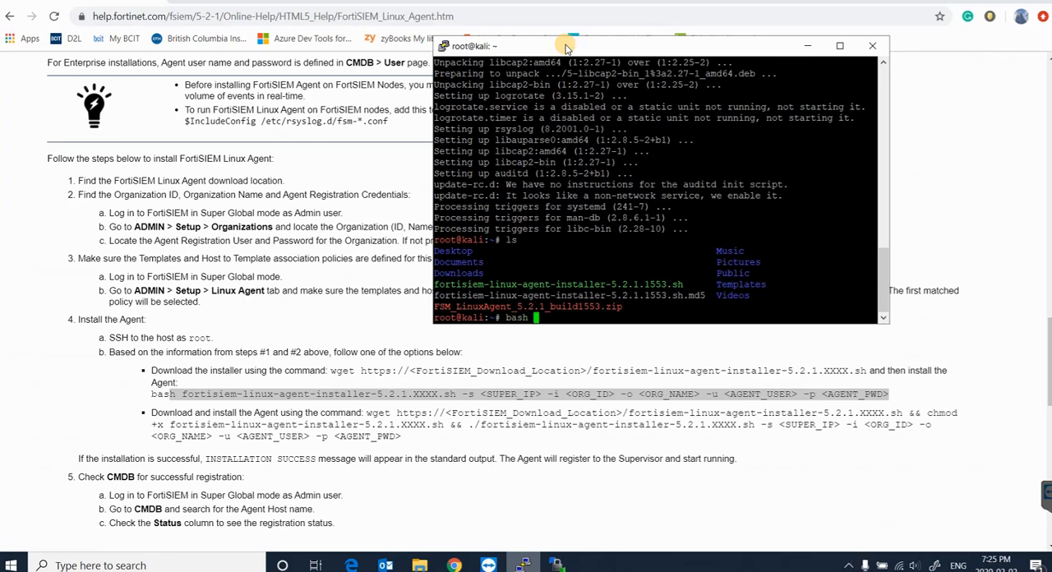
type("for")
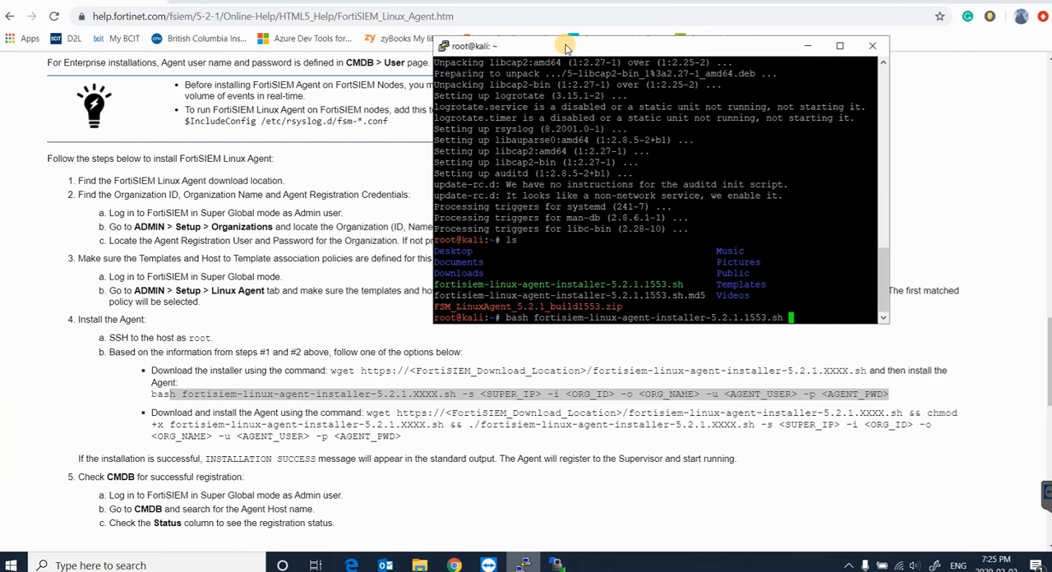
type("-")
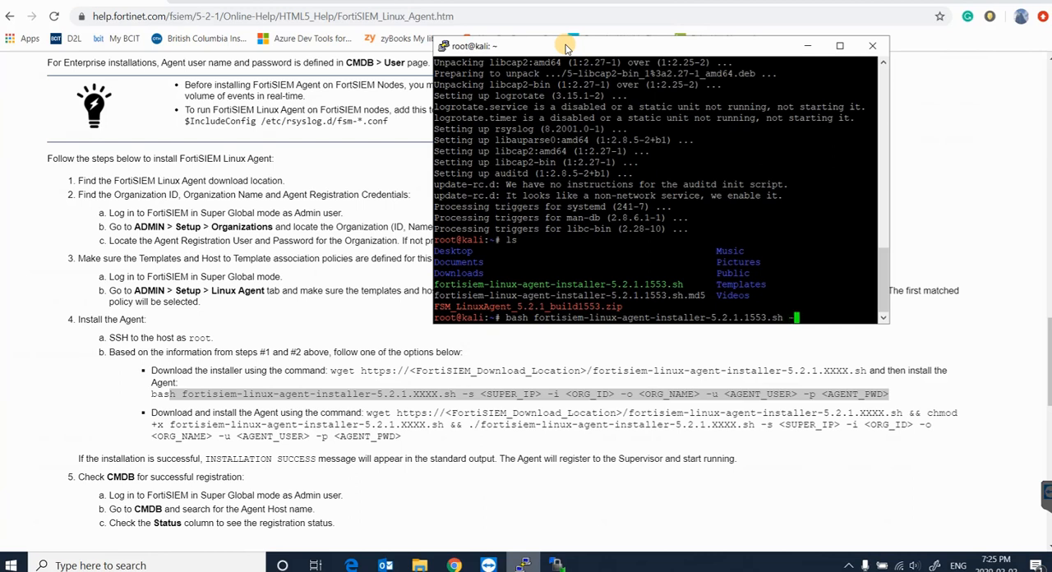
type("s")
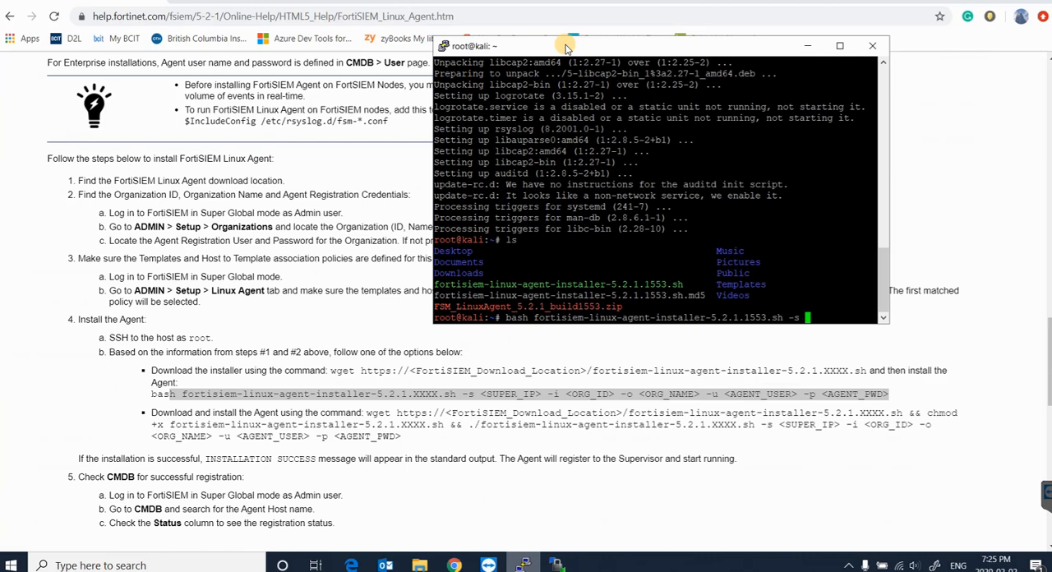
type("142")
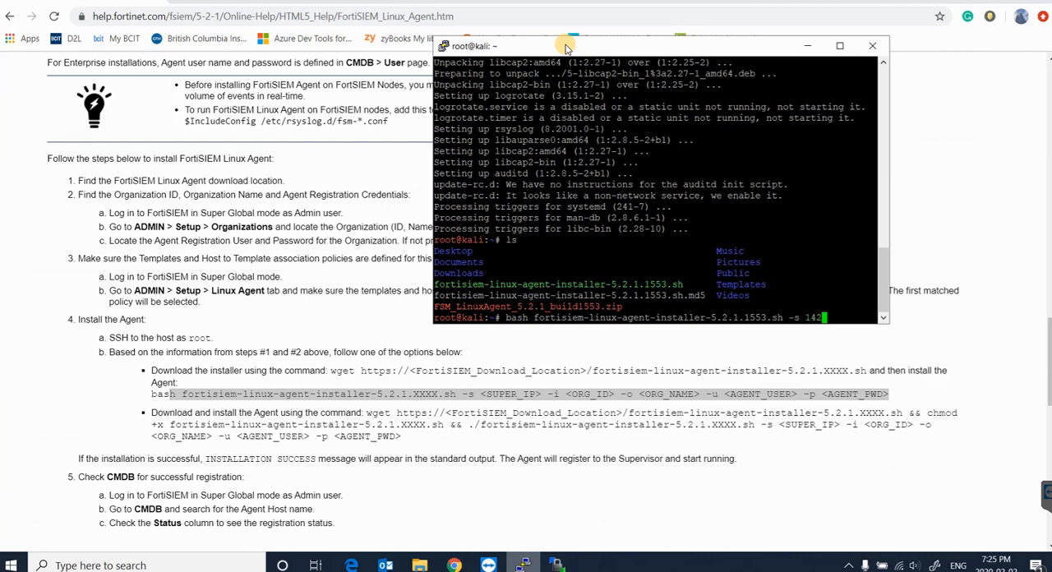
type(".232.197.127")
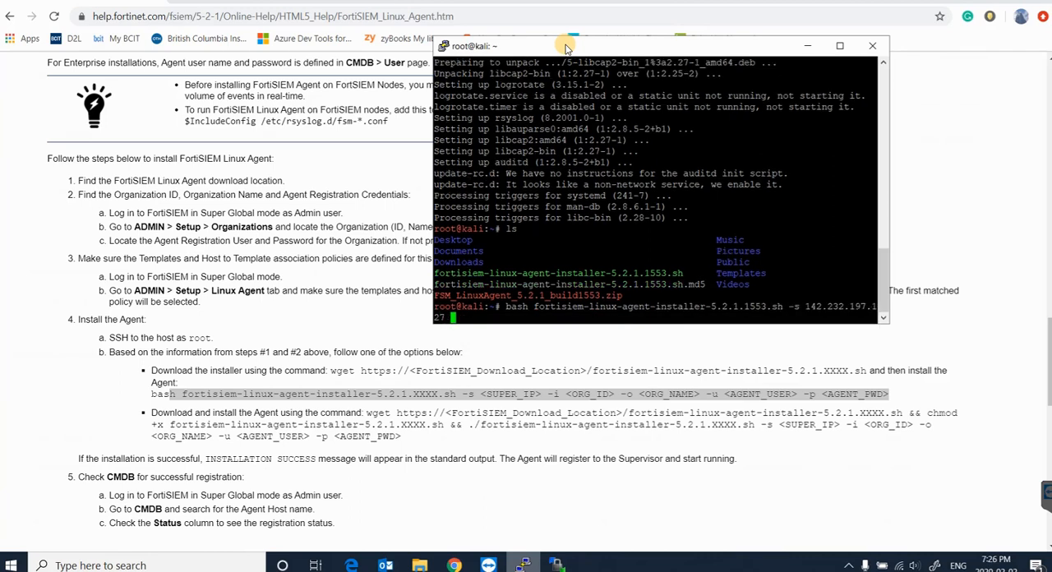
type("-i")
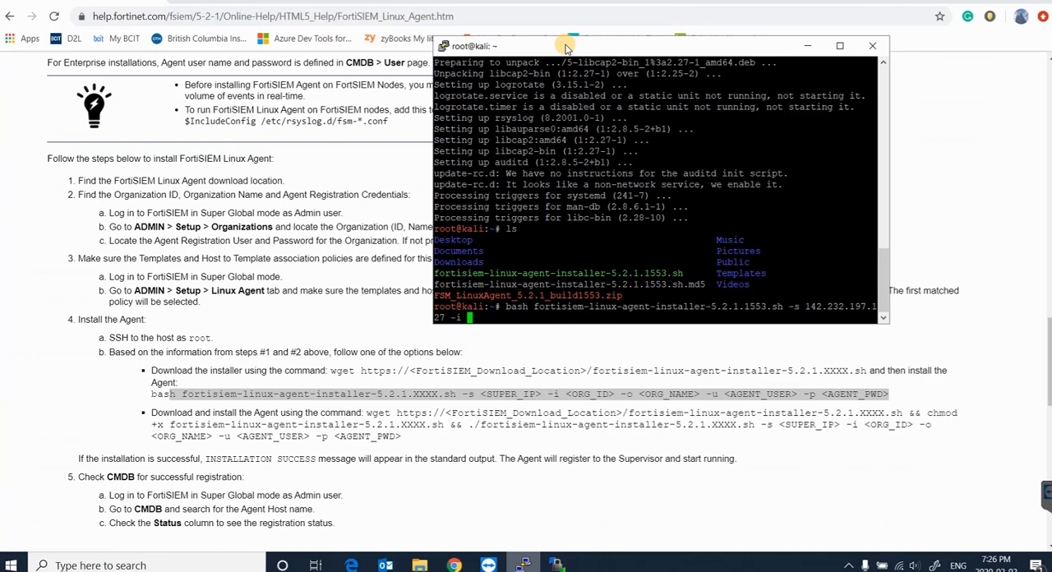
type("Su")
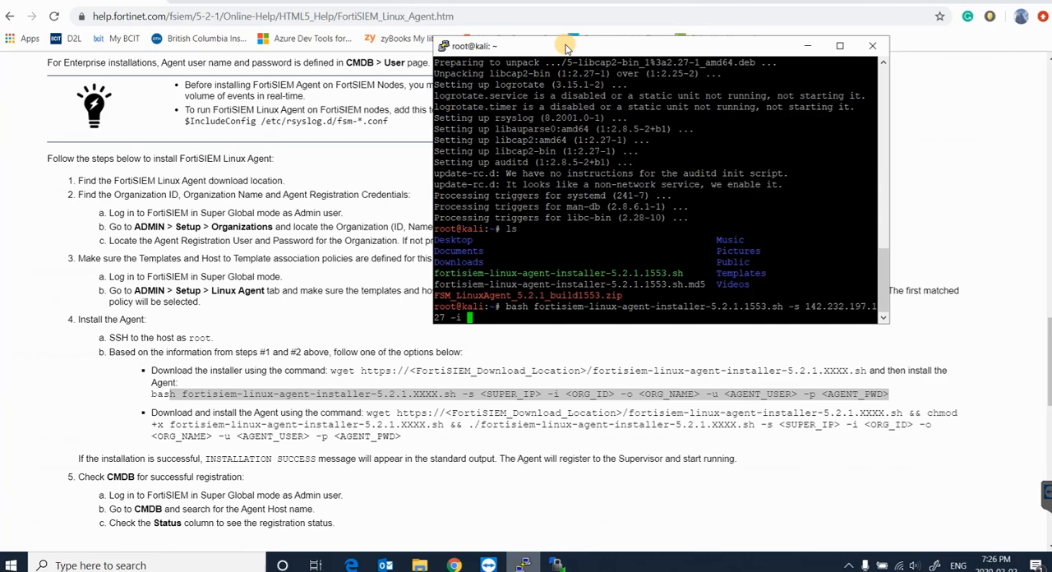
type("1 -o")
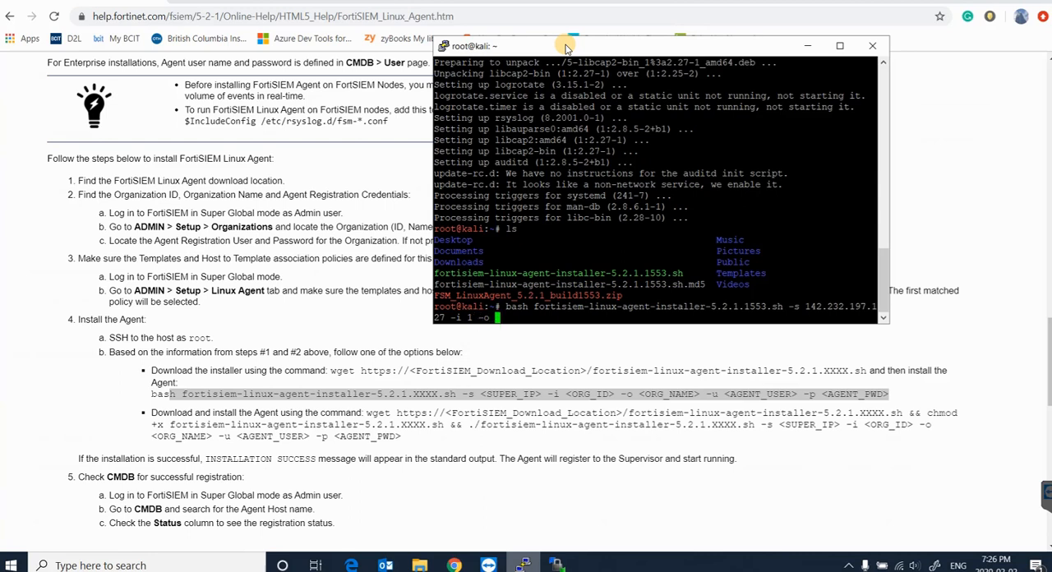
type("Super")
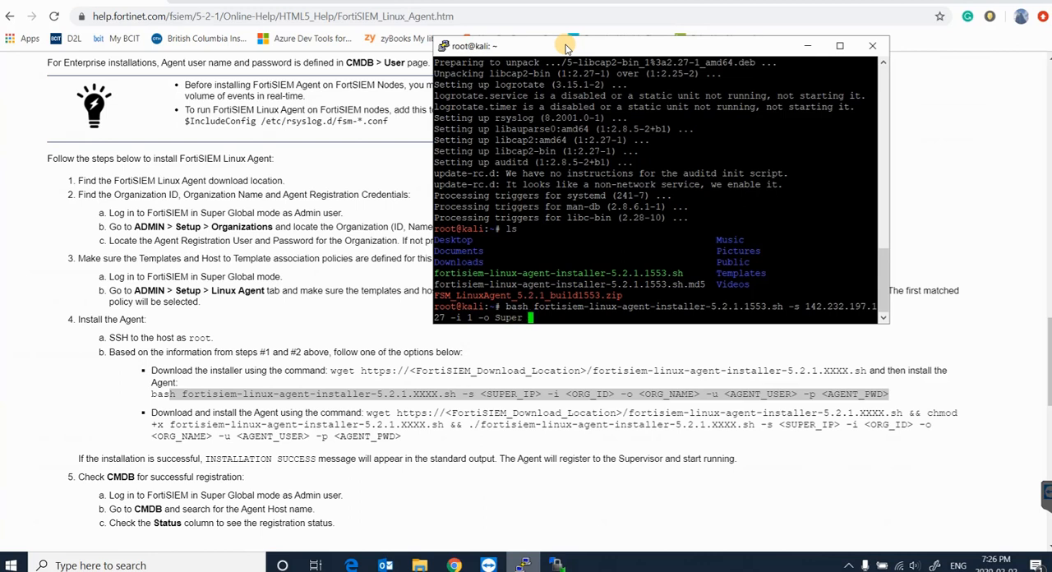
type("-u")
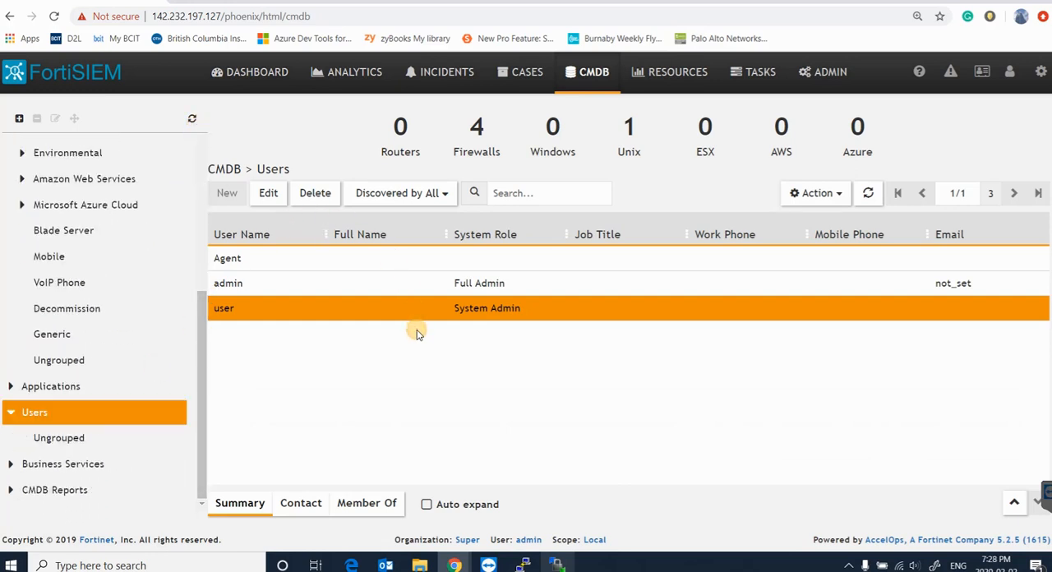
mouse_move(725, 197)
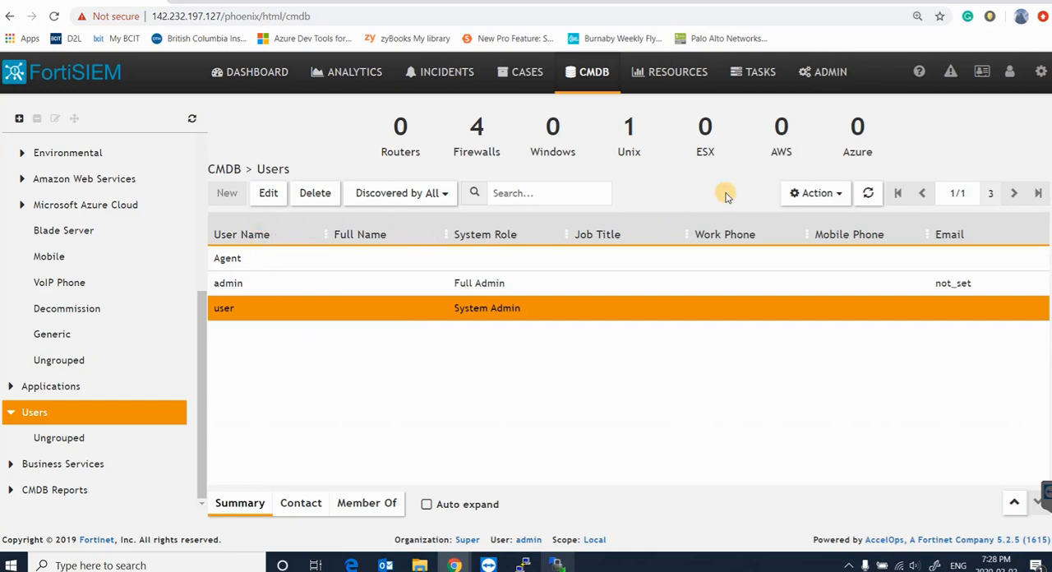
- Log in to FortiSIEM as admin and expand Users in the CMDB tree
left_click(1039, 72)
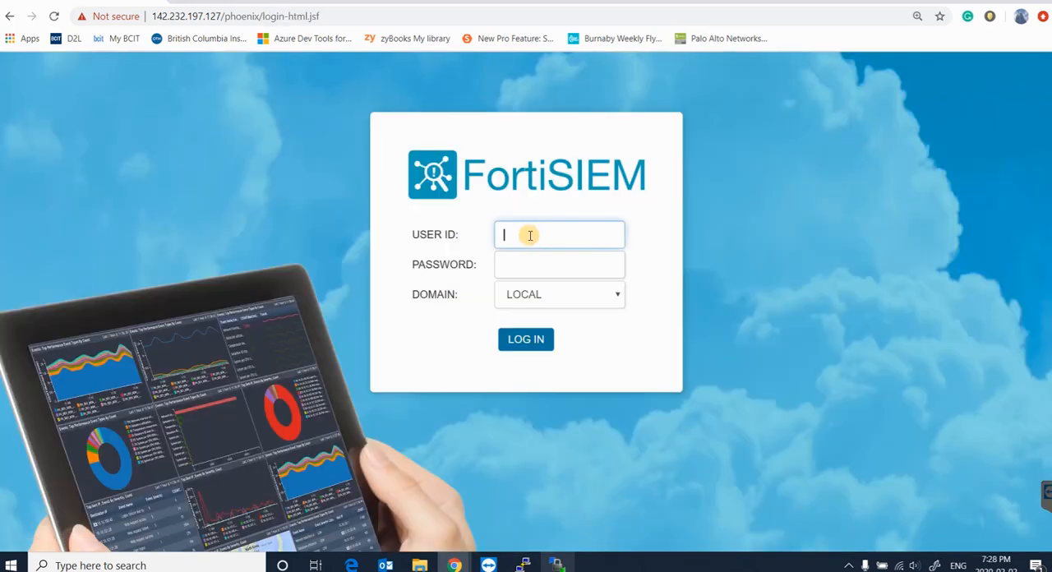
type("admin")
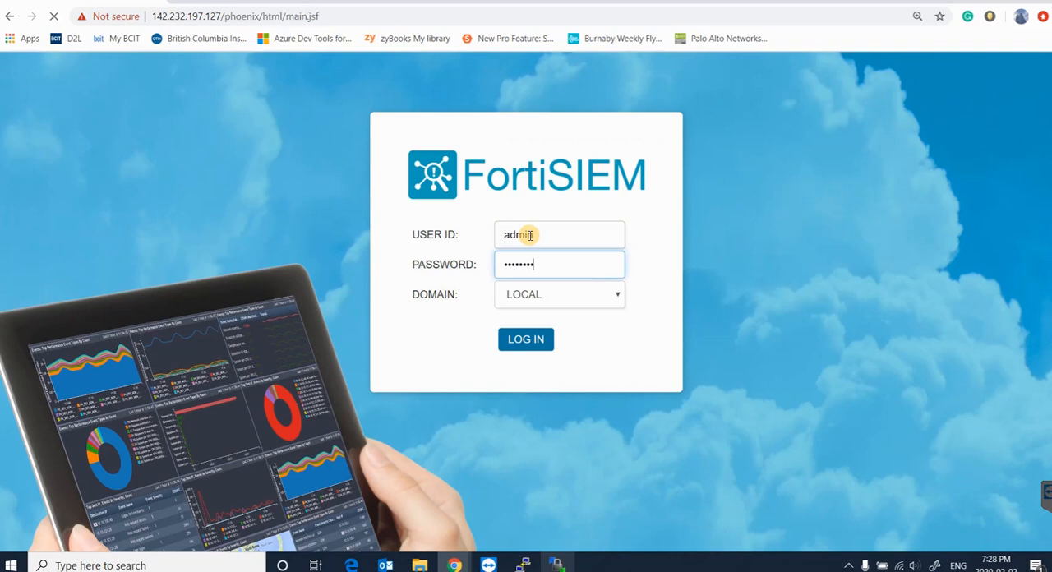
left_click(526, 339)
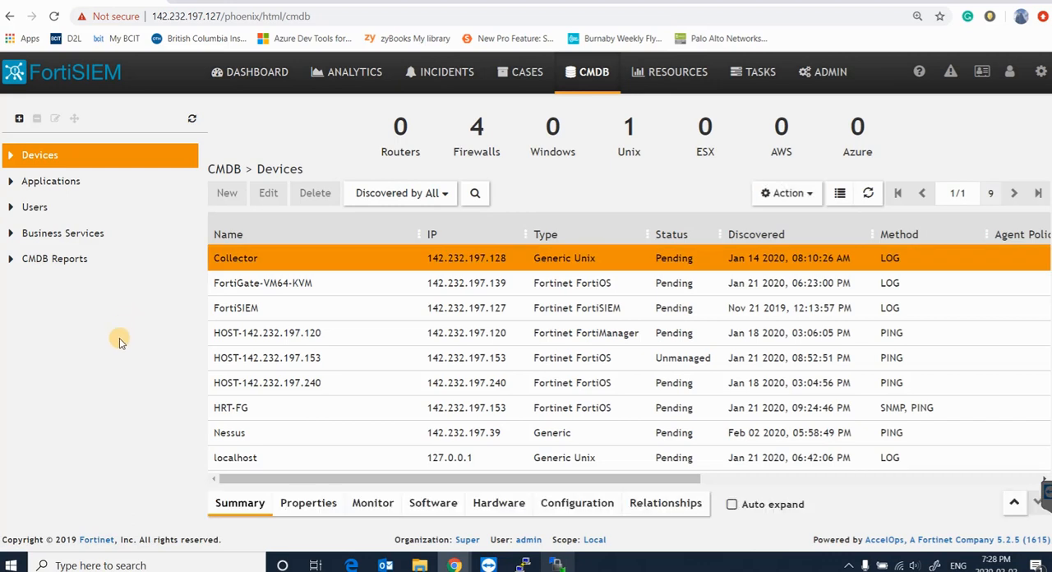
left_click(34, 207)
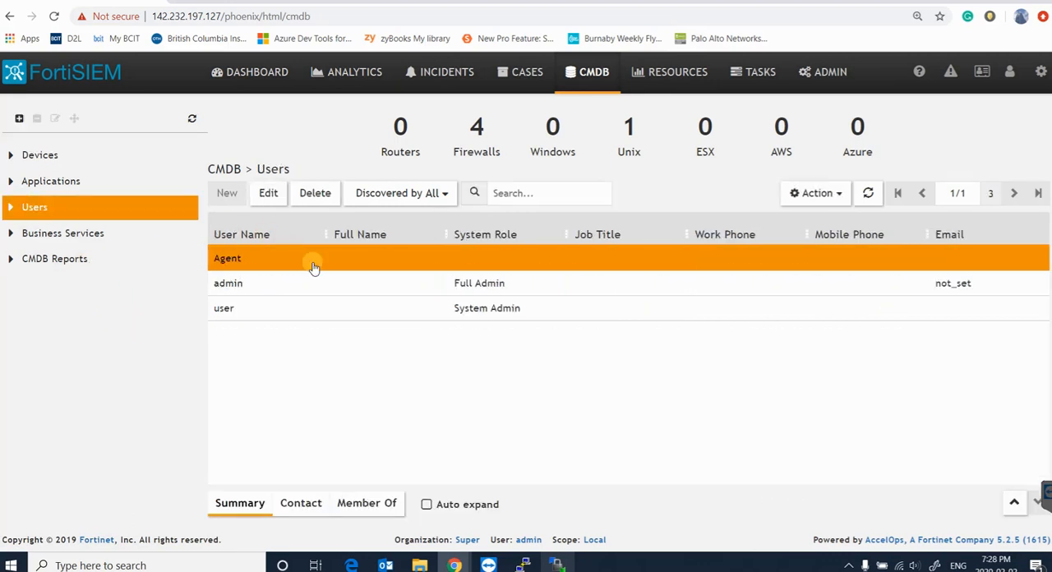
mouse_move(362, 315)
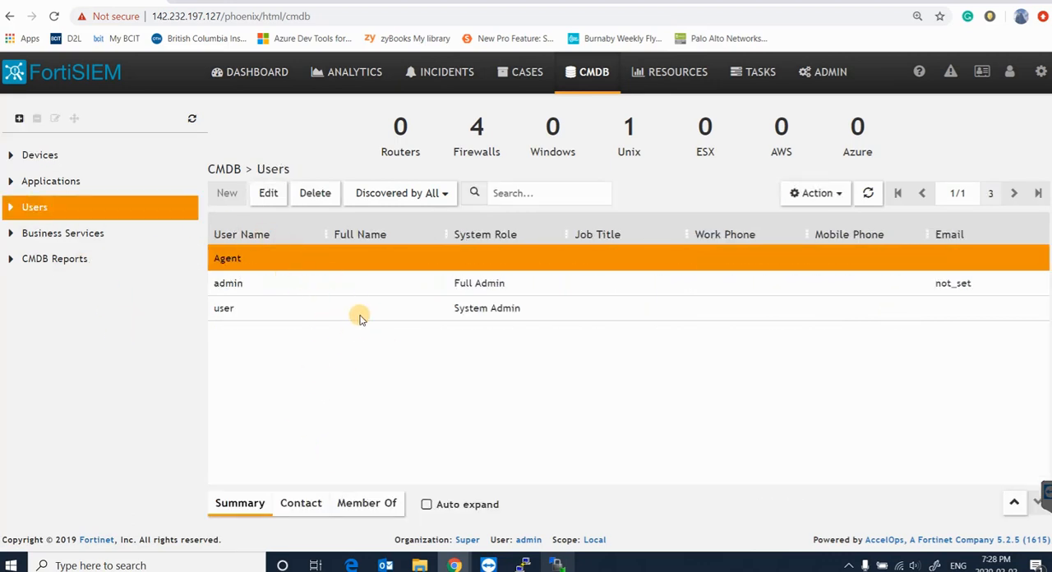
- Create CMDB user 'test' with System Admin and Agent Admin rights and a password, and save
left_click(226, 192)
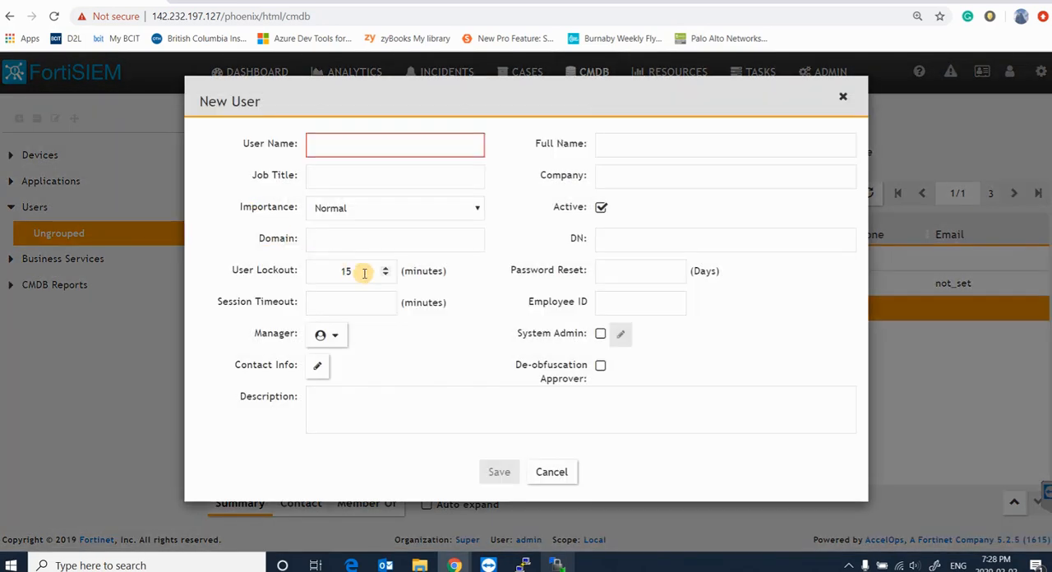
left_click(394, 144)
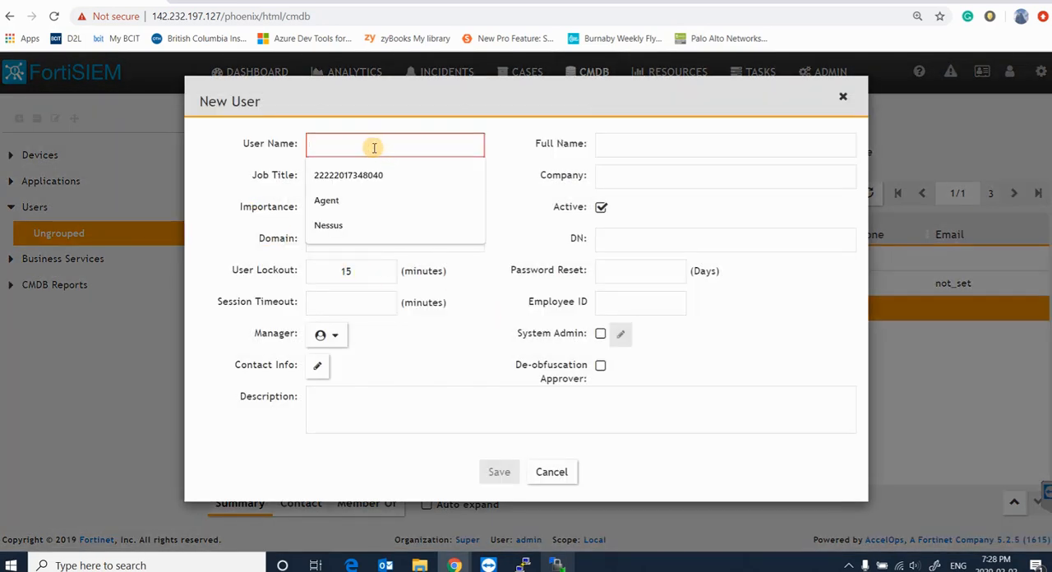
type("test")
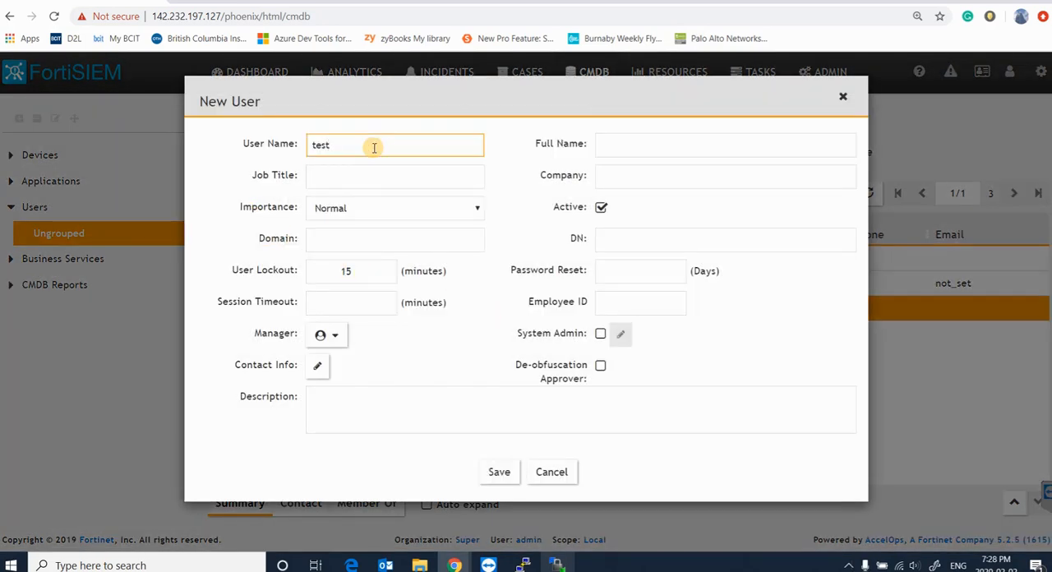
mouse_move(421, 239)
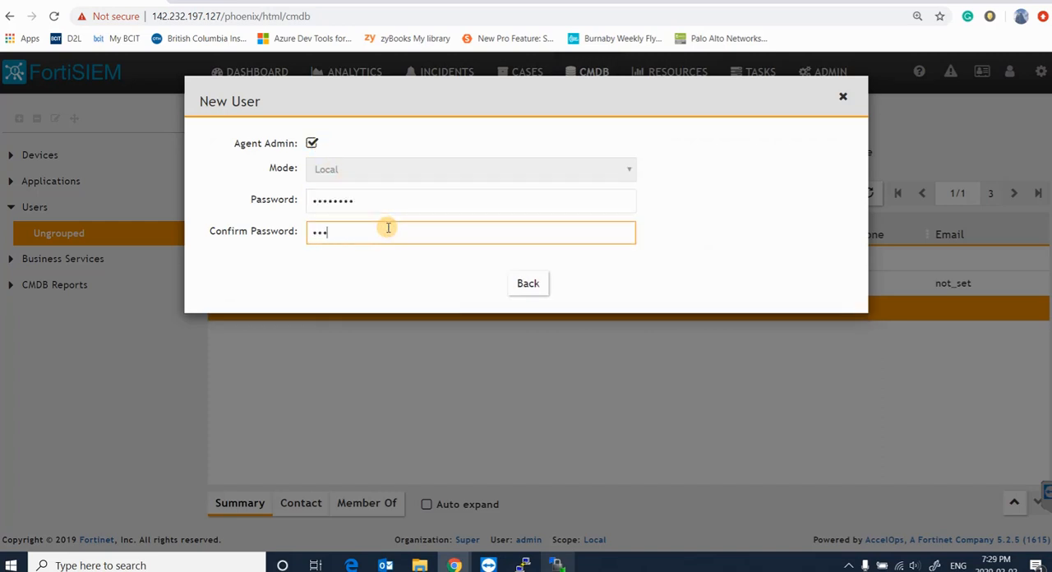
type("•••••")
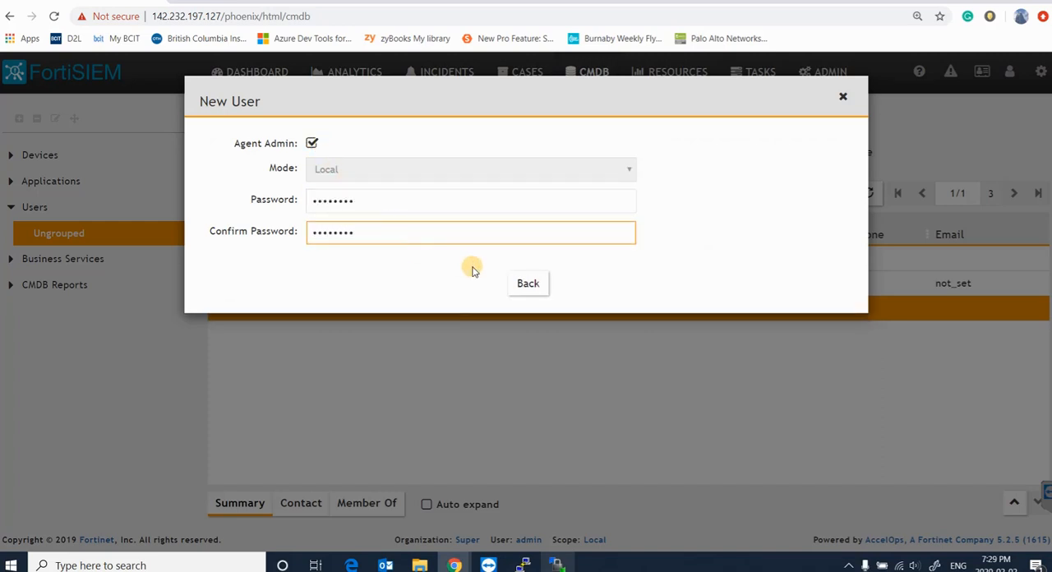
left_click(528, 282)
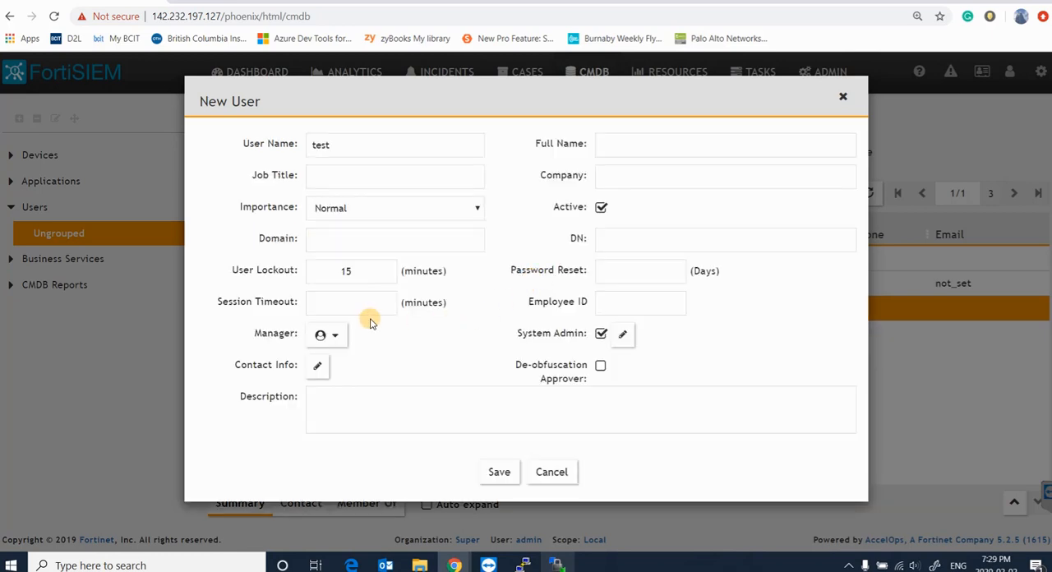
mouse_move(450, 402)
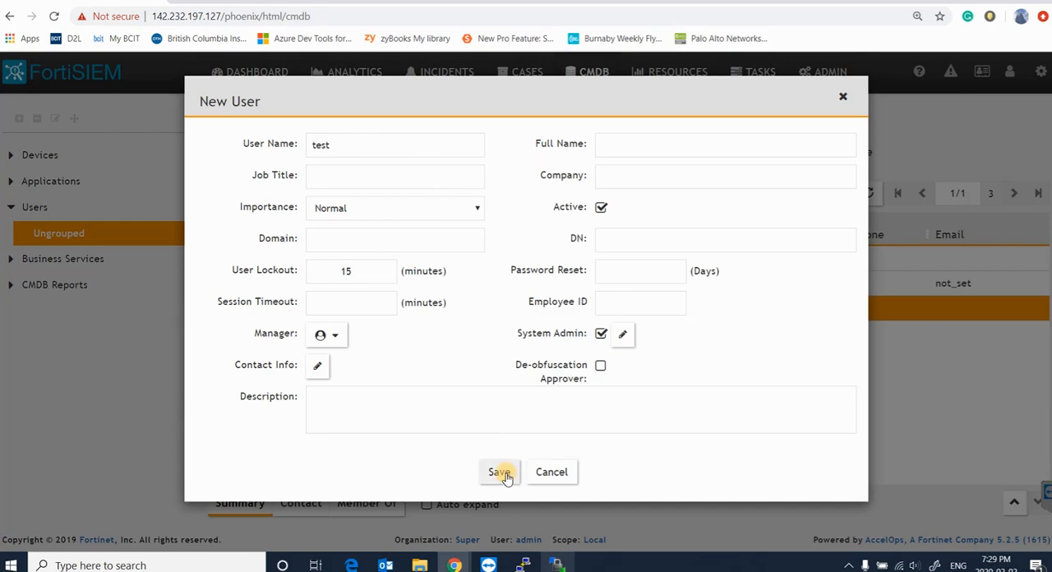
left_click(497, 471)
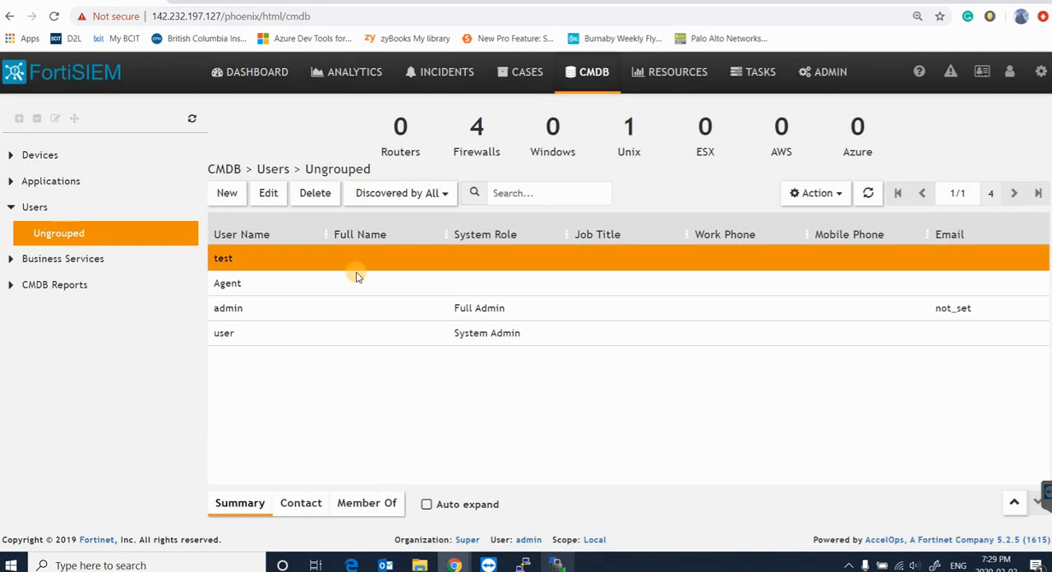
mouse_move(525, 268)
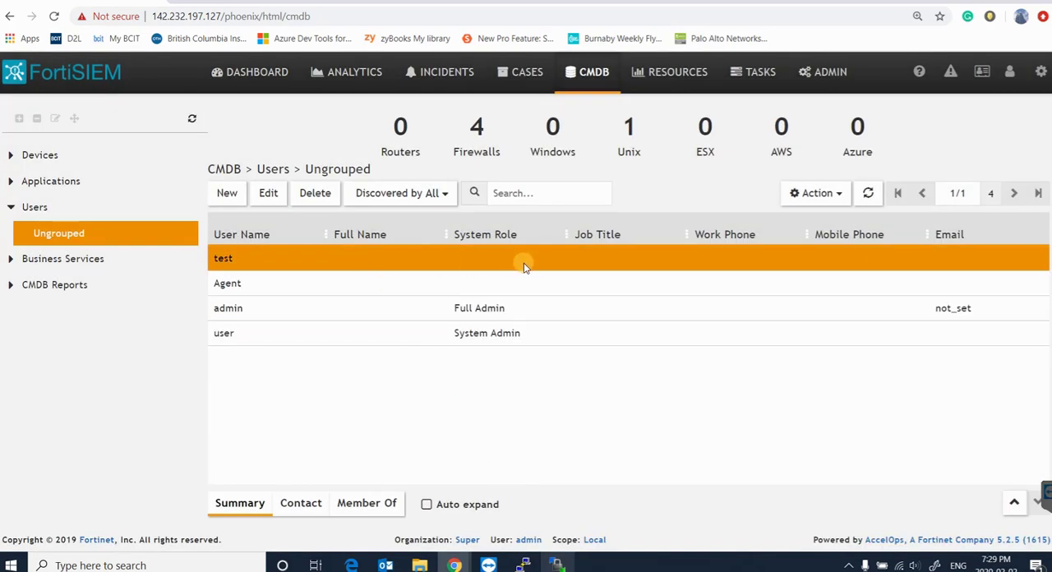
mouse_move(508, 540)
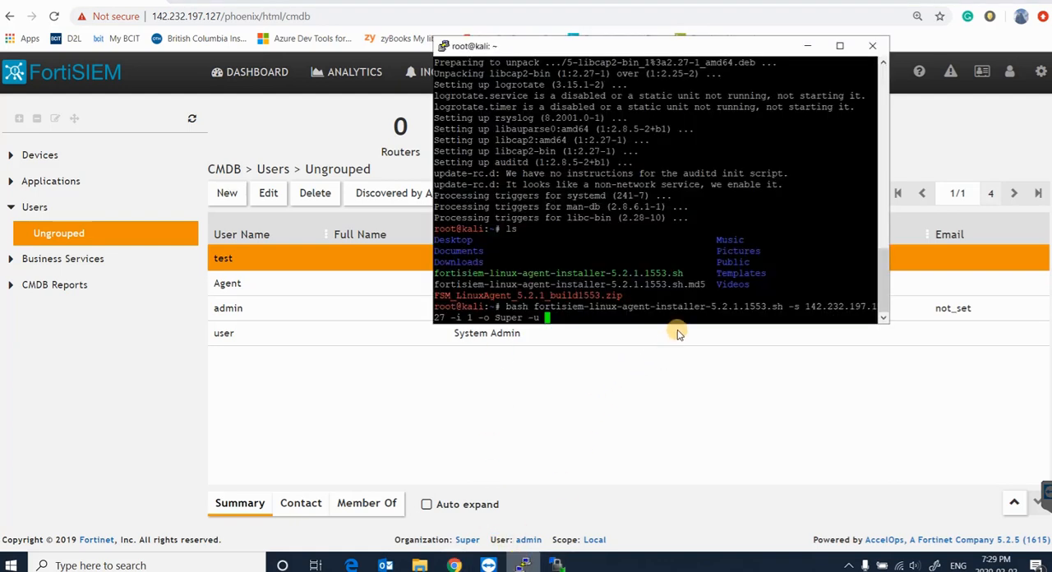
type("test")
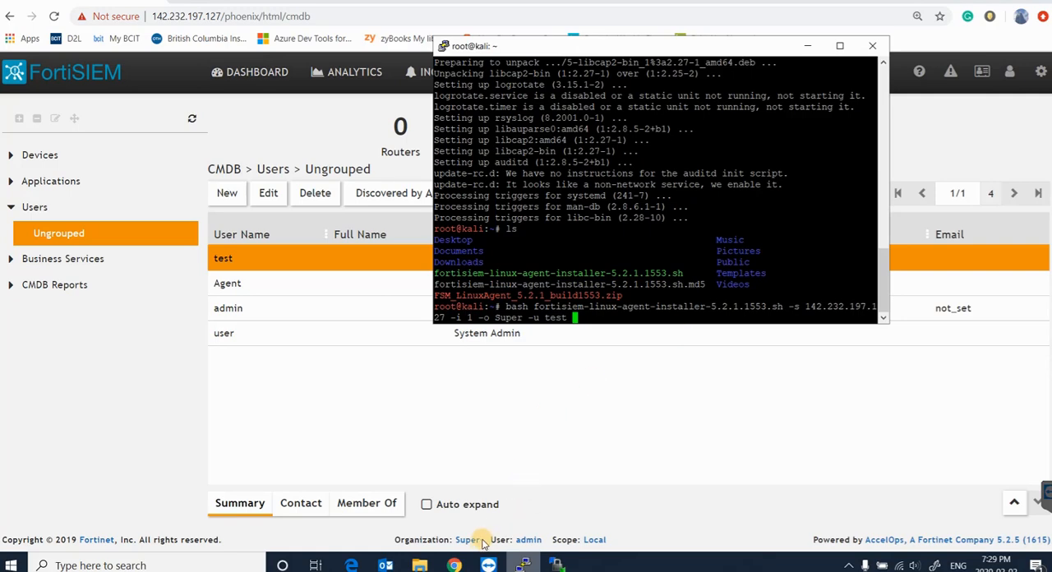
mouse_move(457, 564)
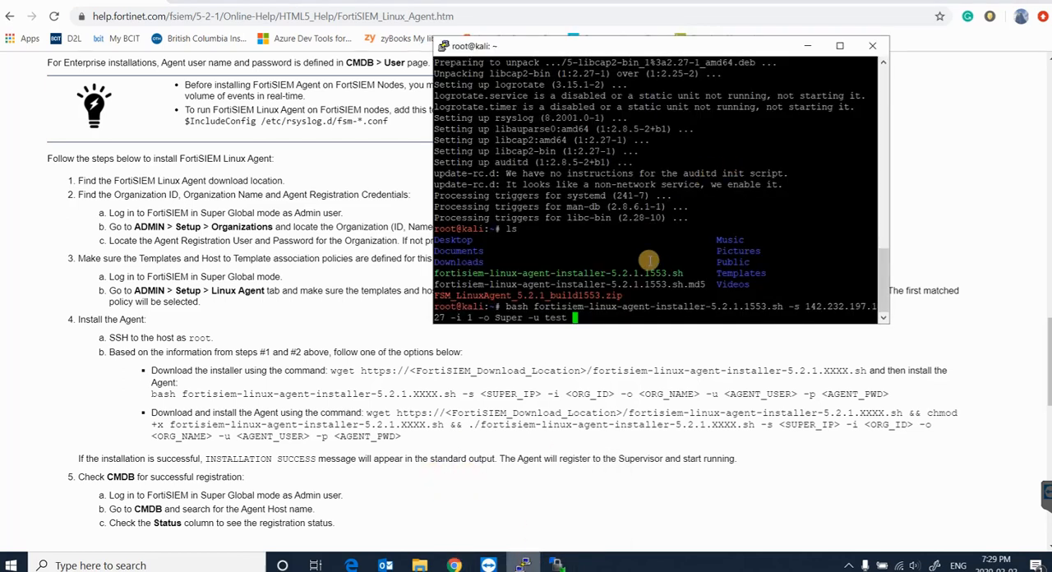
mouse_move(727, 335)
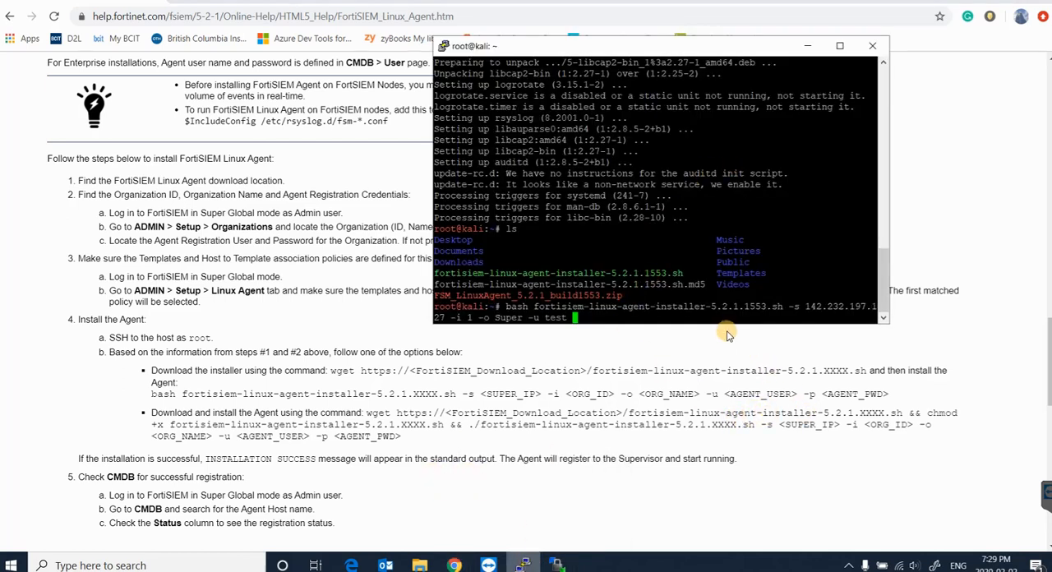
type("-p")
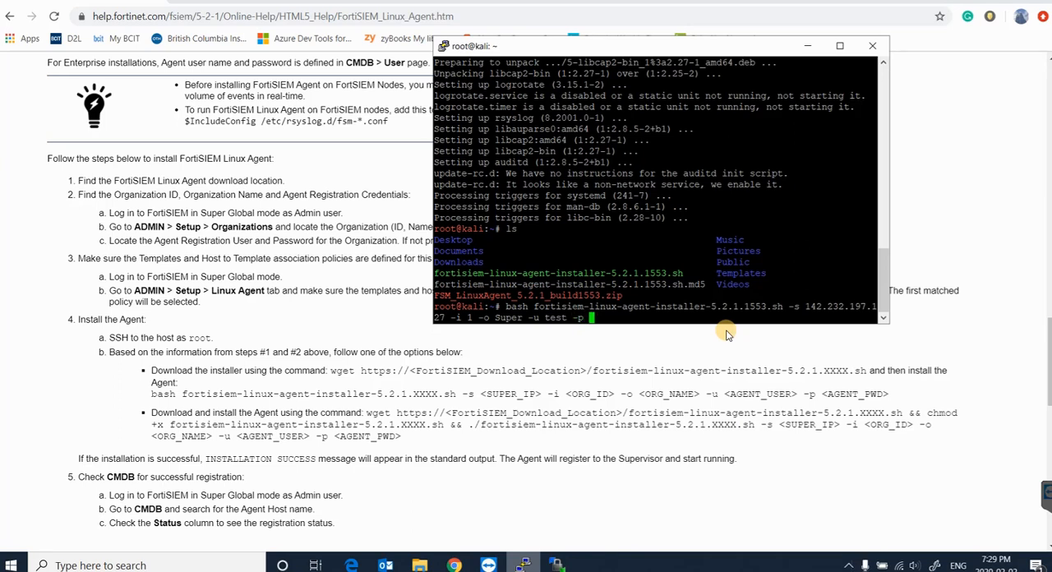
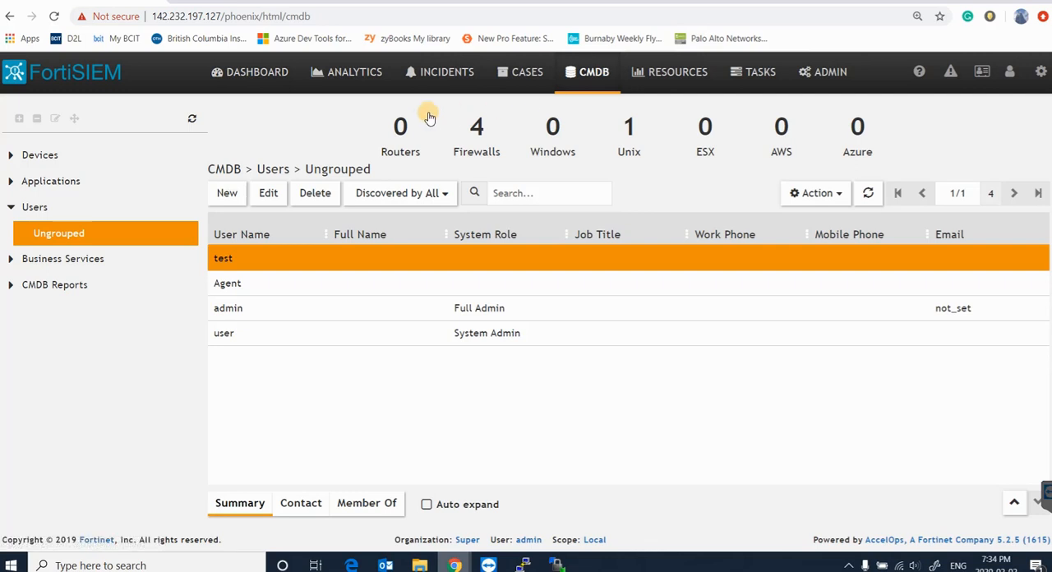
- Filter CMDB Devices to Server > Unix, then start an 'if…' network command in PuTTY
left_click(40, 154)
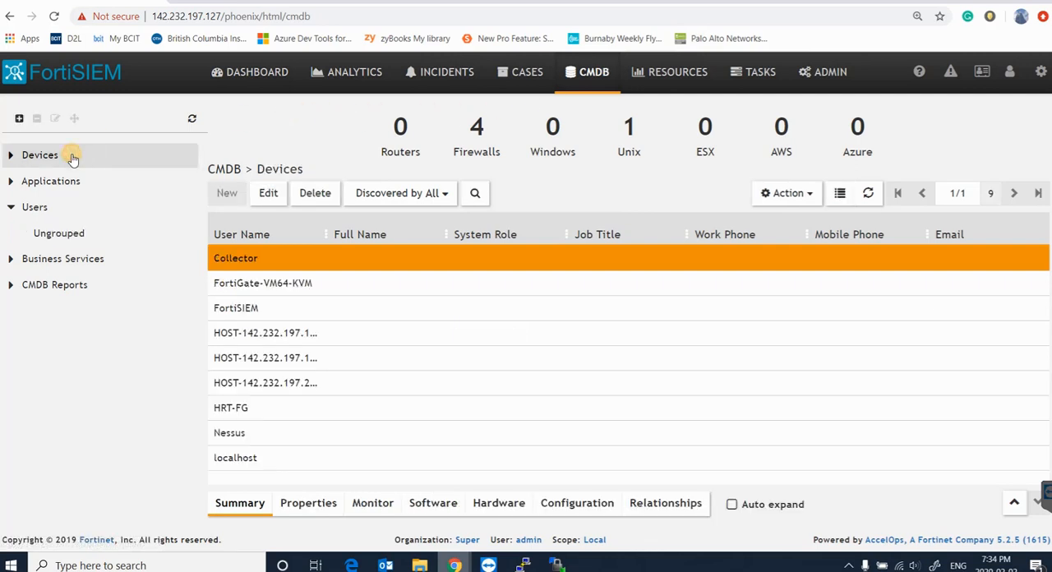
left_click(39, 155)
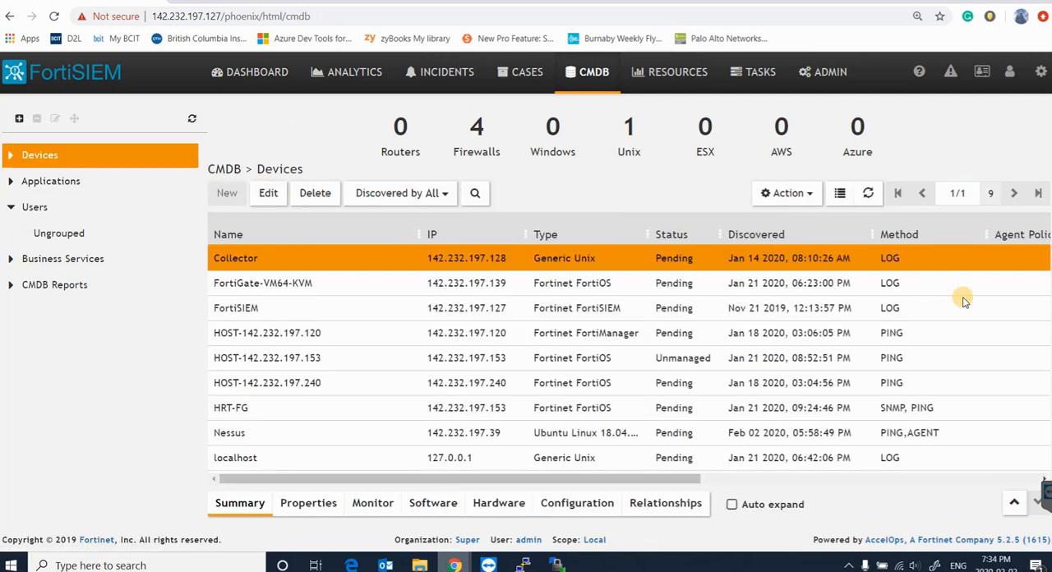
mouse_move(361, 367)
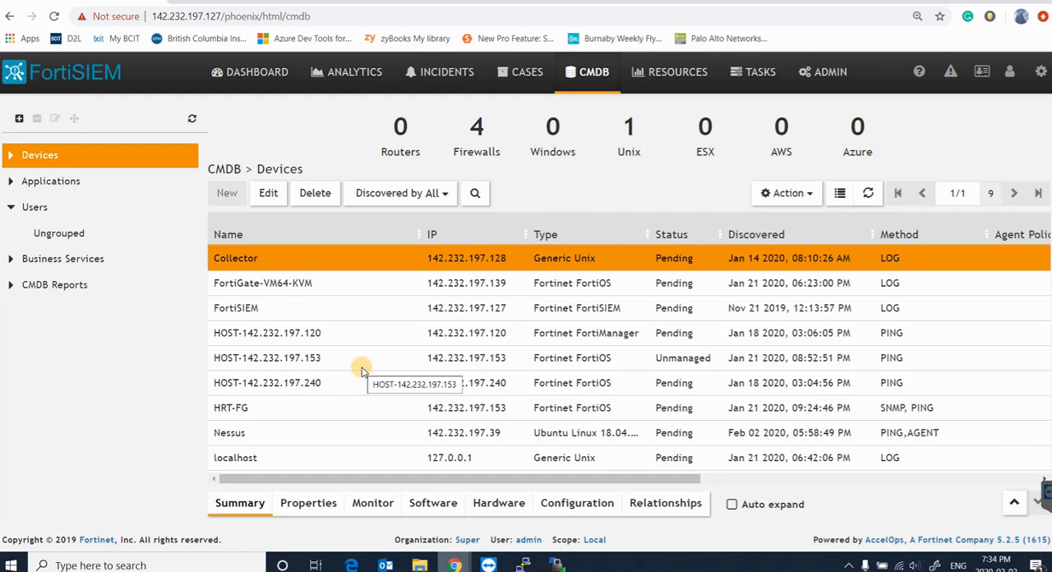
left_click(628, 127)
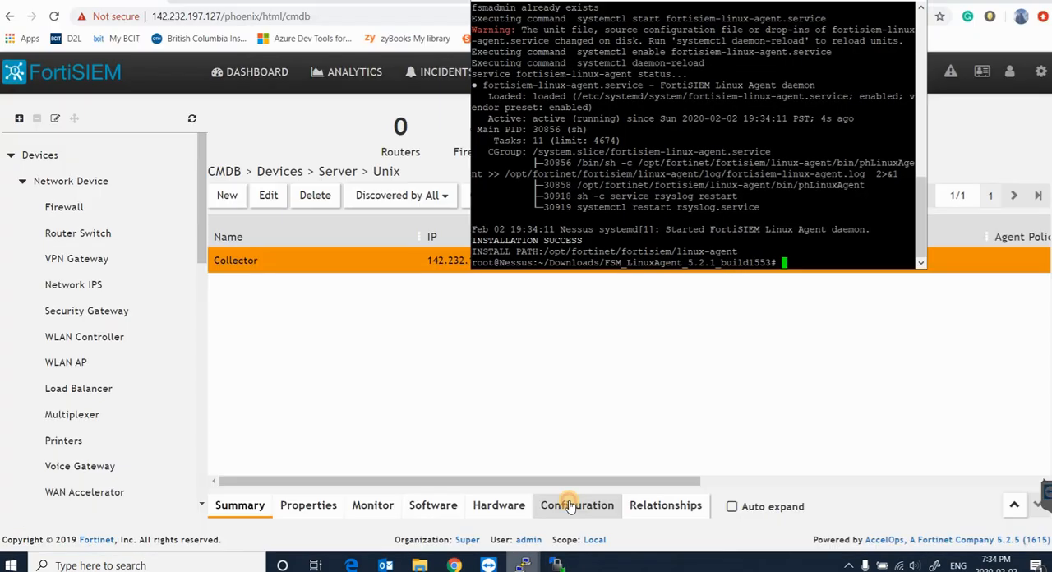
type("ifconfig")
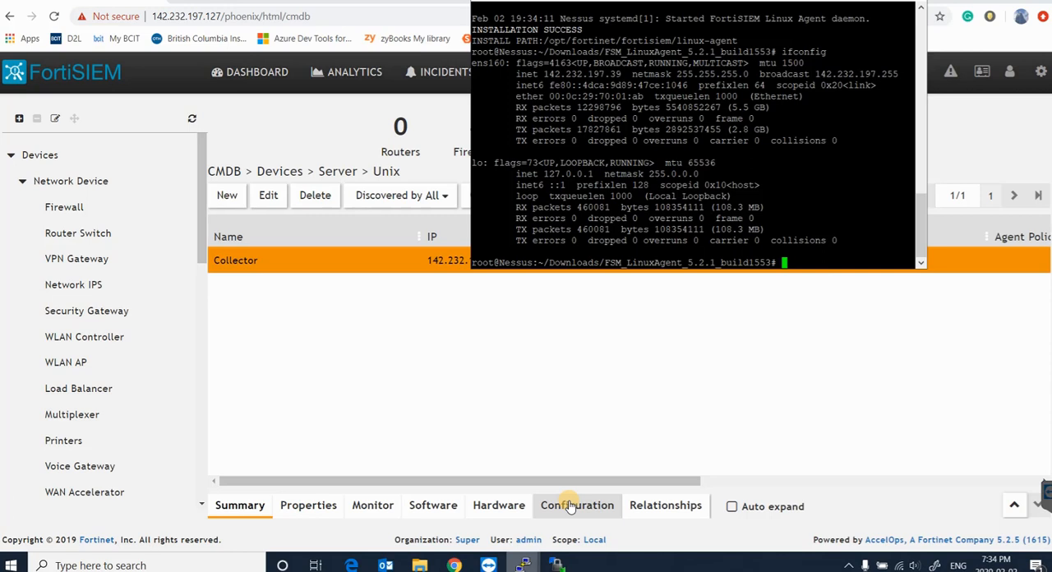
mouse_move(141, 201)
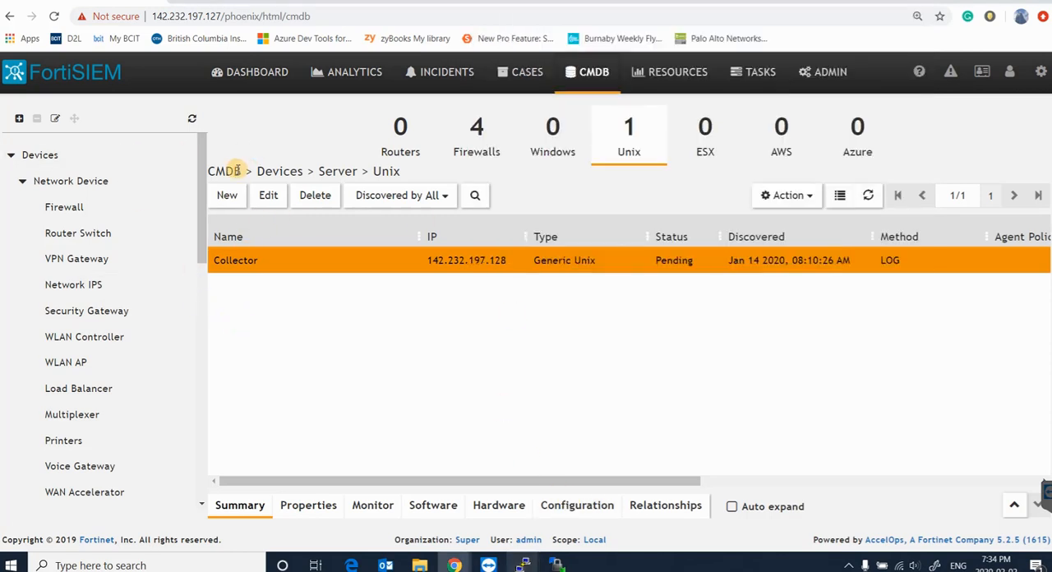
- Show all CMDB devices, with Nessus pending via PING,AGENT, and go to ADMIN
left_click(39, 155)
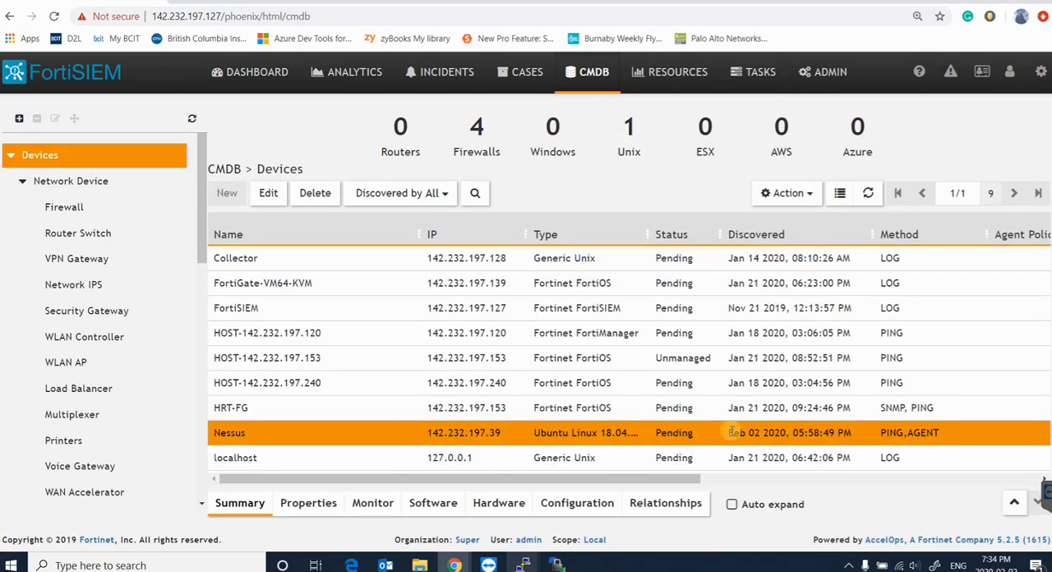
mouse_move(697, 435)
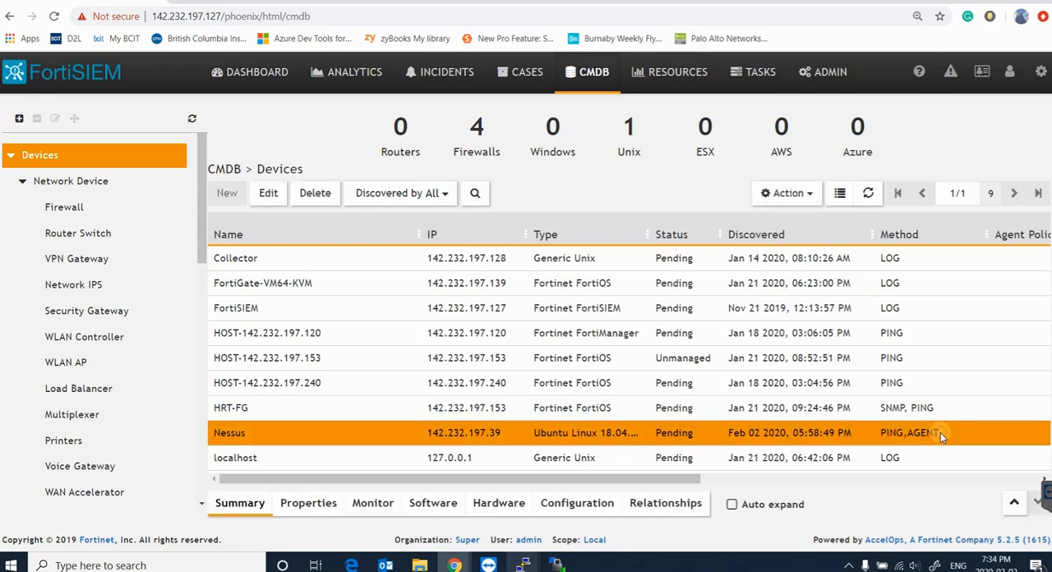
mouse_move(779, 151)
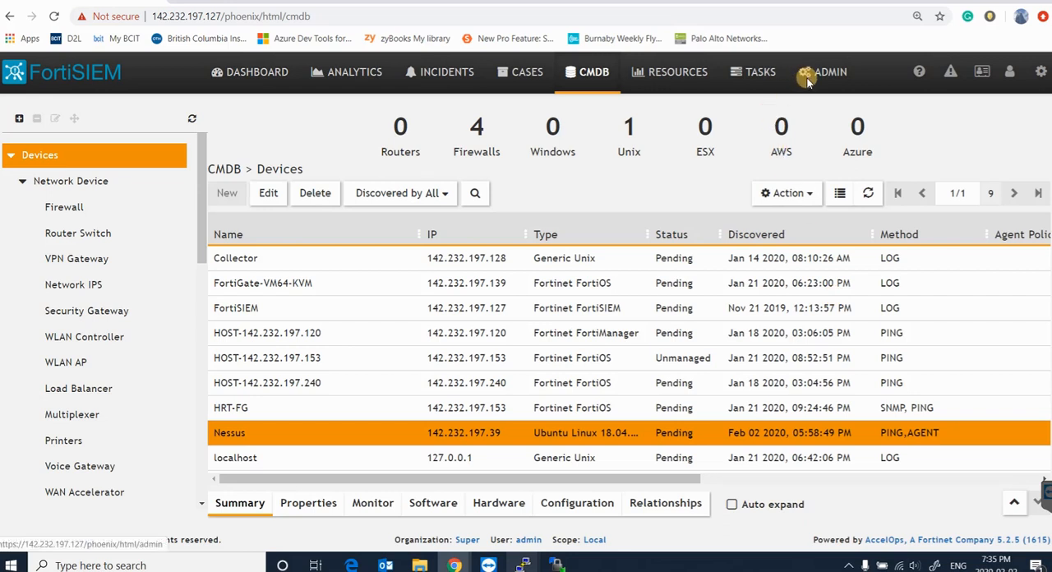
left_click(829, 72)
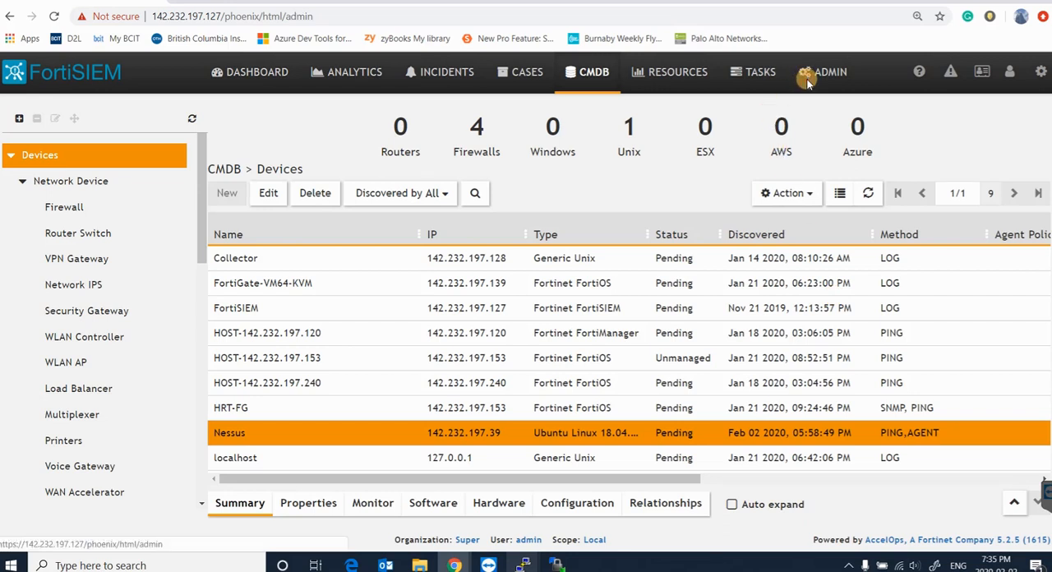
- Switch to the Linux Agent tab under ADMIN > Setup
left_click(829, 71)
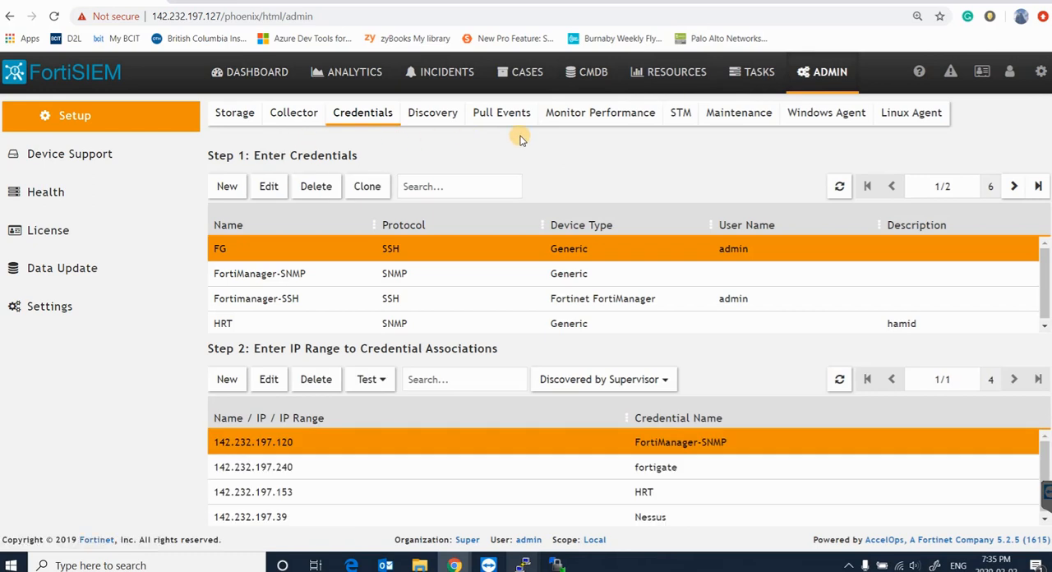
mouse_move(910, 112)
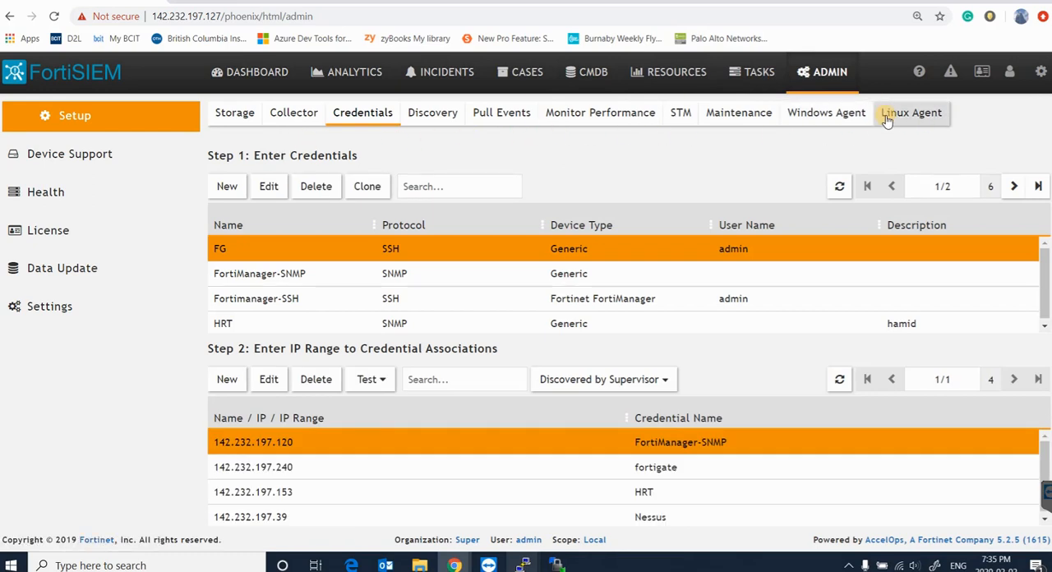
left_click(911, 113)
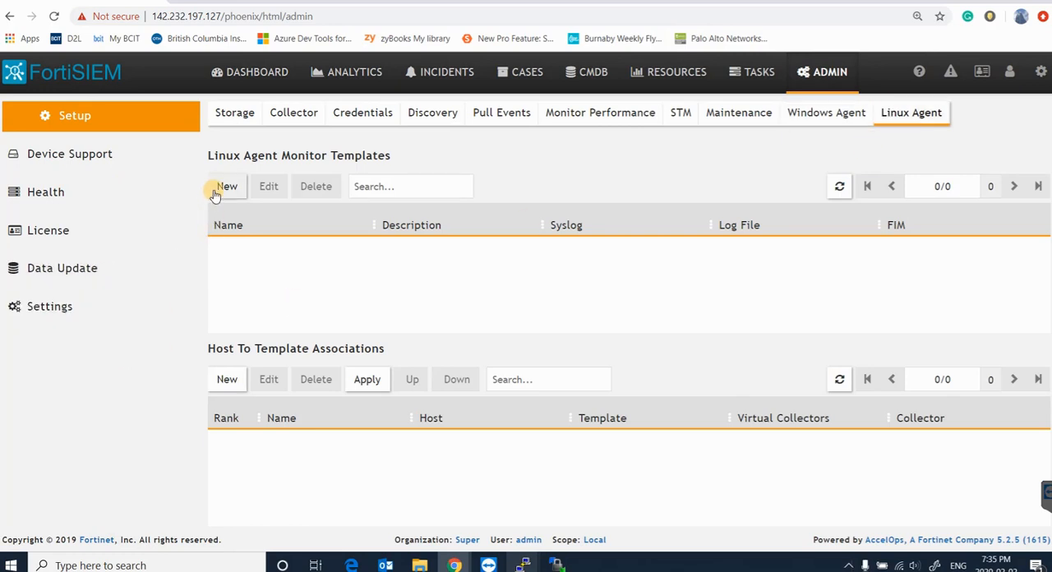
- Create a new Linux Agent monitor template named 'Template' and show its Syslog tab
left_click(225, 185)
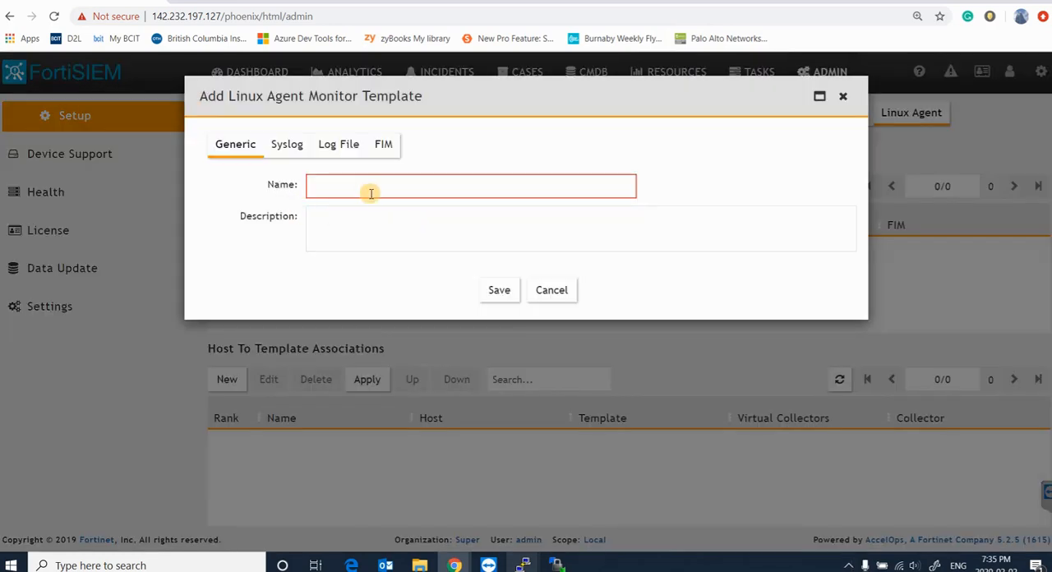
left_click(364, 186)
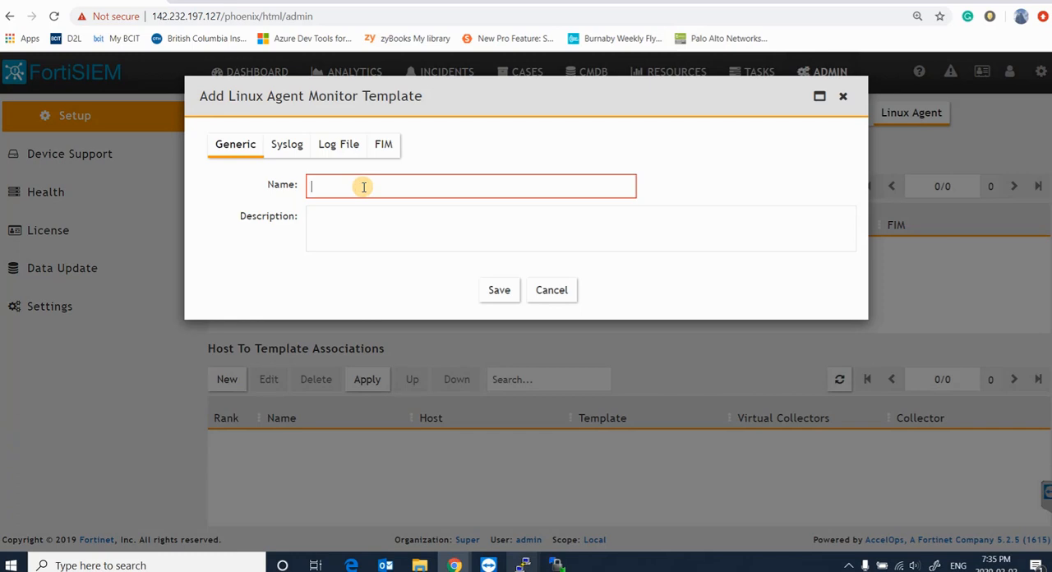
type("T")
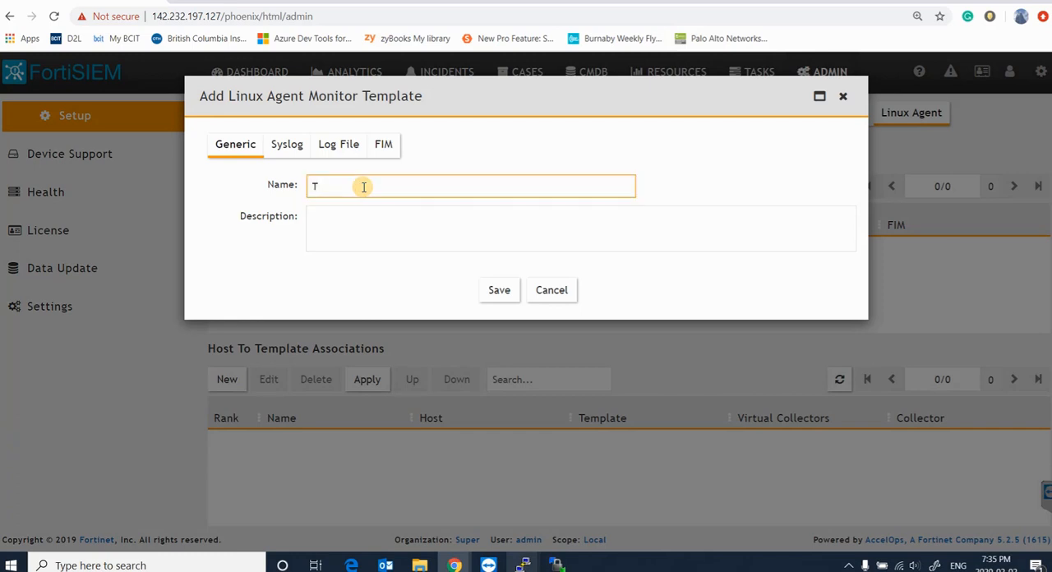
type("emplate")
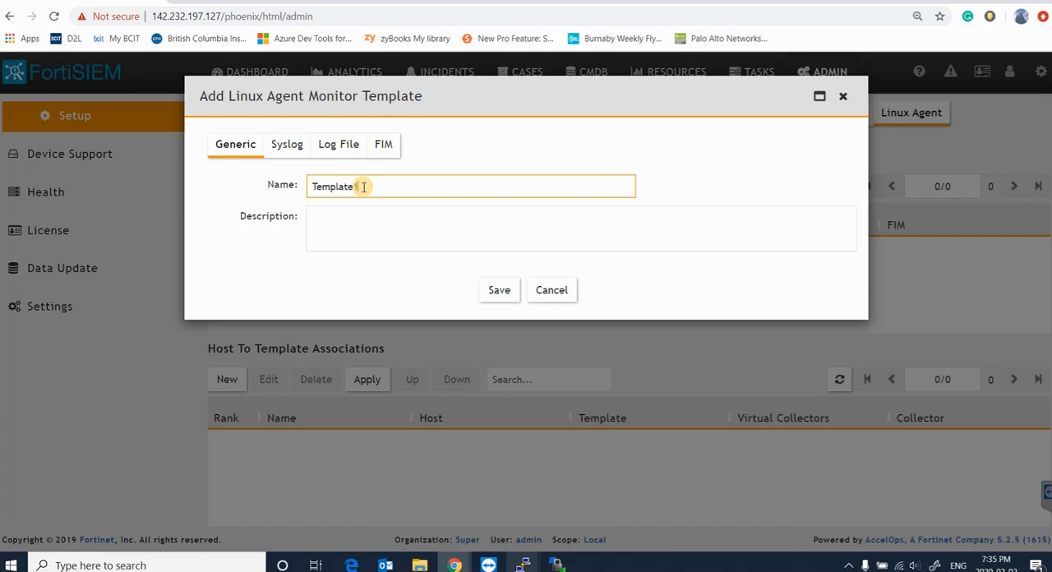
left_click(286, 144)
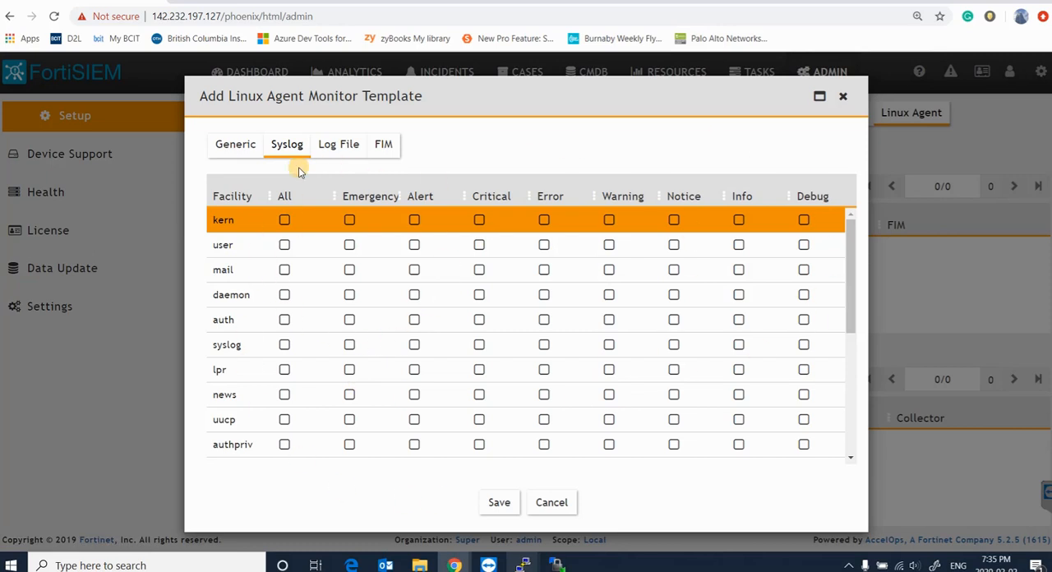
mouse_move(750, 256)
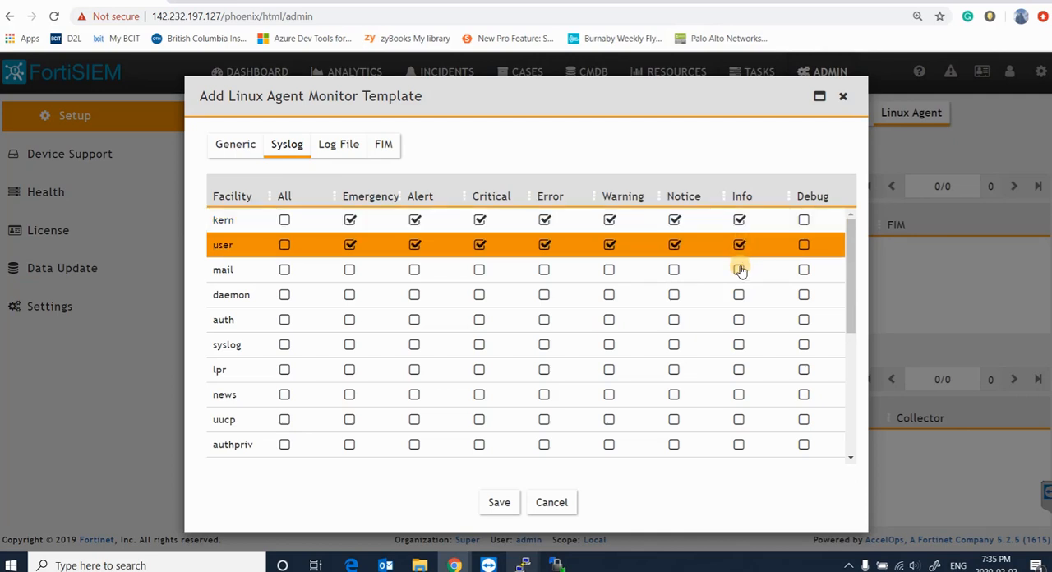
- Enable Emergency through Info for the mail, authpriv and ftp facilities and save
left_click(738, 270)
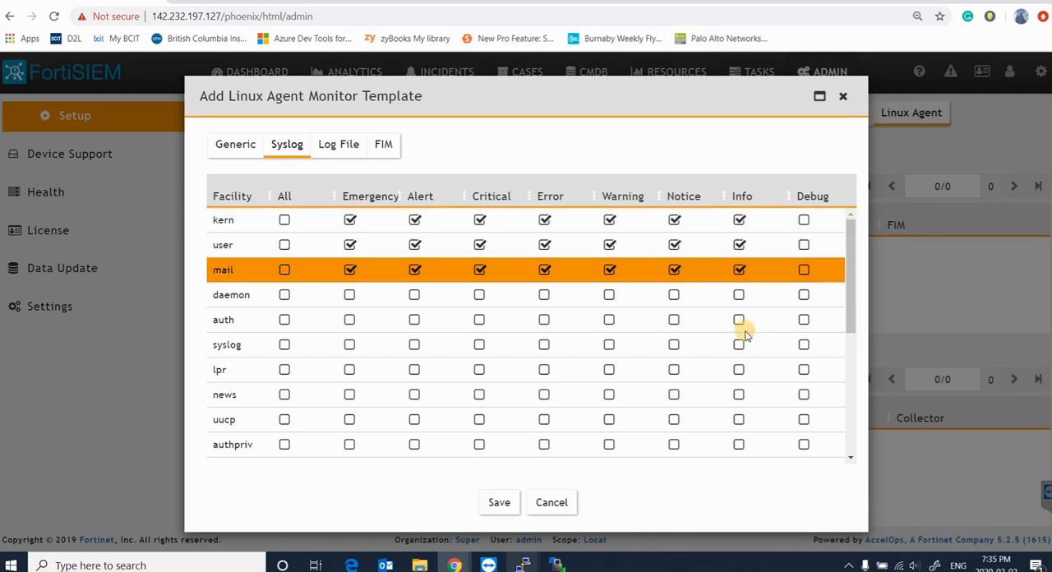
left_click(227, 344)
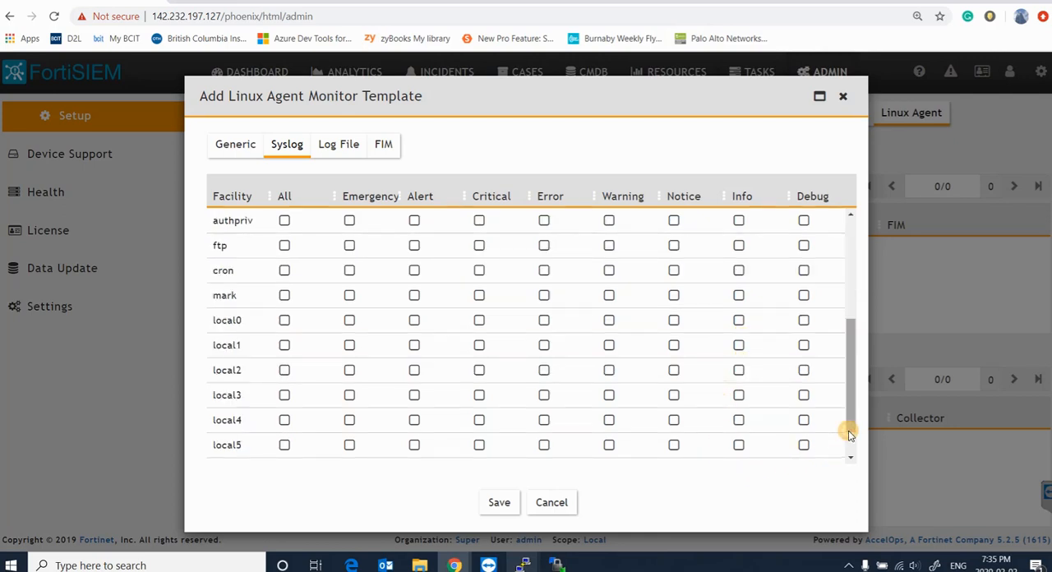
mouse_move(687, 274)
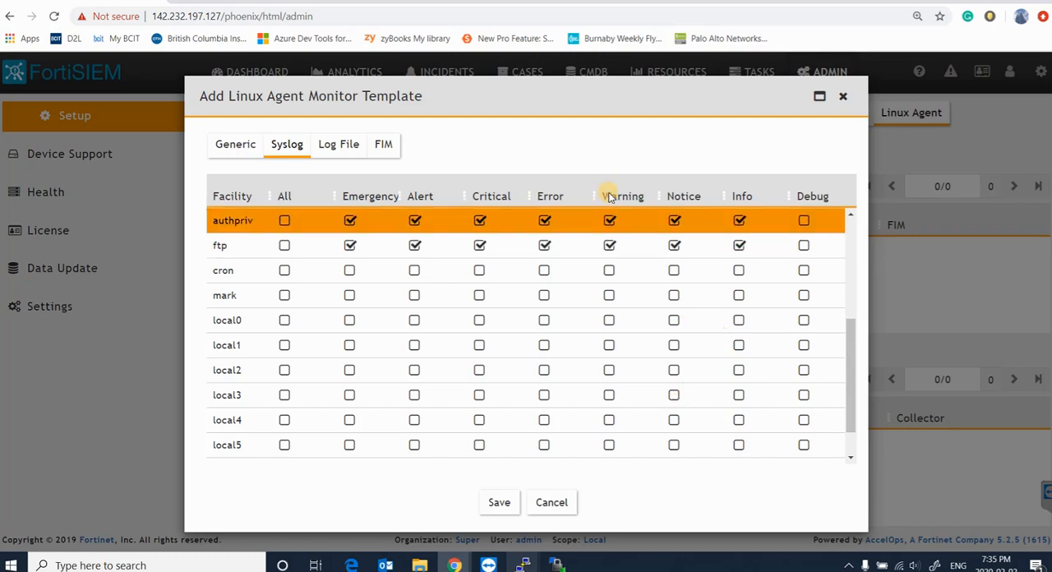
left_click(499, 502)
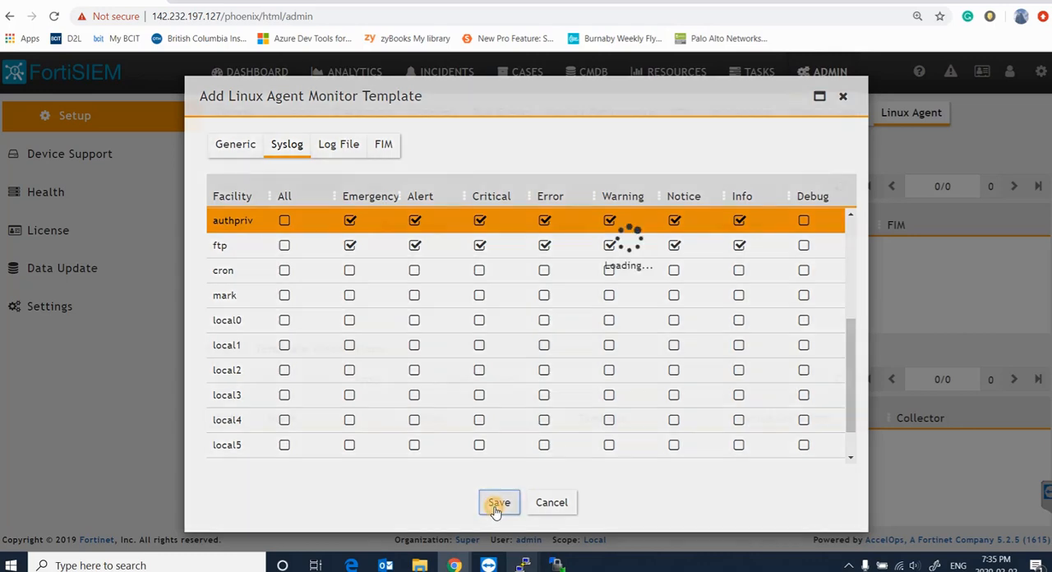
left_click(499, 502)
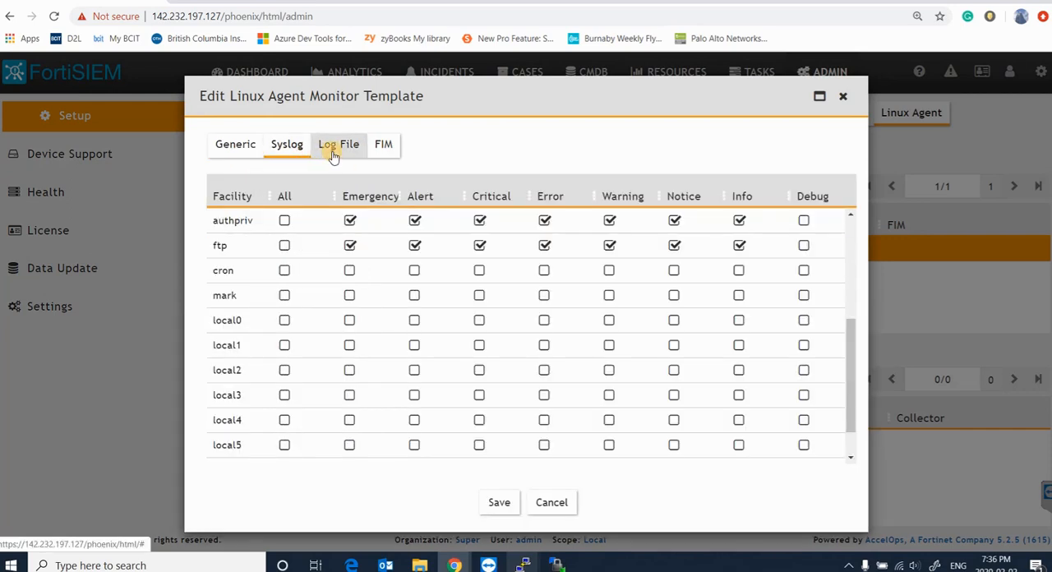
- Add a monitored log file entry for /var/log/syslog with log prefix HRT
left_click(338, 143)
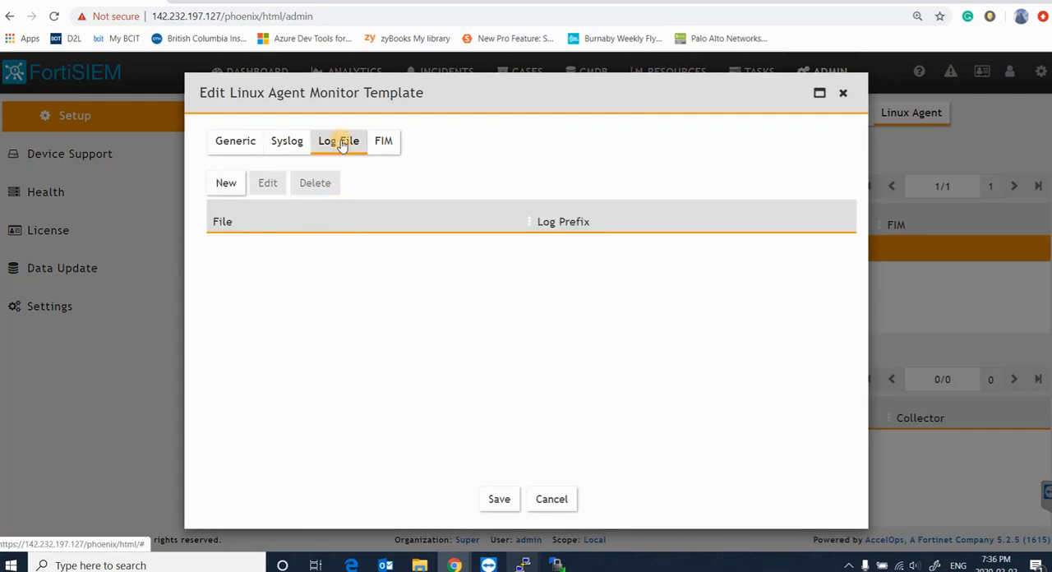
left_click(226, 182)
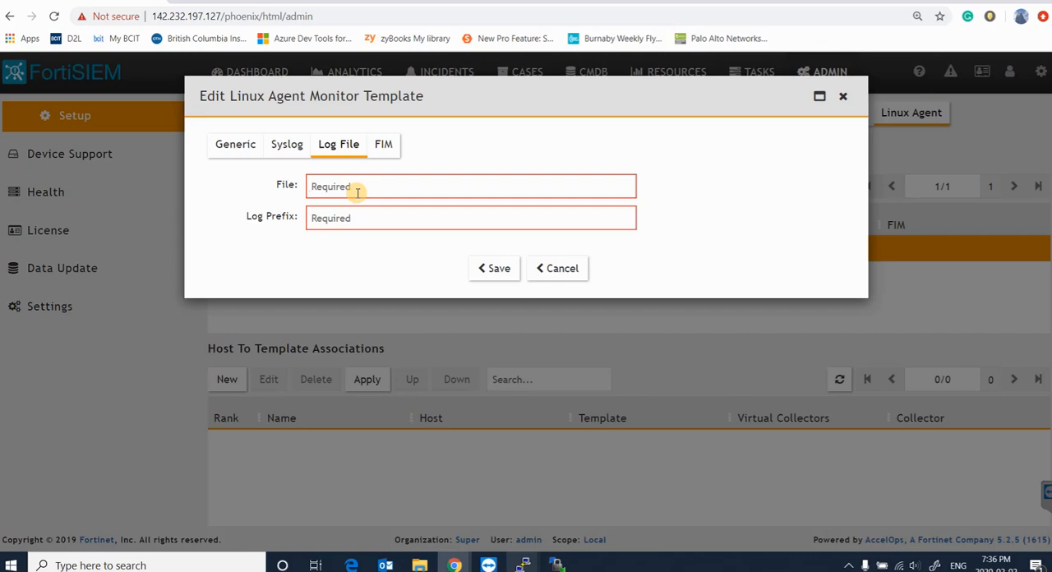
type("/var")
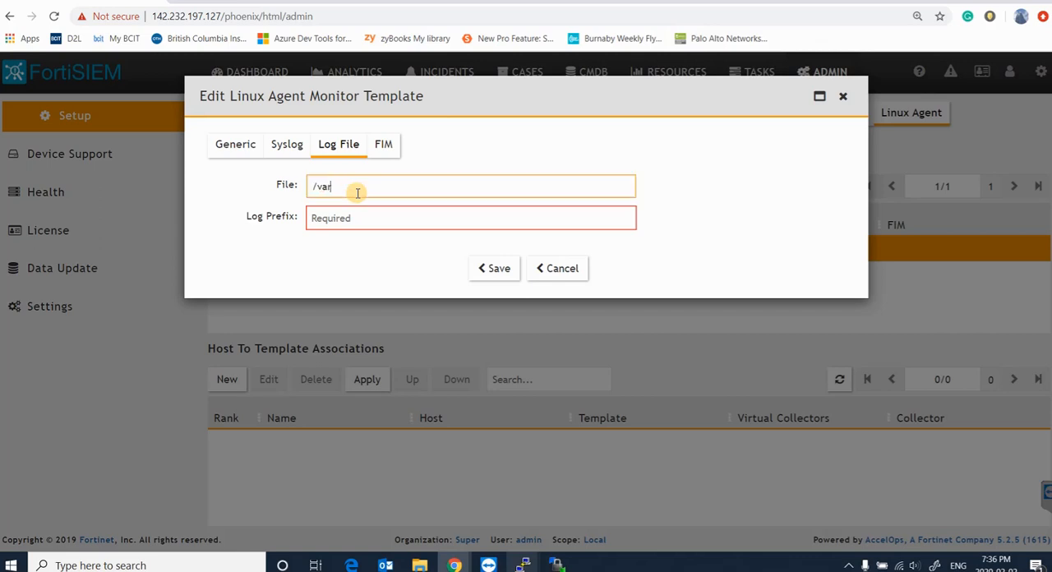
type("/log/")
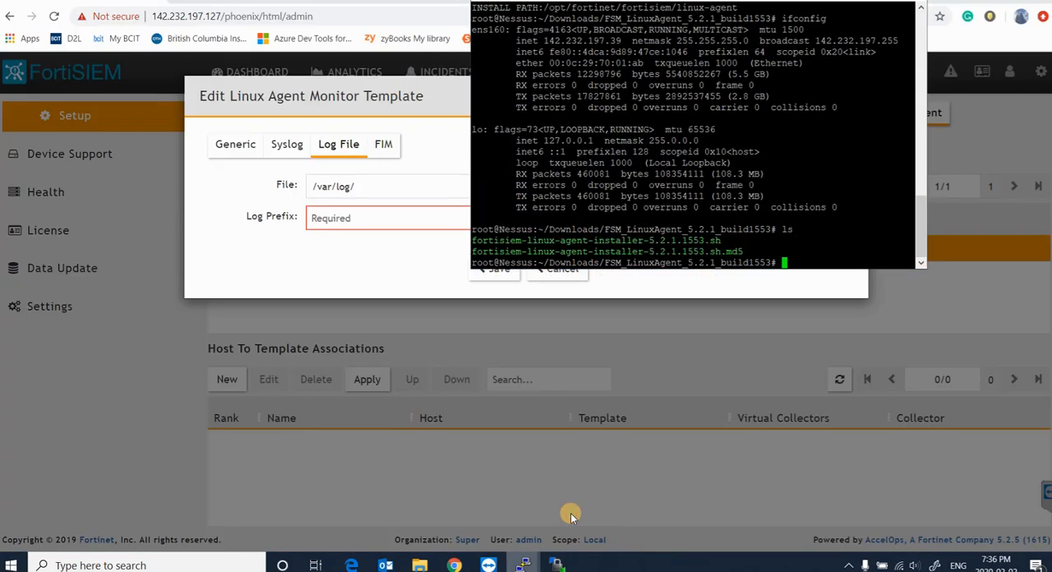
type("cd")
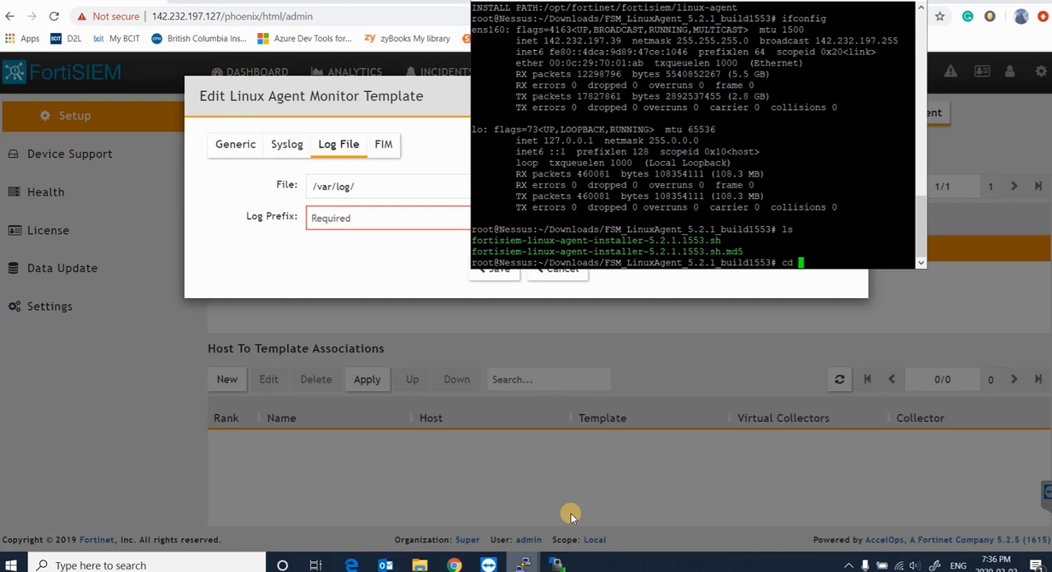
type("/var/")
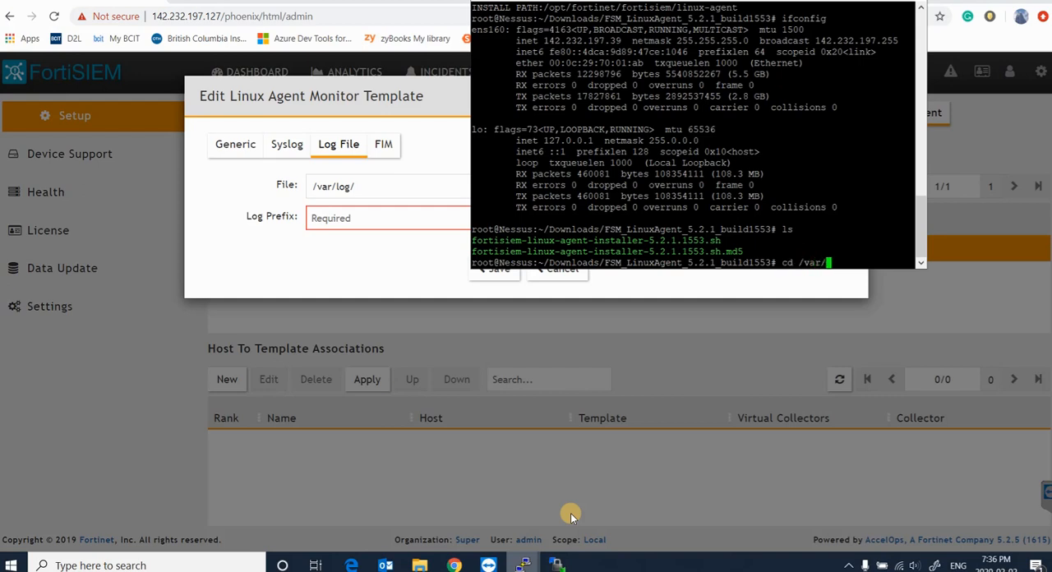
type("log")
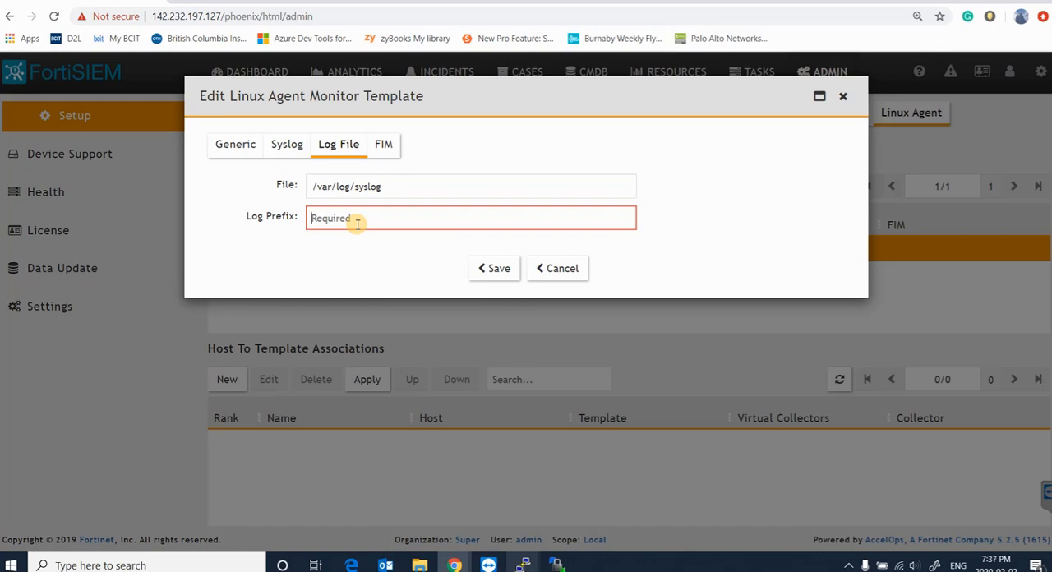
type("HR")
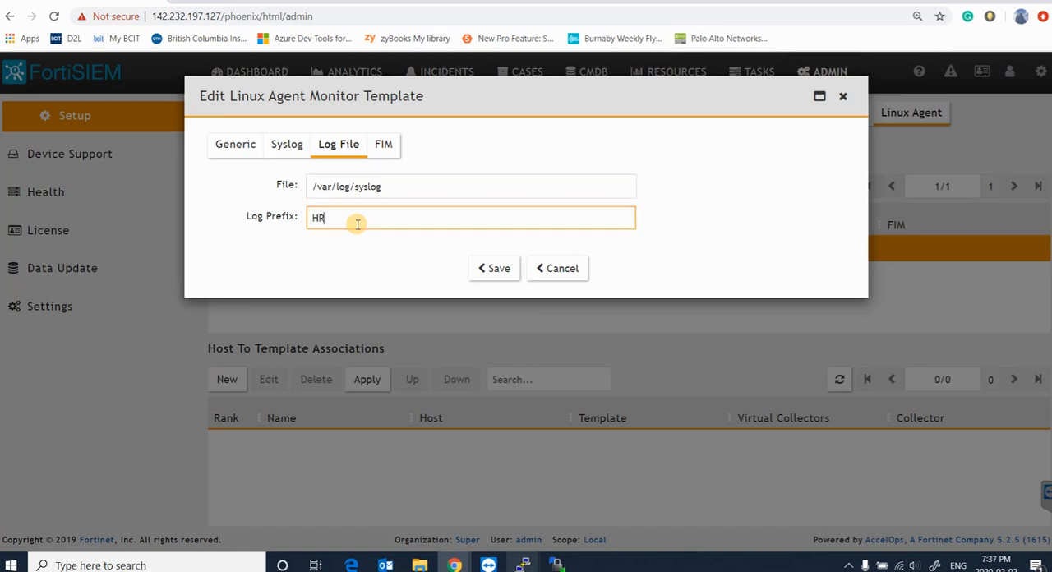
type("T")
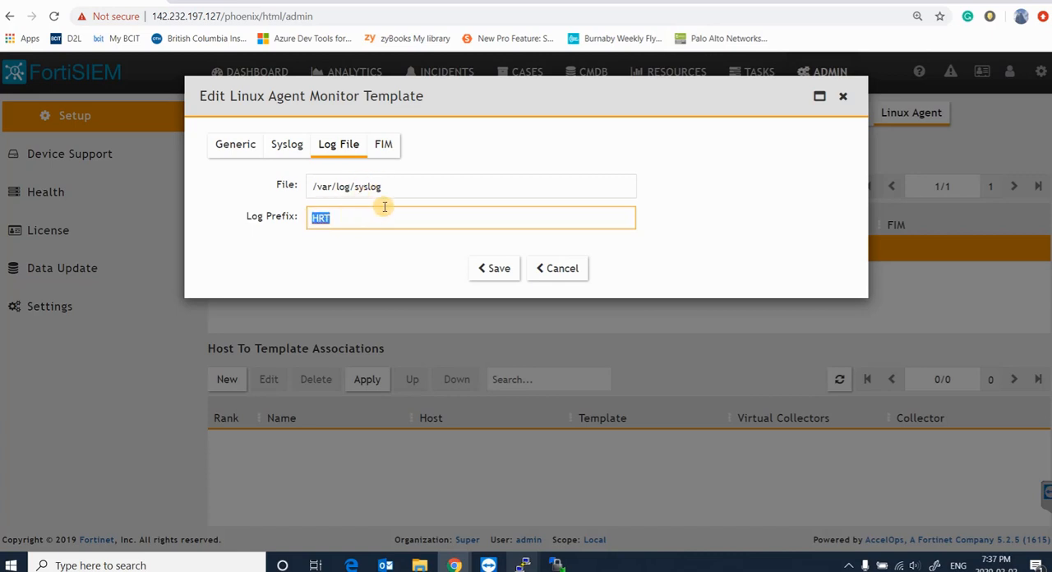
mouse_move(337, 215)
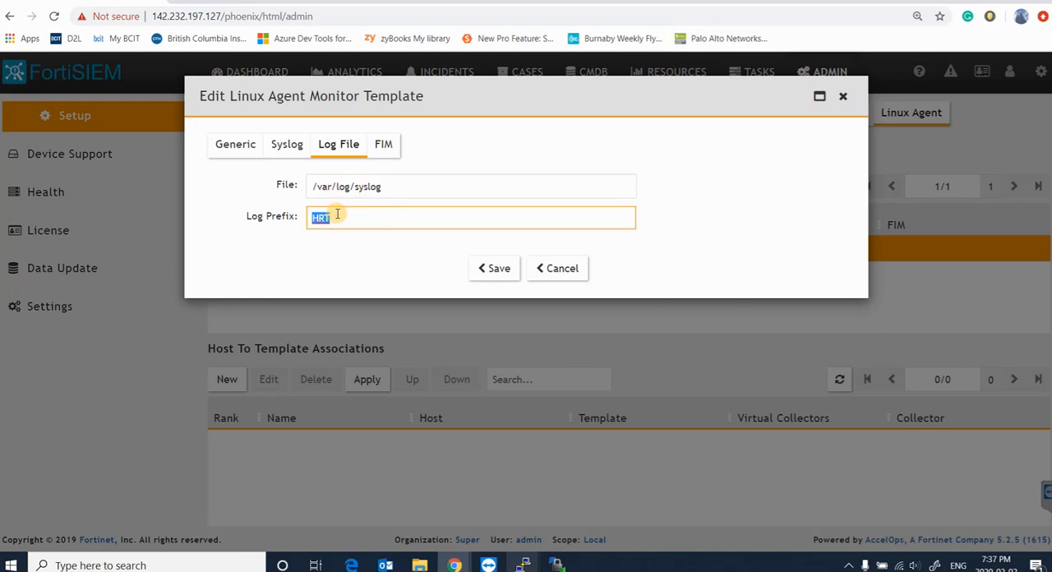
mouse_move(320, 244)
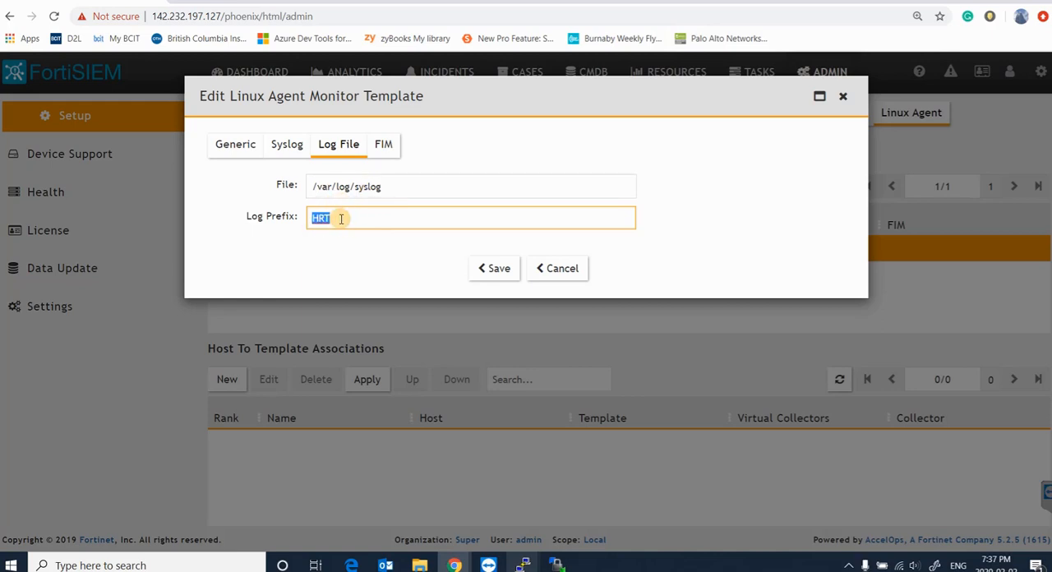
- Save the syslog file entry, then add a FIM entry watching /root for all actions
left_click(383, 144)
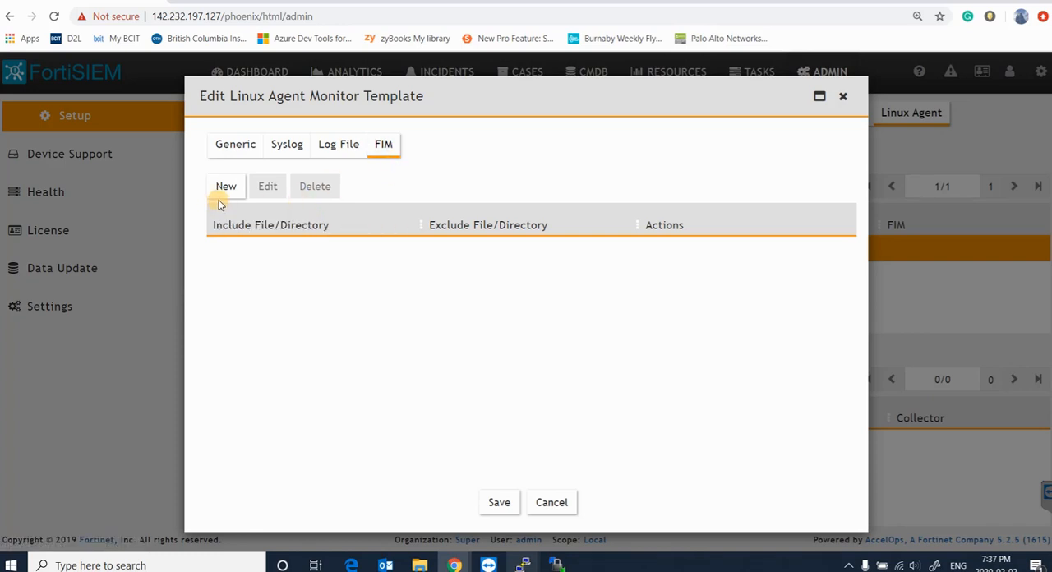
mouse_move(243, 269)
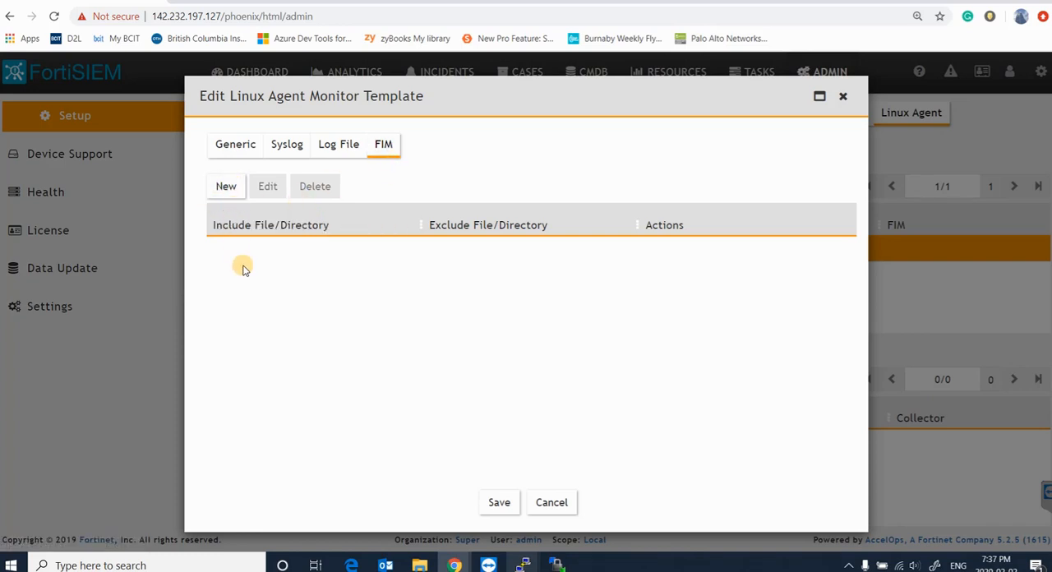
mouse_move(276, 218)
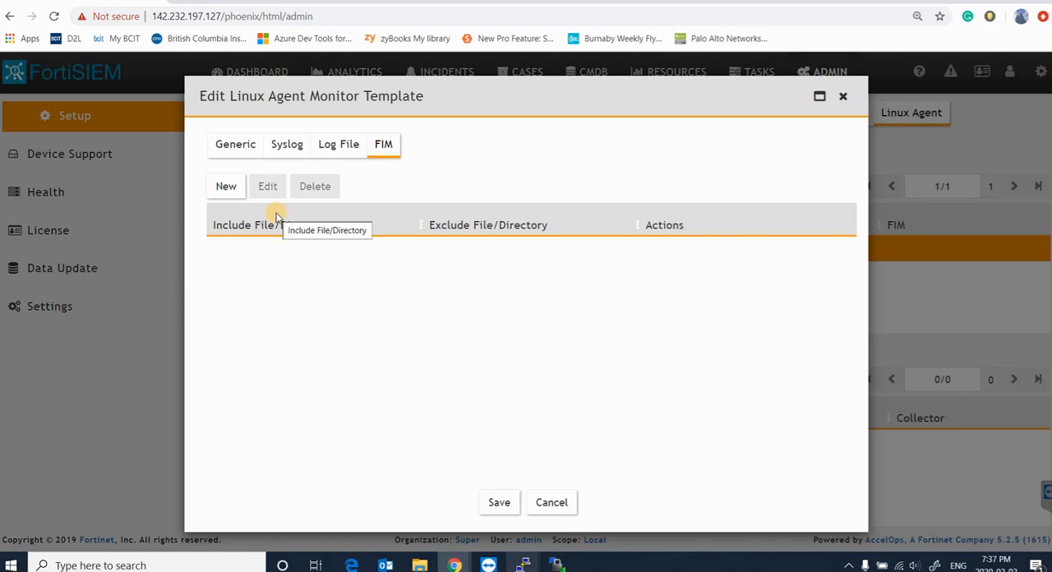
left_click(226, 186)
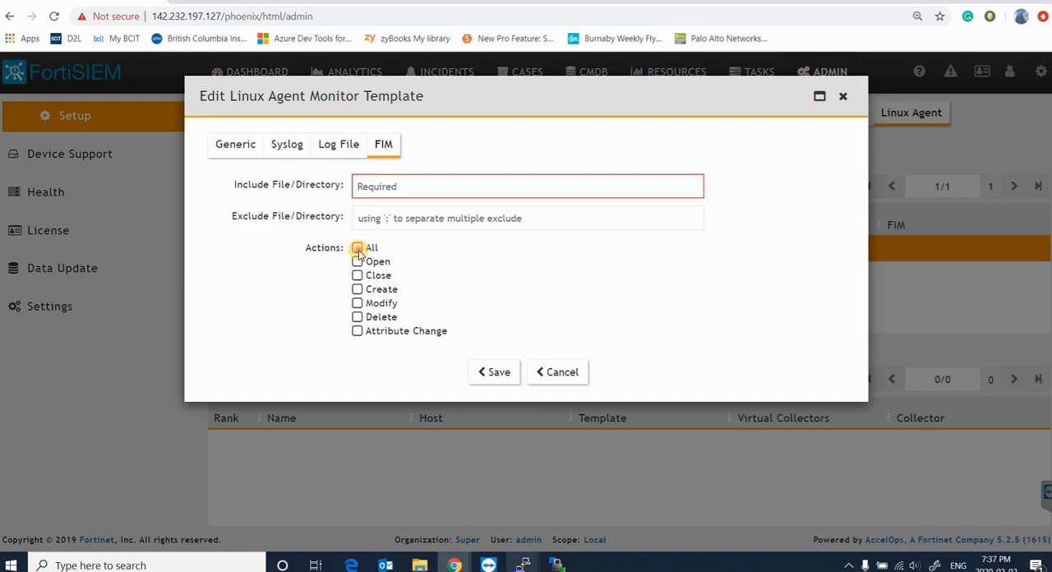
left_click(356, 248)
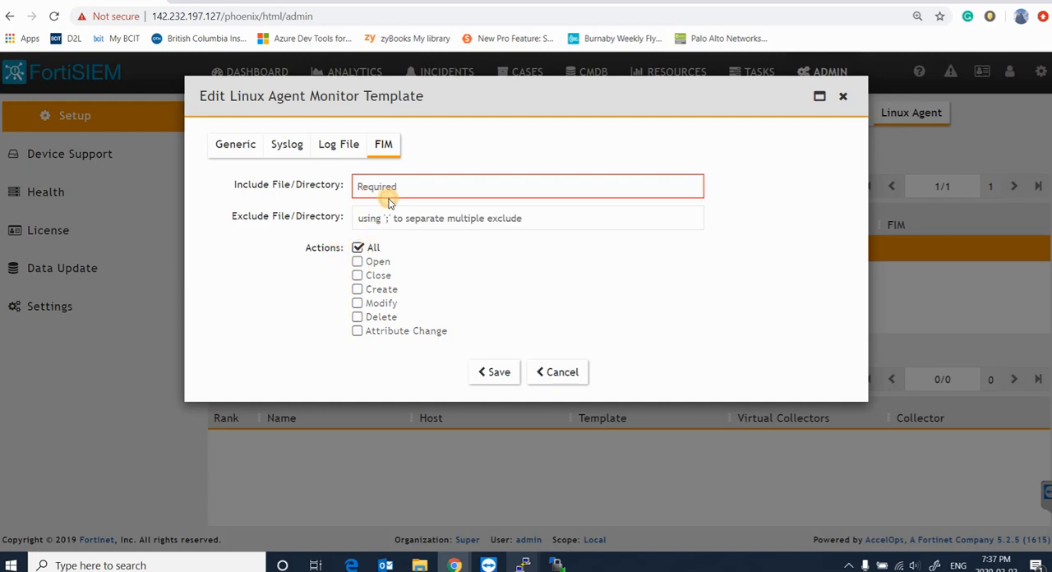
mouse_move(531, 562)
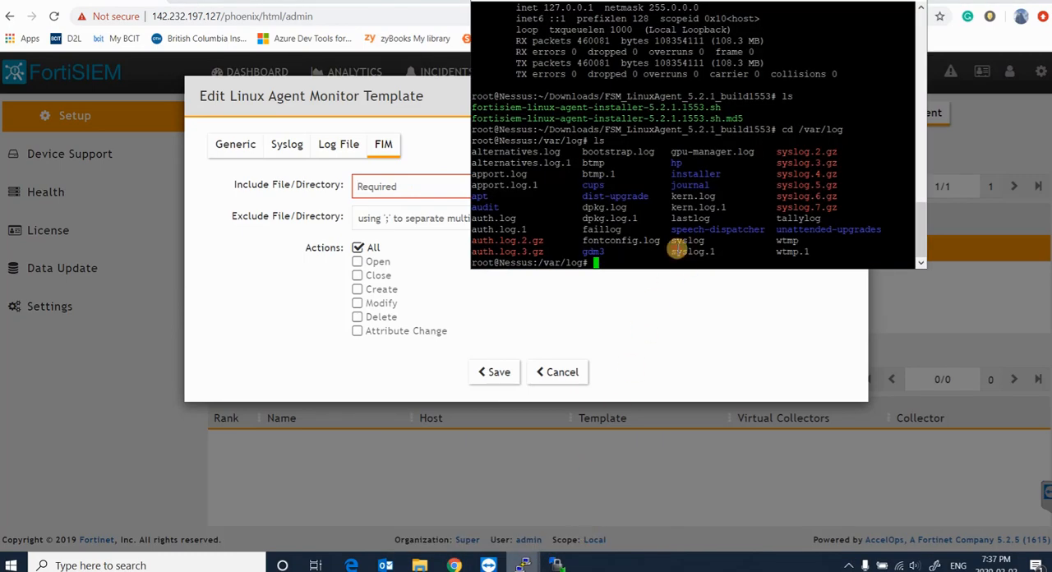
type("cd")
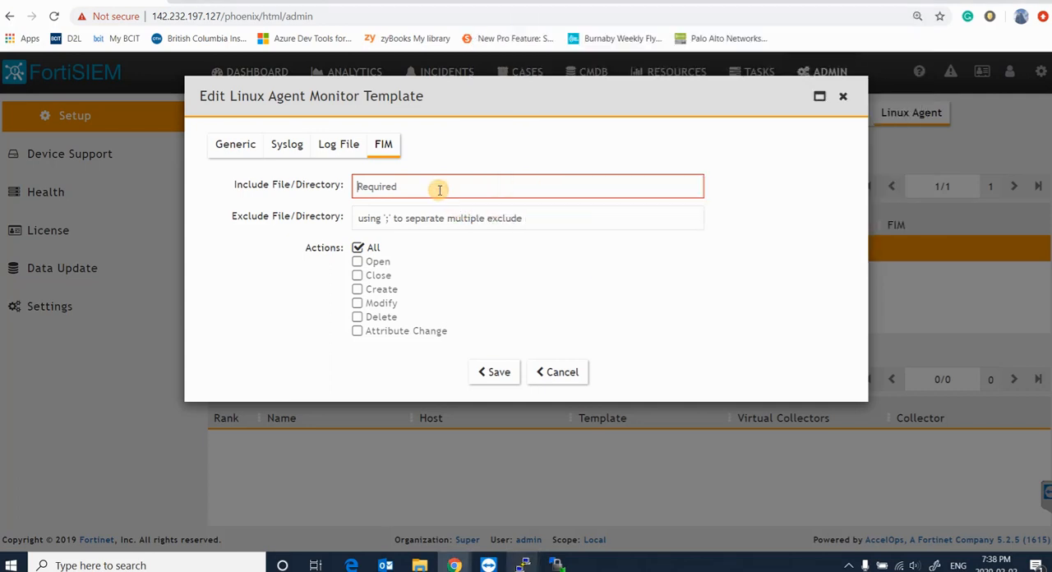
type("/root")
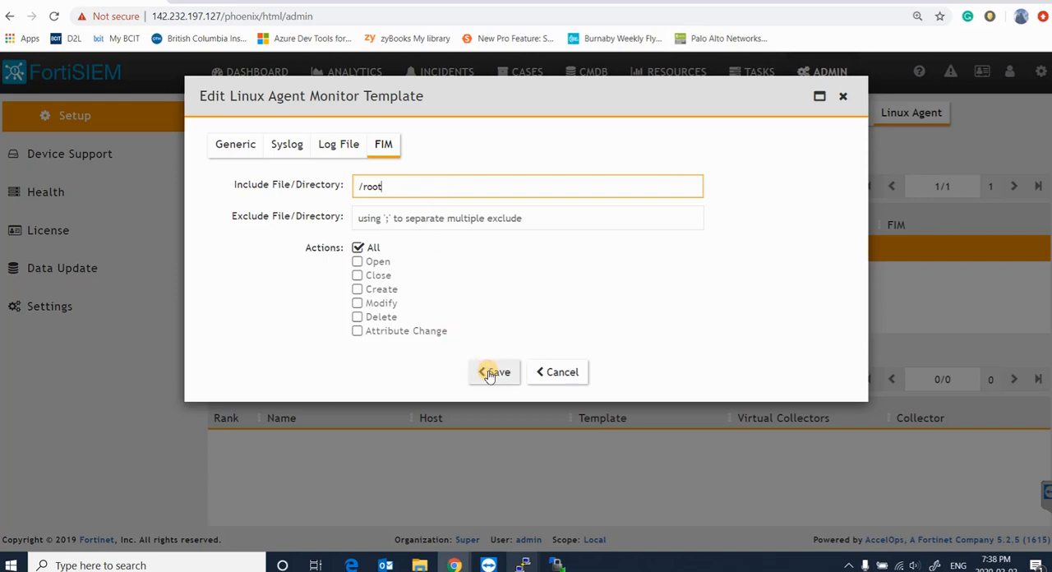
left_click(495, 372)
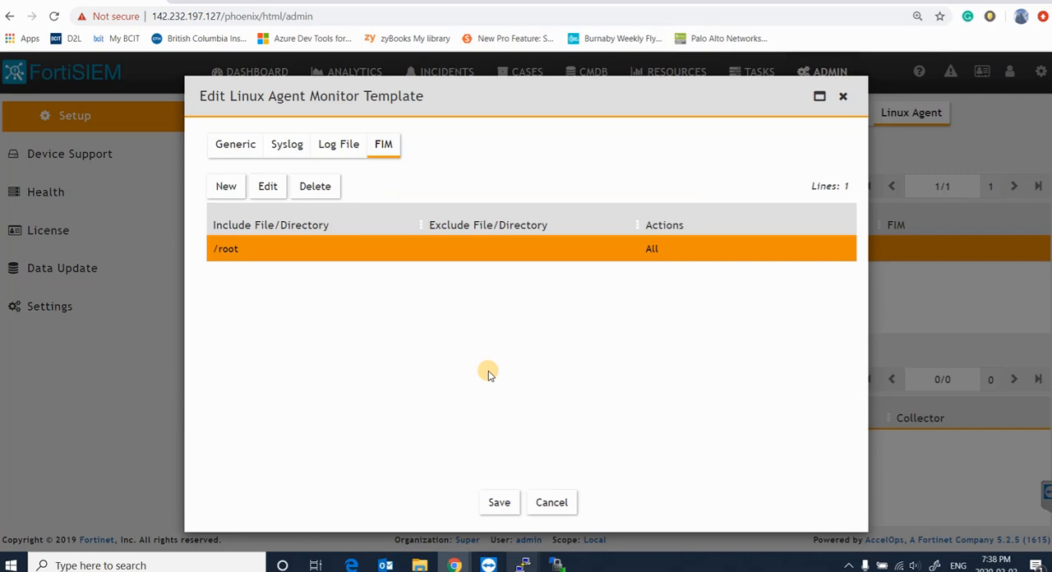
- Save Template1 with syslog, log file and FIM monitoring enabled
left_click(499, 502)
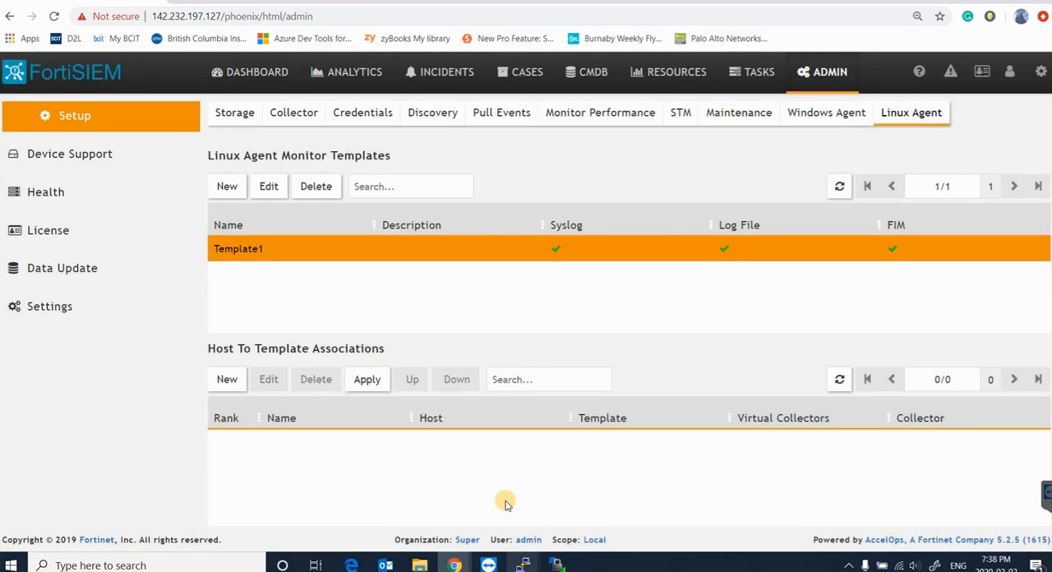
mouse_move(311, 218)
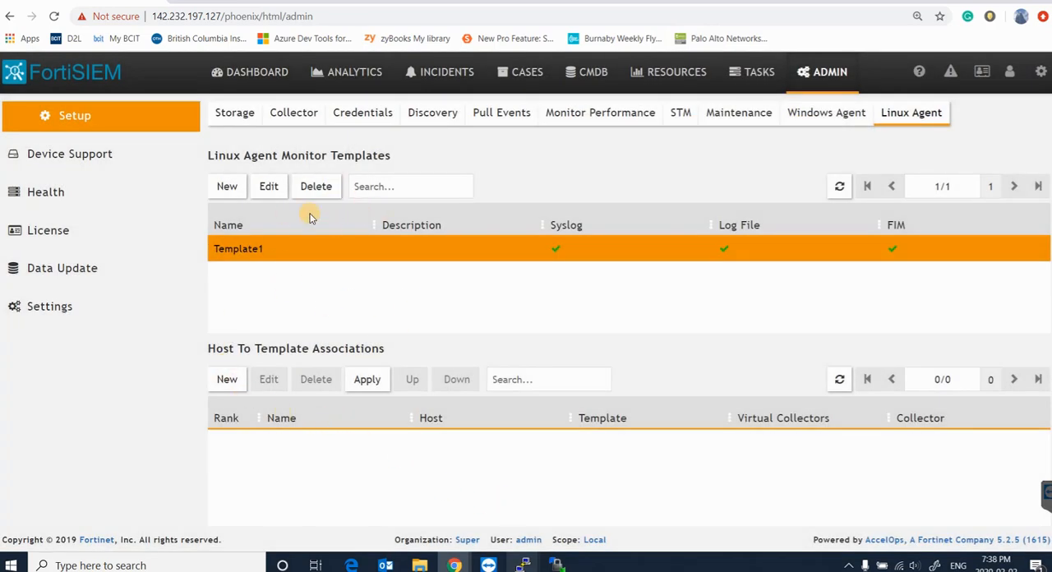
mouse_move(383, 226)
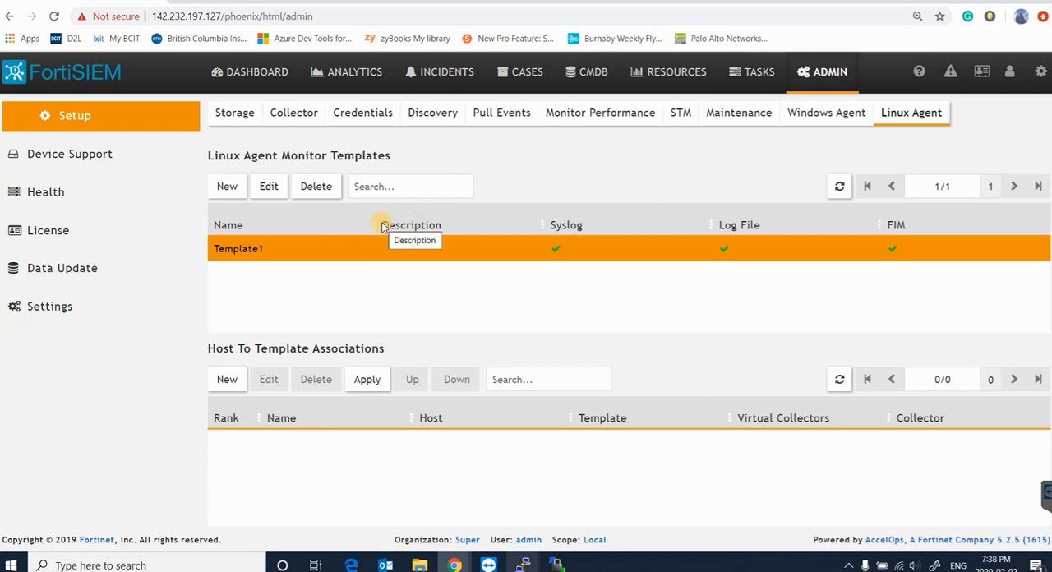
mouse_move(567, 248)
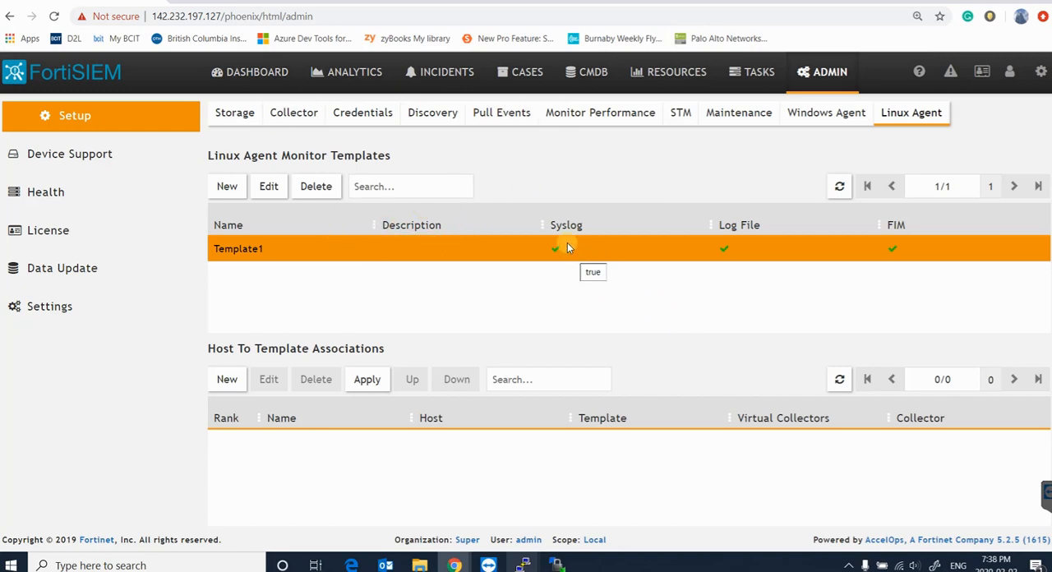
mouse_move(924, 159)
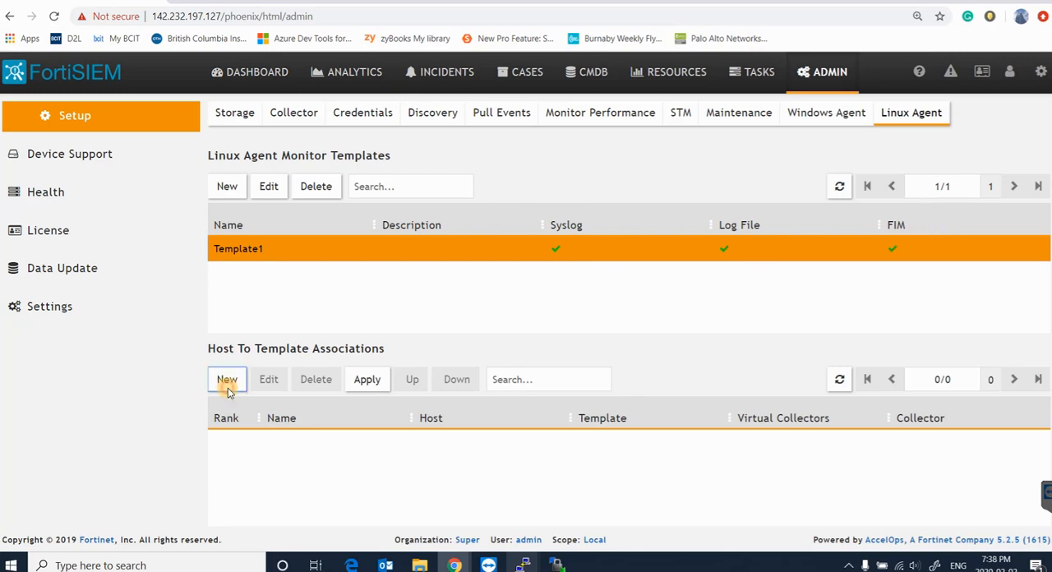
- Create association Linux-39 with Template1 and collector BCIT, save it, and apply changes
left_click(227, 379)
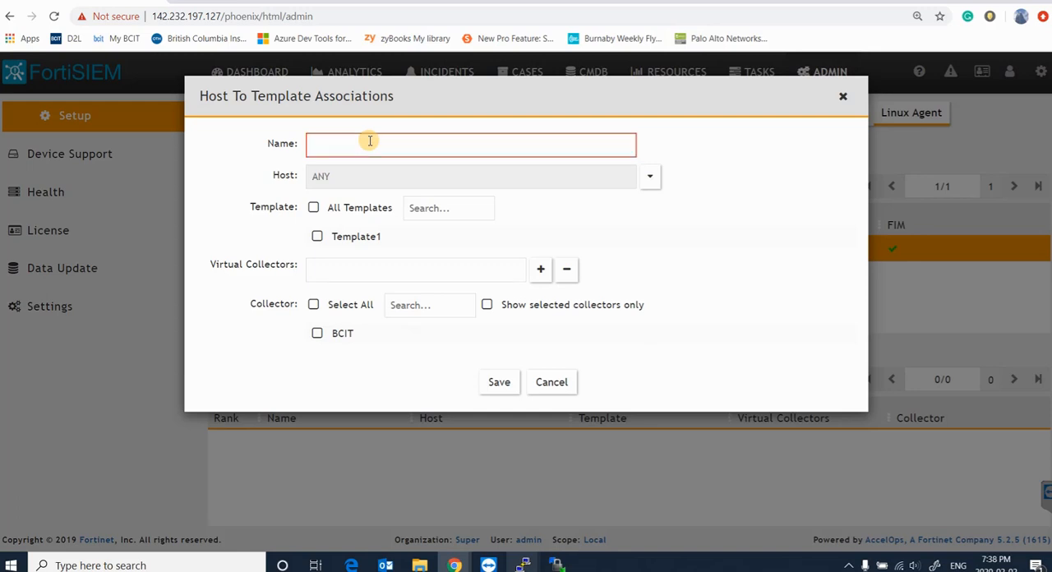
type("Linu")
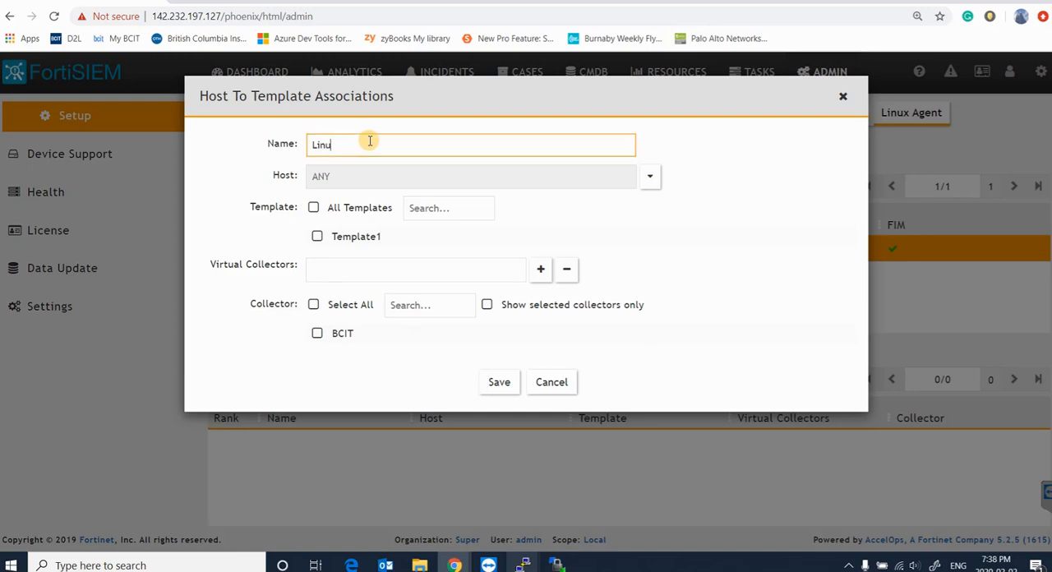
type("x")
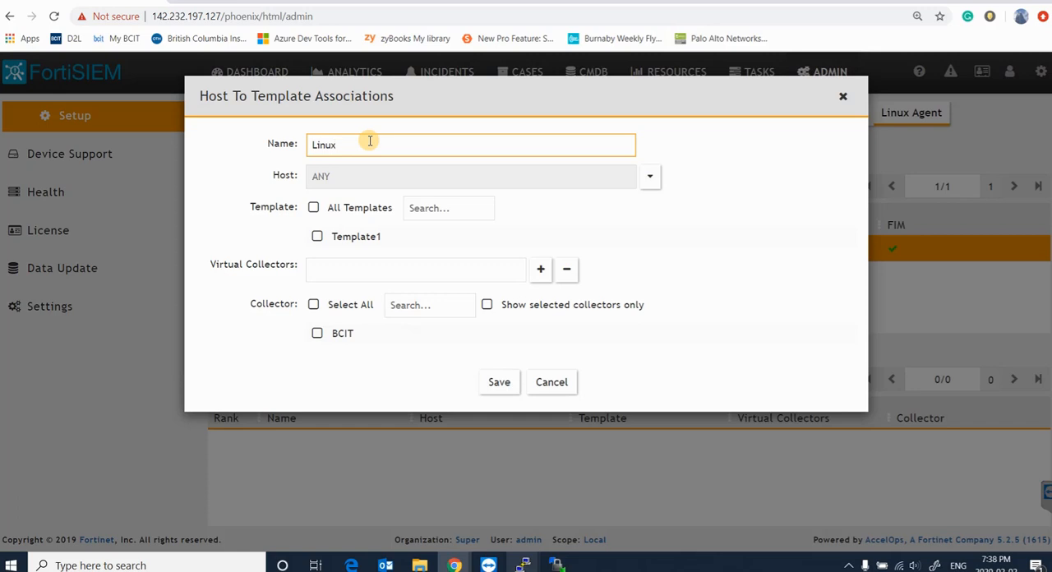
type("-")
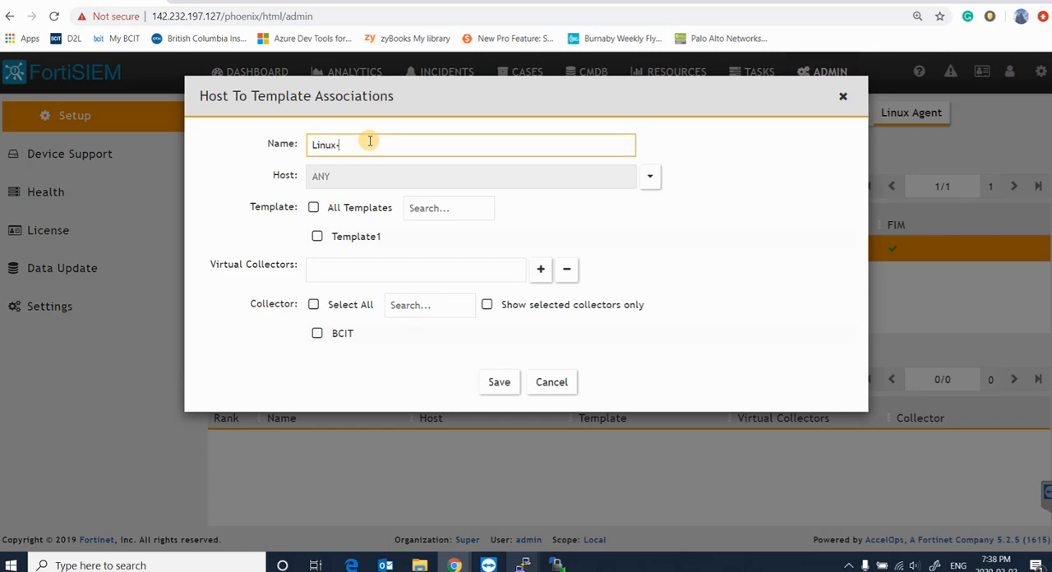
type("39")
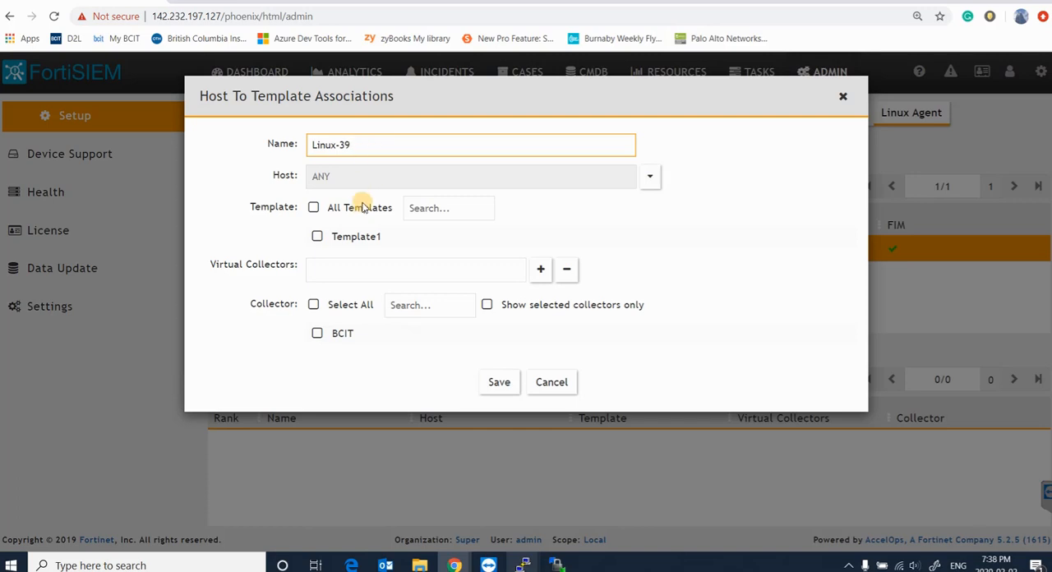
mouse_move(327, 189)
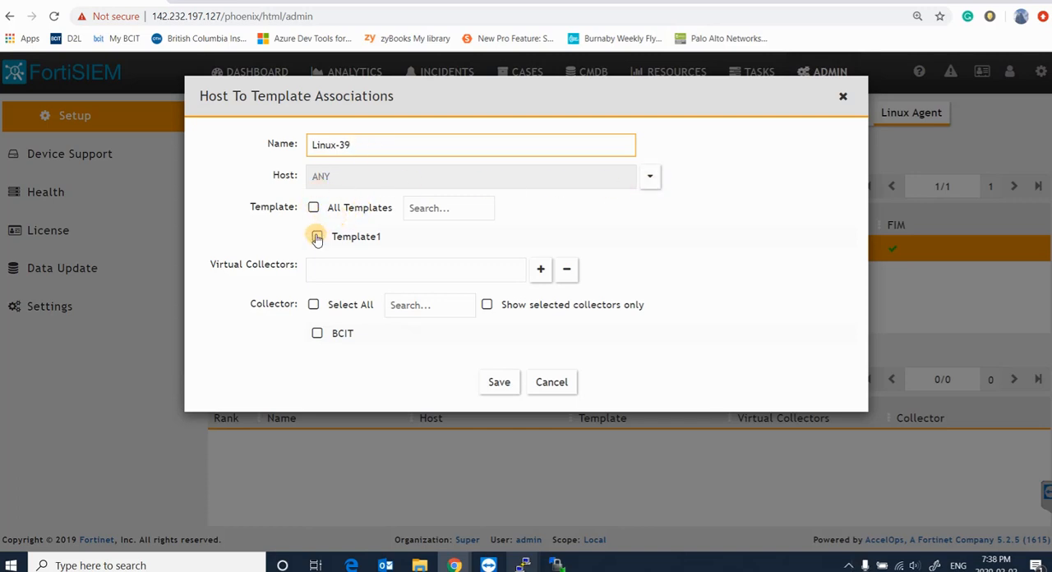
left_click(316, 237)
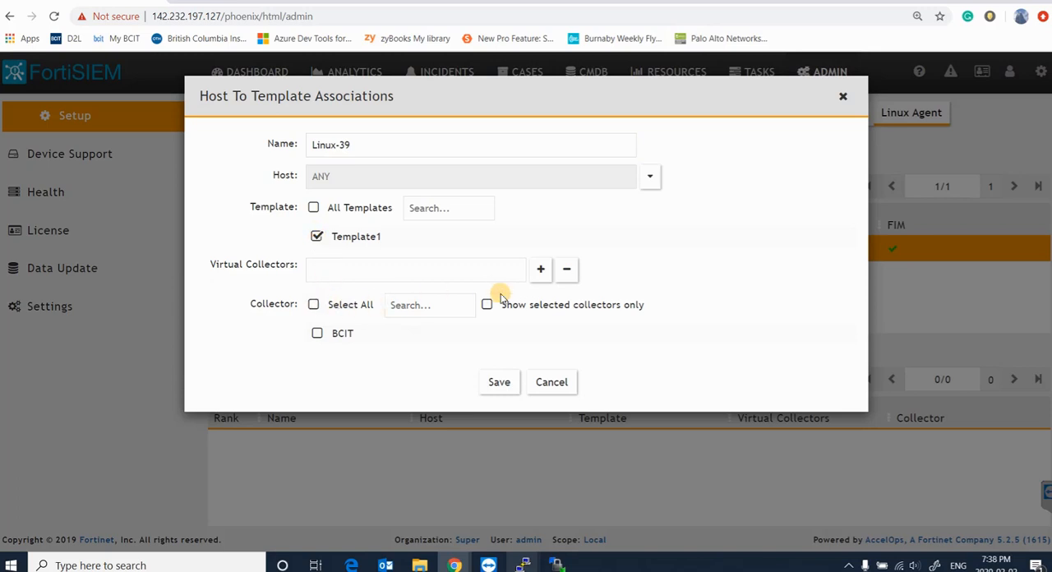
mouse_move(494, 269)
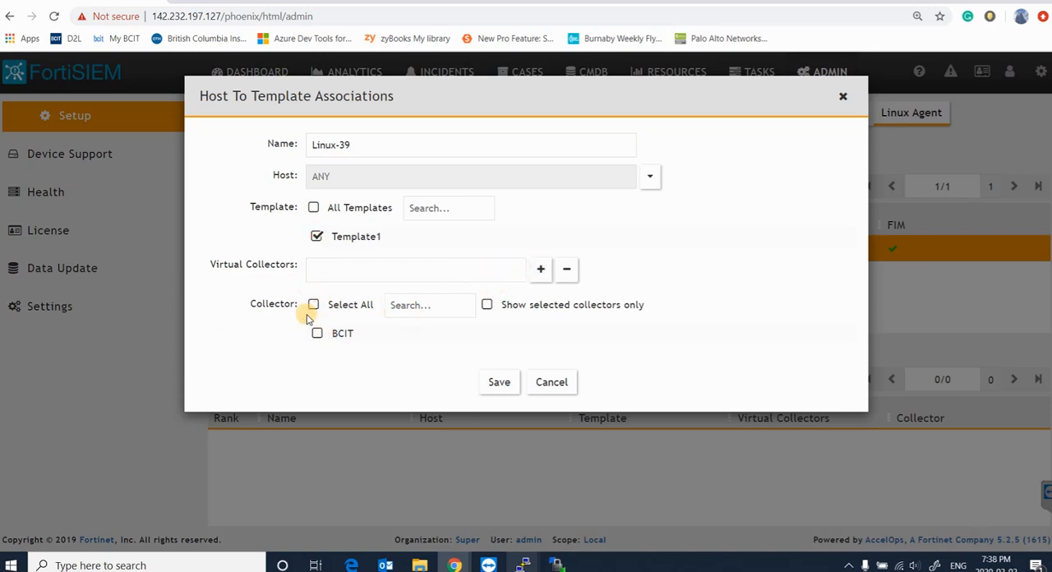
left_click(317, 332)
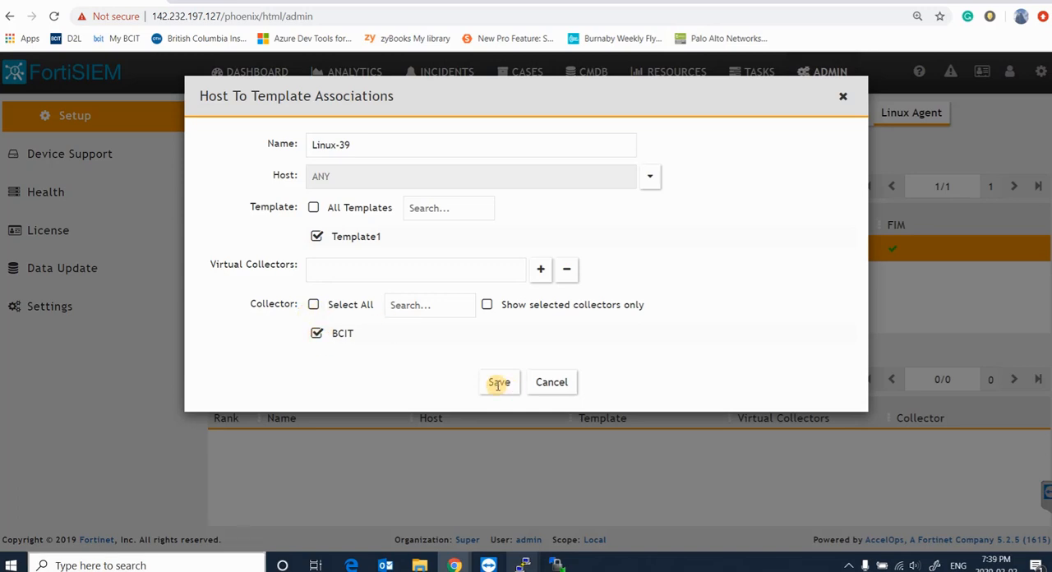
left_click(499, 382)
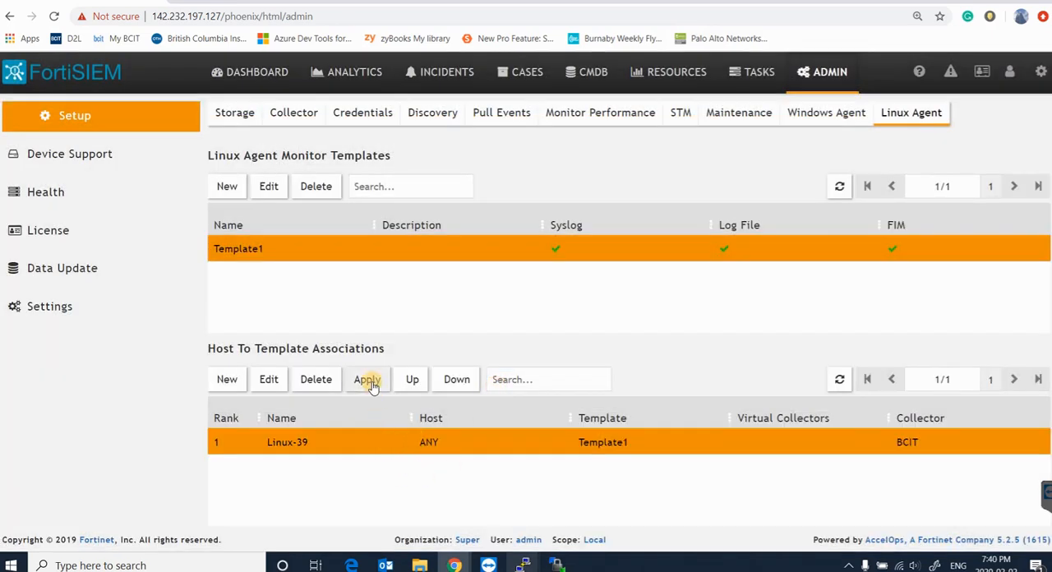
left_click(367, 379)
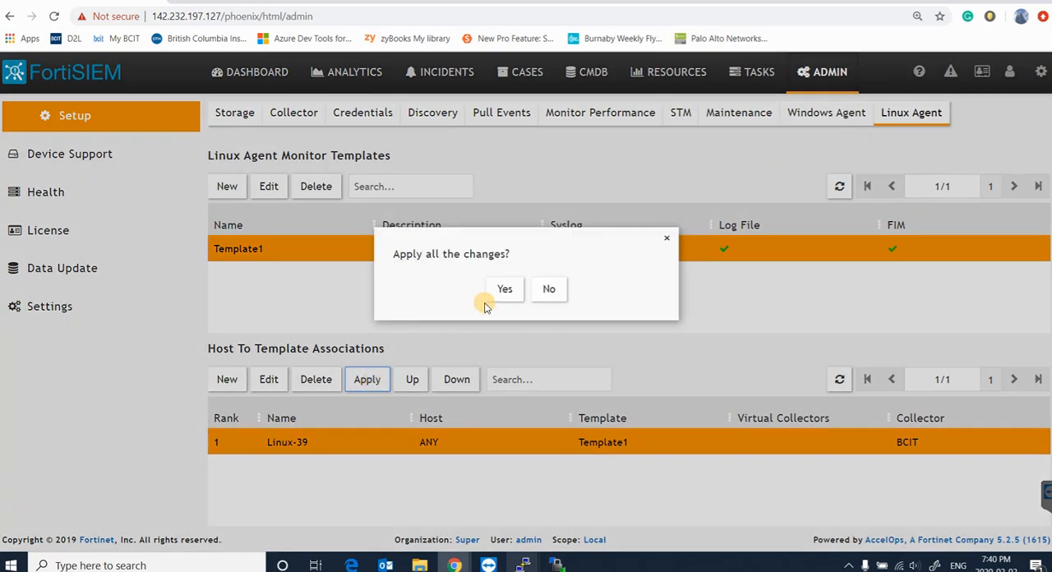
left_click(504, 289)
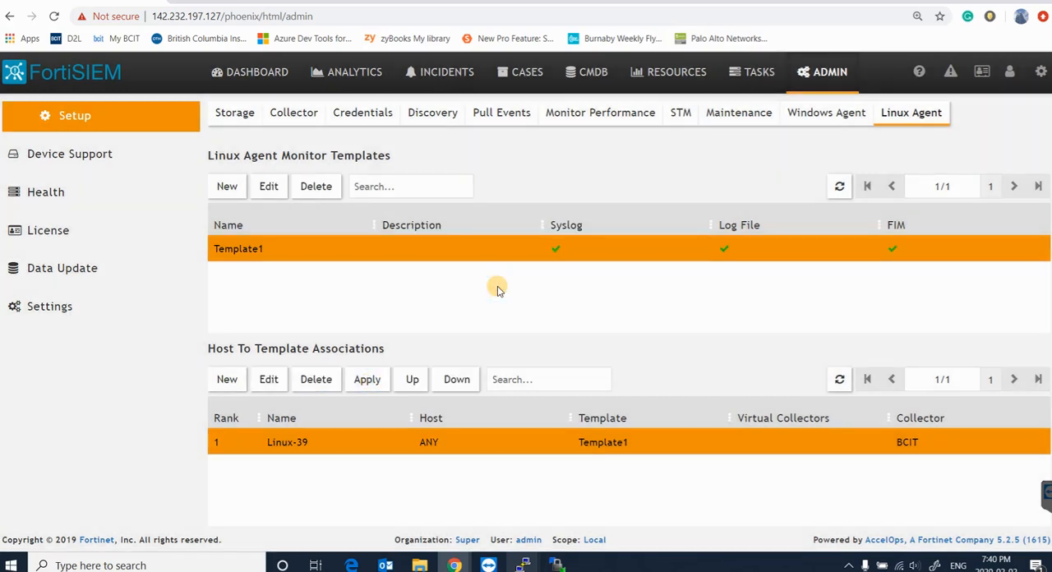
mouse_move(363, 71)
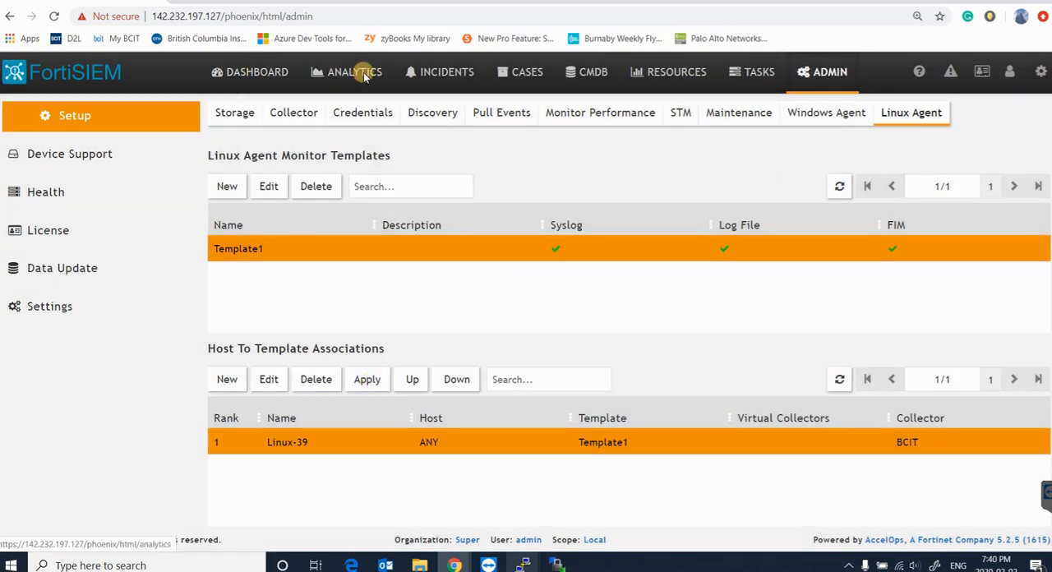
left_click(357, 73)
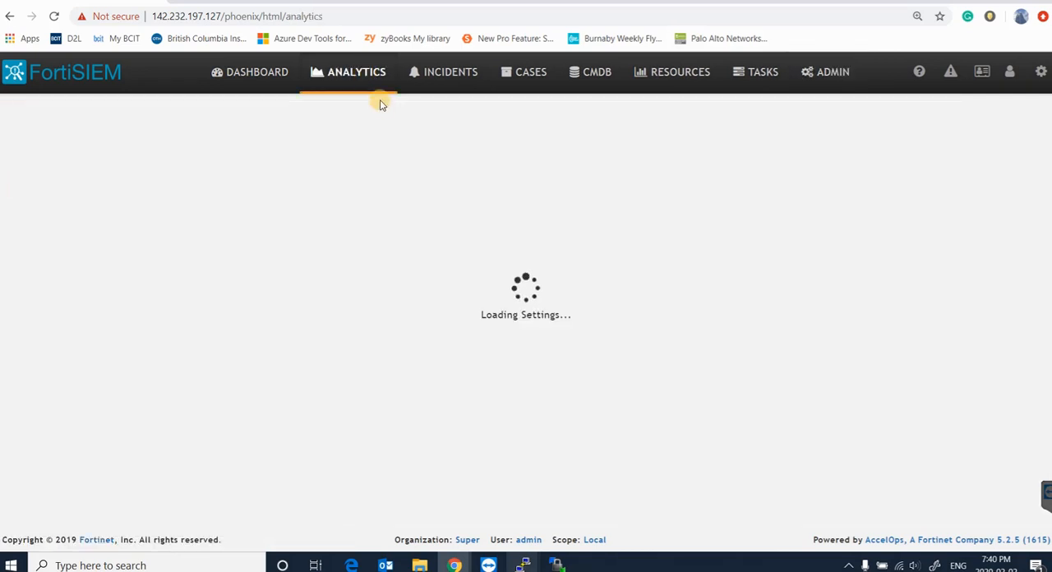
left_click(355, 73)
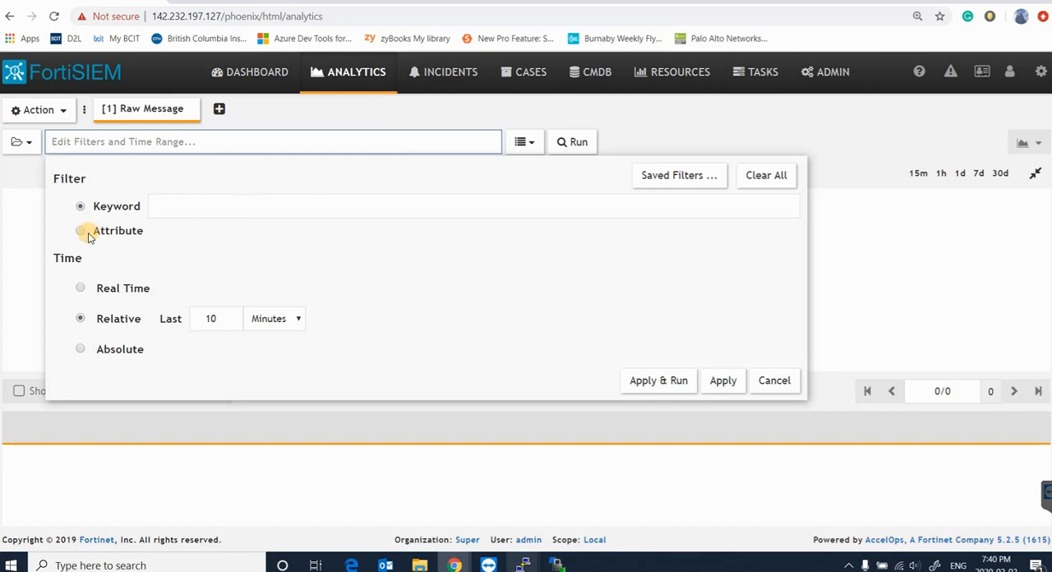
left_click(80, 231)
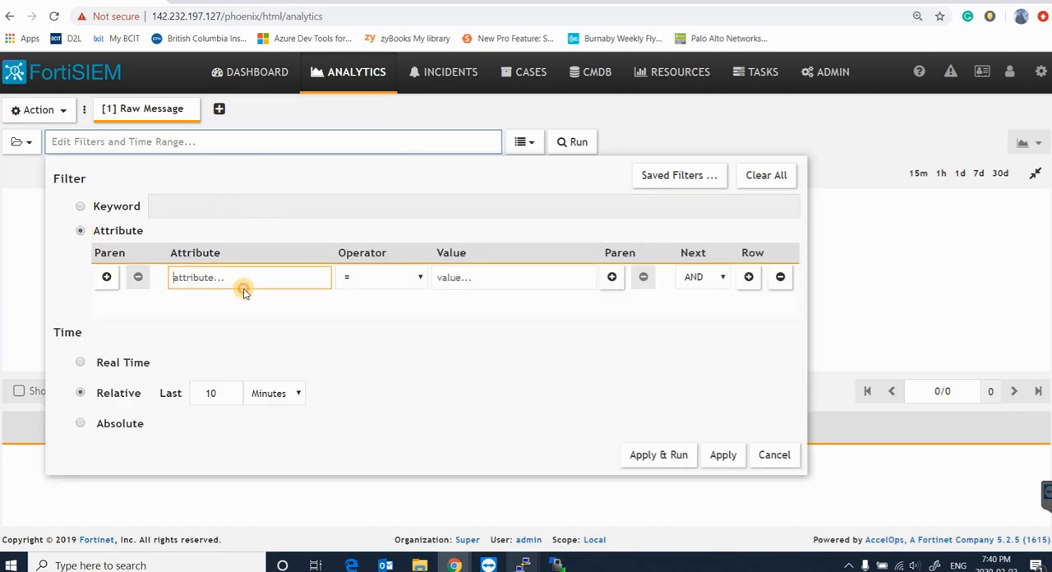
type("repor")
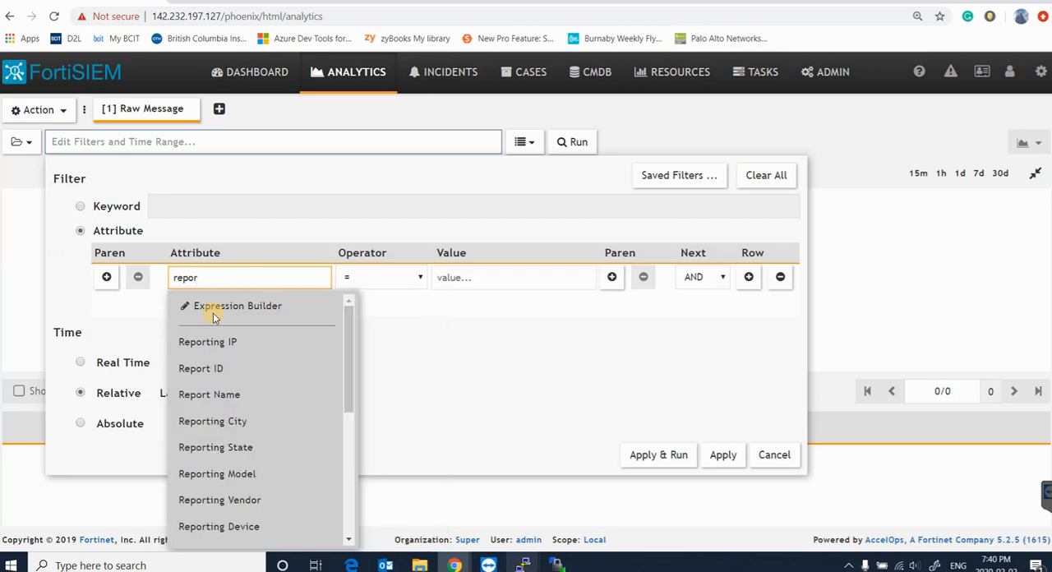
left_click(207, 341)
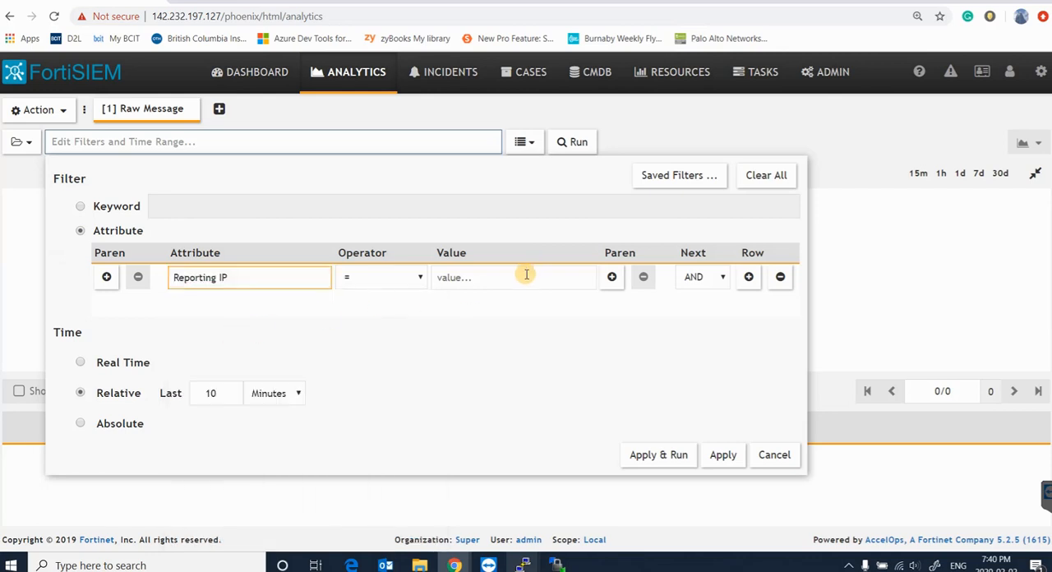
type("142.232.197.39")
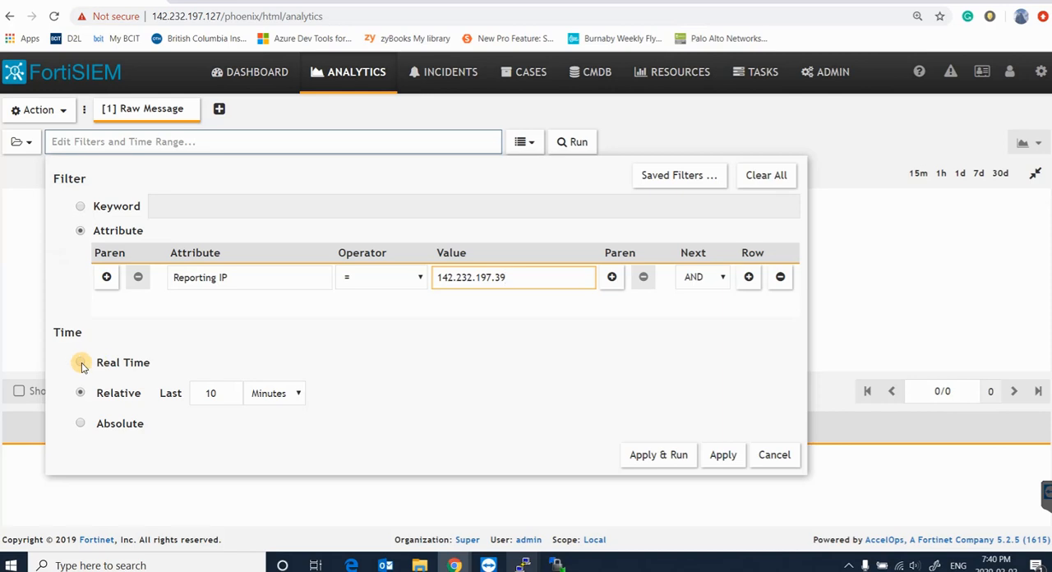
left_click(80, 363)
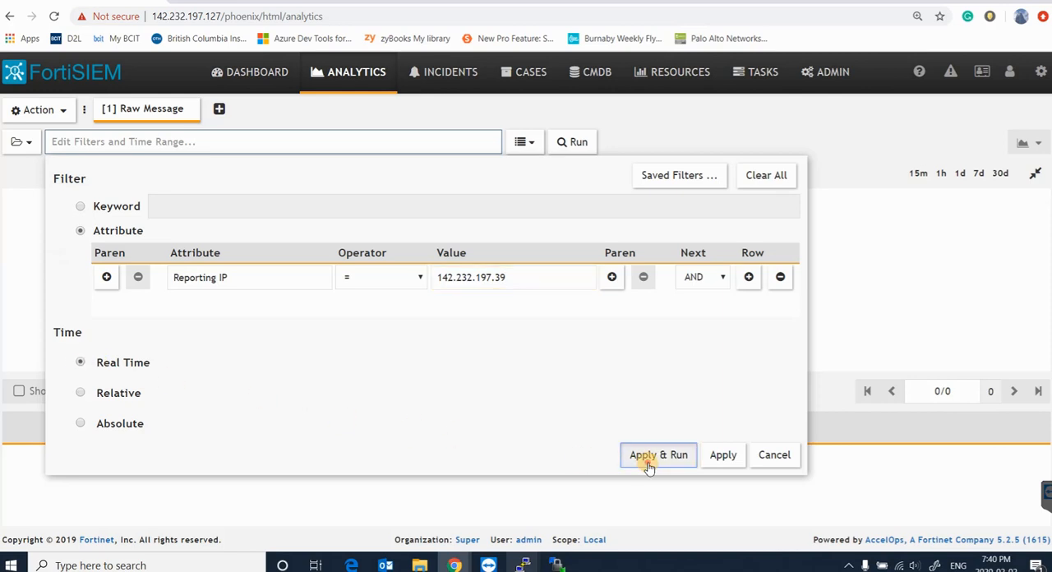
left_click(657, 454)
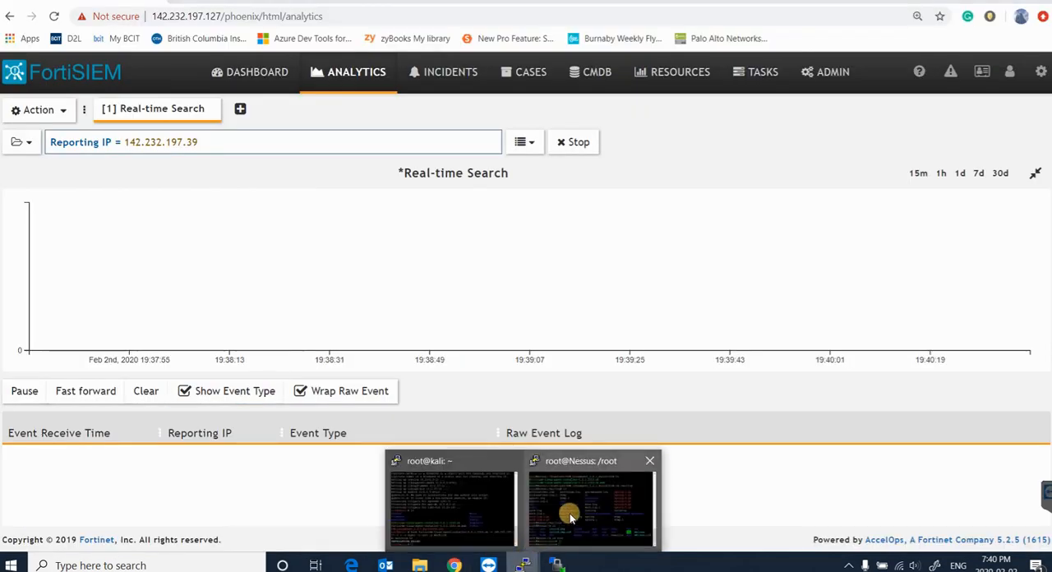
- Send test syslog messages with logger "HRT" from the Nessus host terminal
left_click(588, 505)
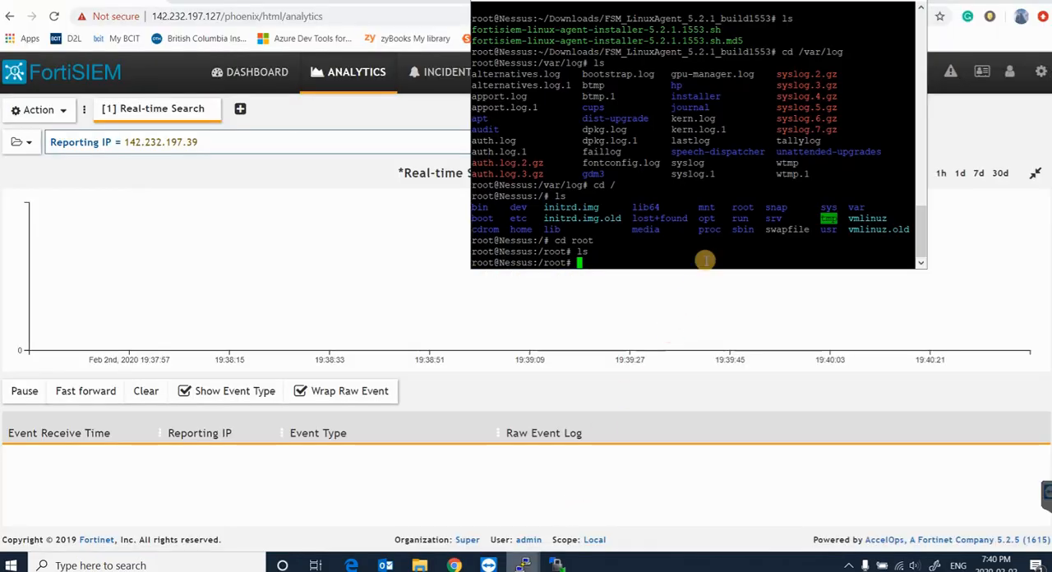
type("logger")
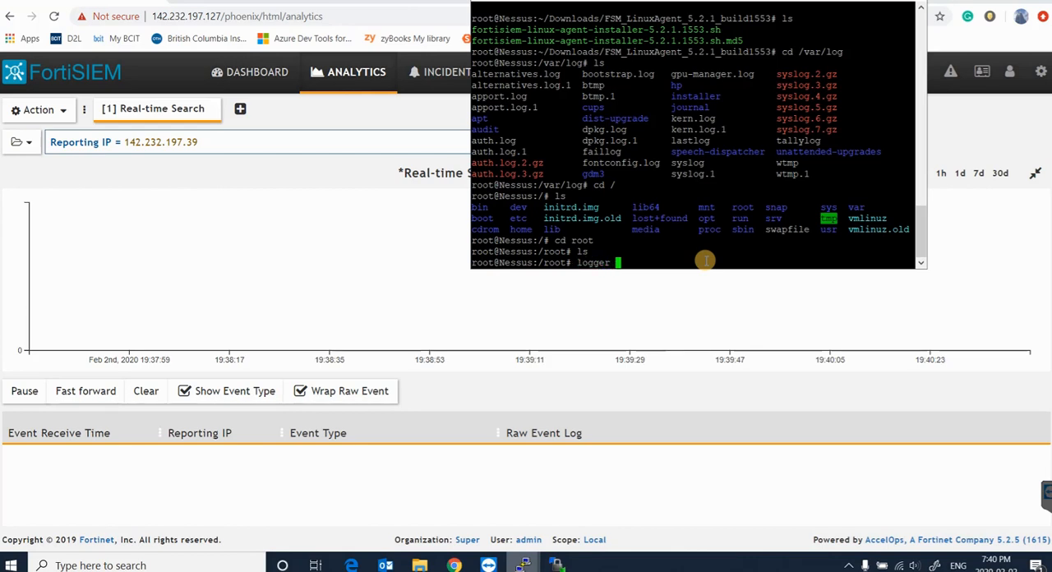
type("\"HRT")
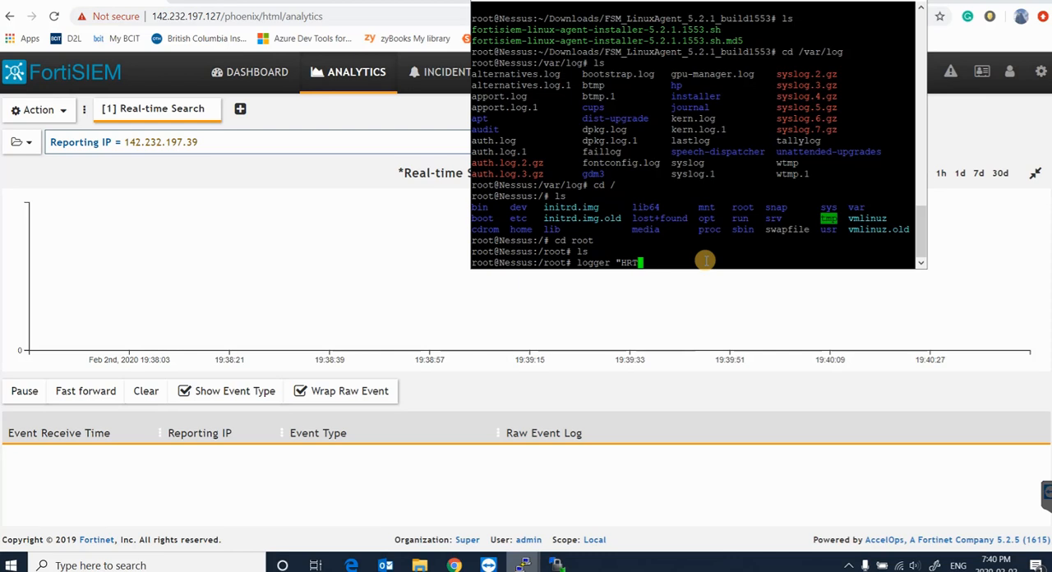
key("Return")
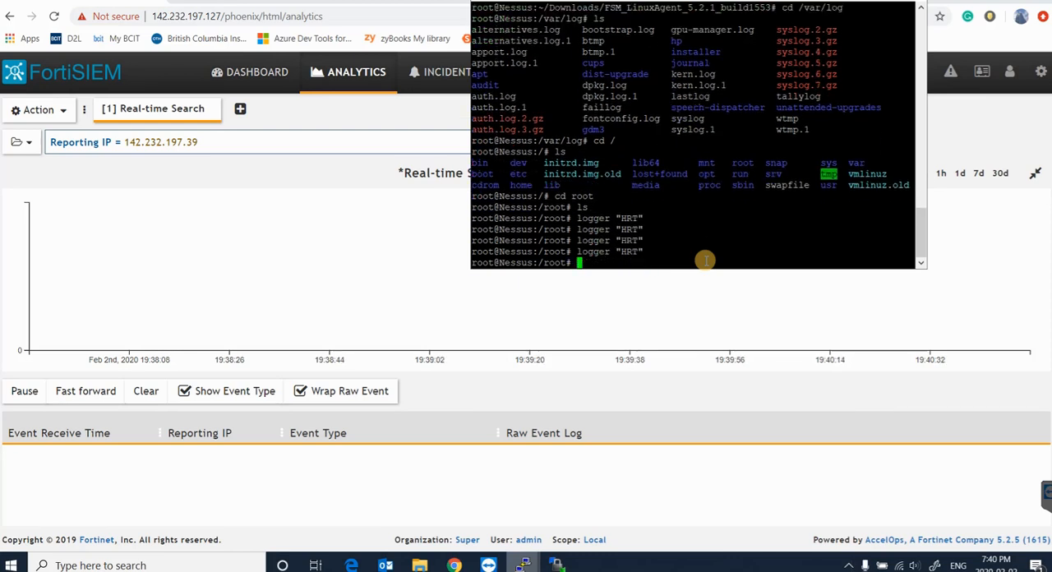
mouse_move(677, 327)
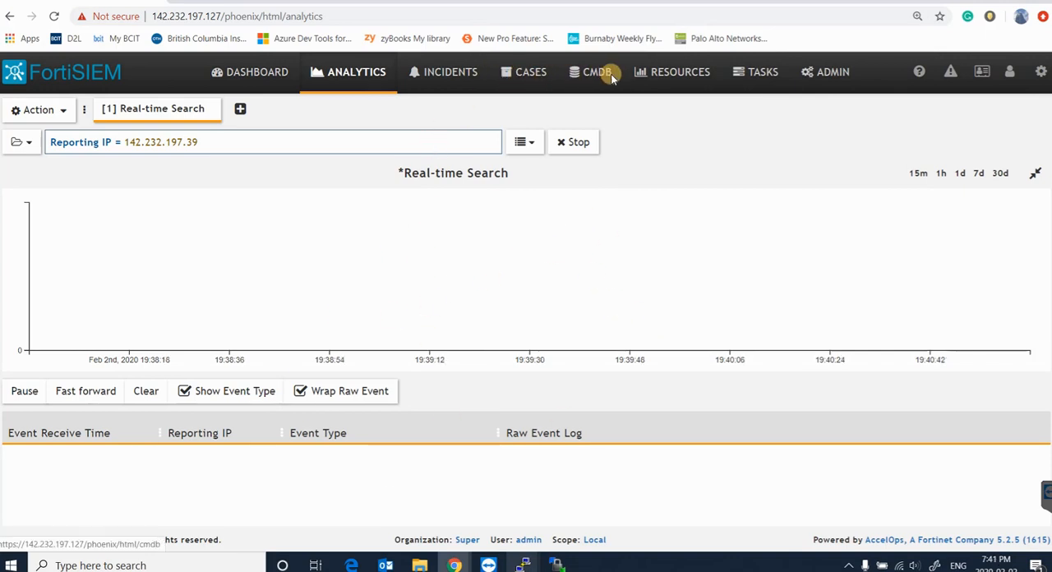
- Set the Nessus device's CMDB status to Approved, then go to Analytics
left_click(594, 72)
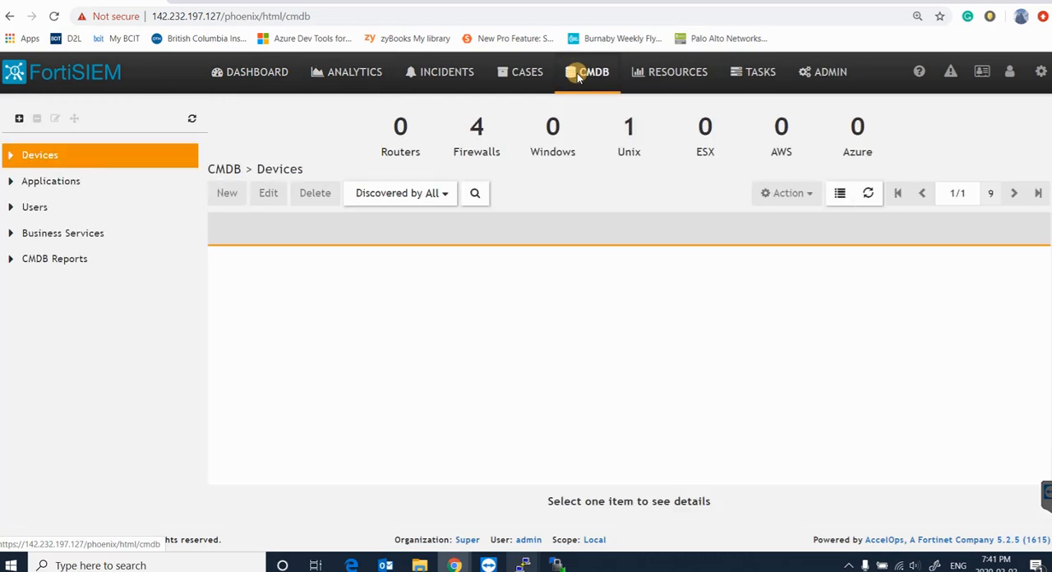
left_click(784, 192)
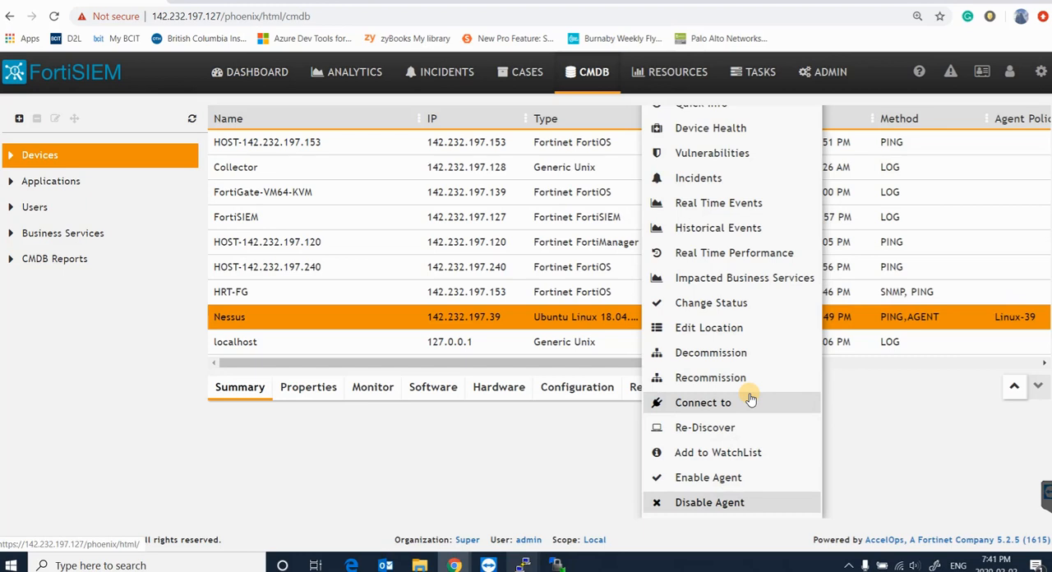
mouse_move(719, 406)
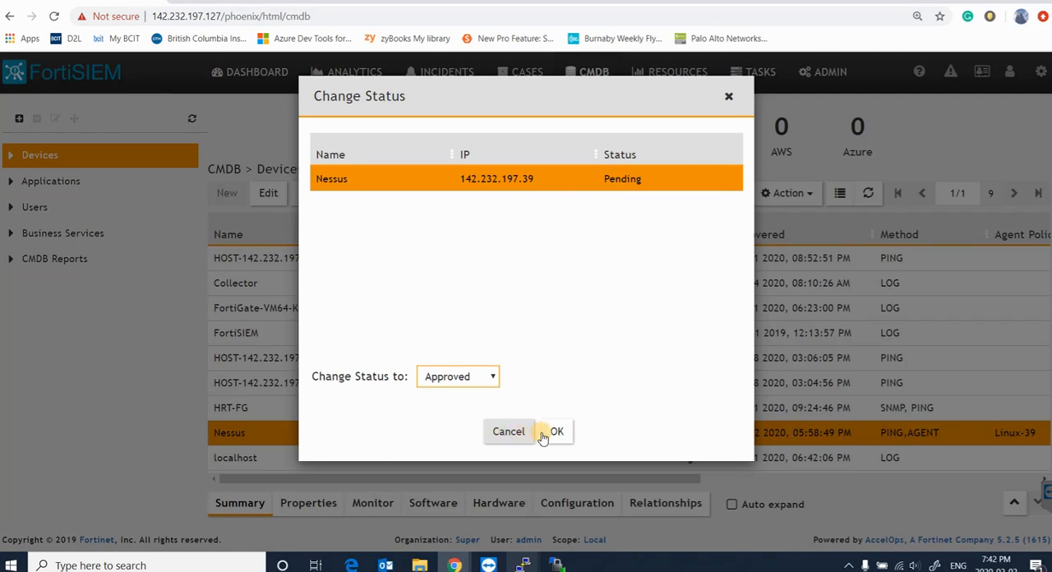
left_click(556, 432)
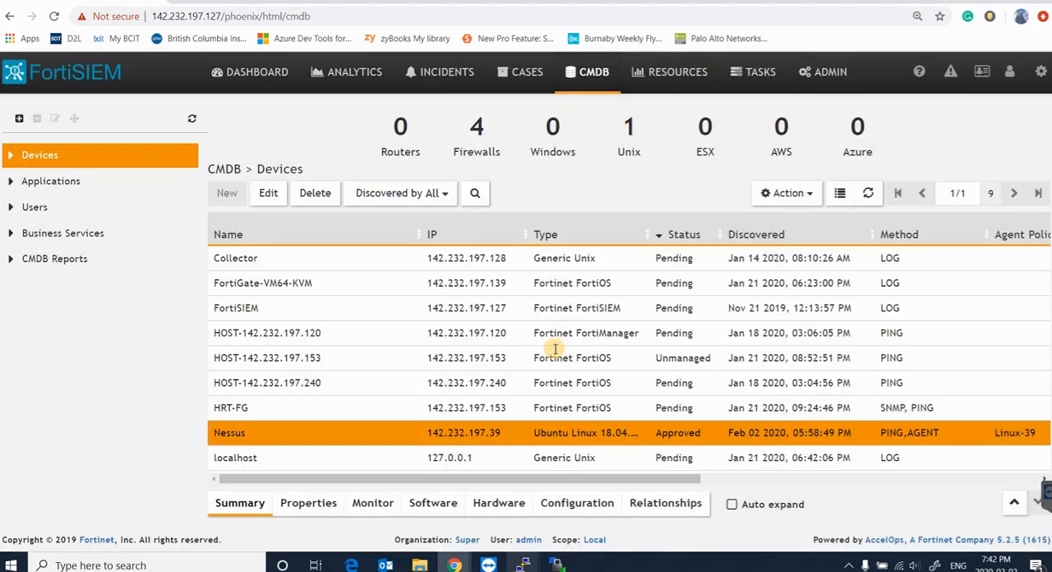
left_click(357, 73)
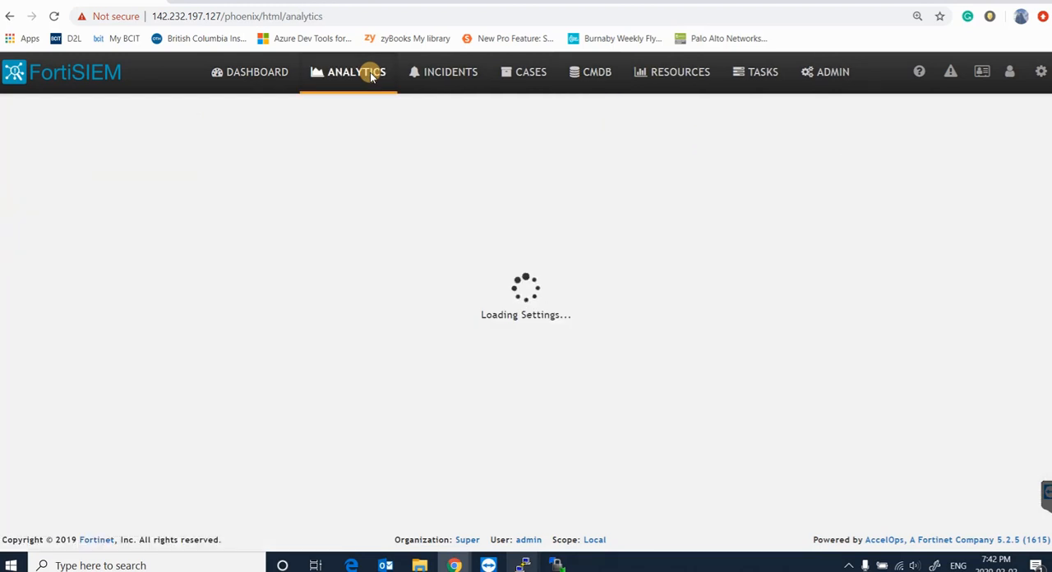
- Show 15 minutes of Reporting IP 142.232.197.39 events, page through them, and inspect one
left_click(356, 72)
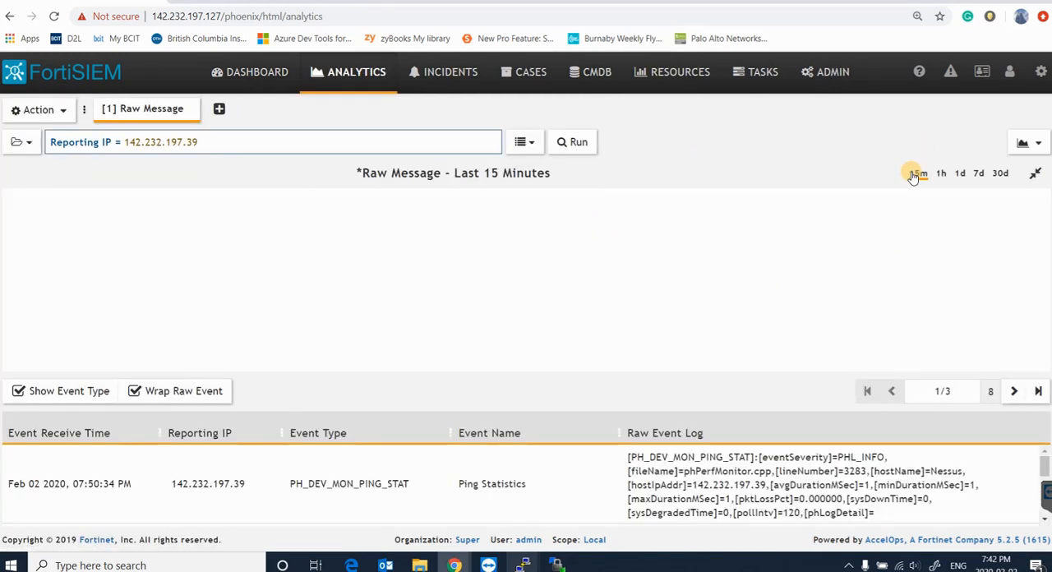
left_click(918, 172)
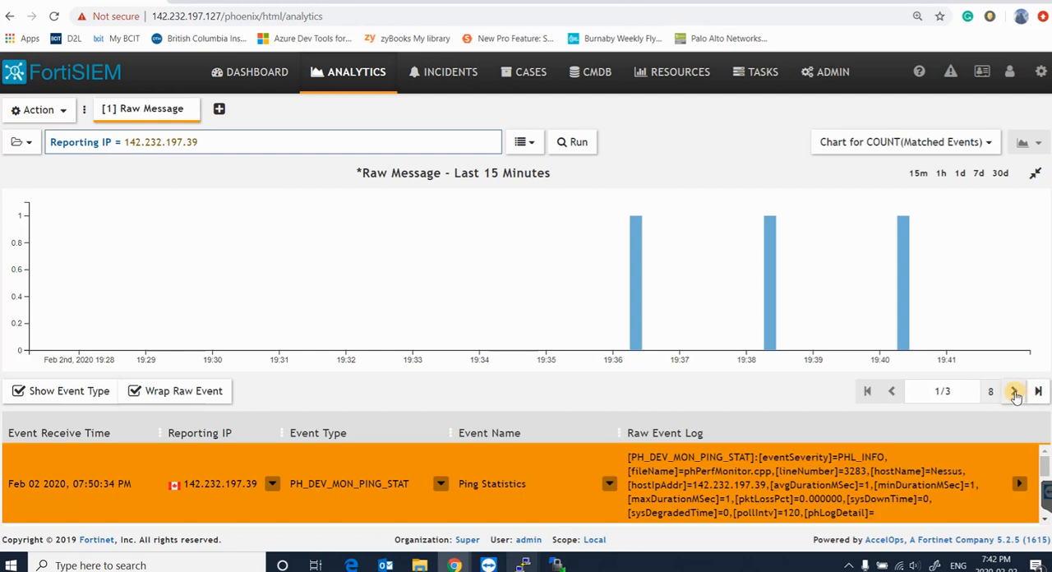
left_click(1014, 391)
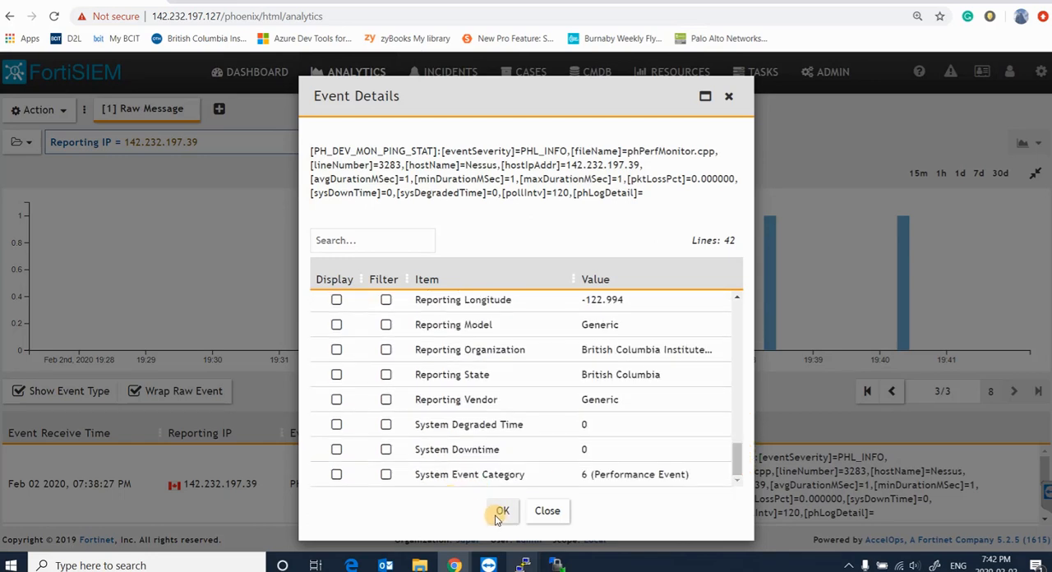
left_click(502, 510)
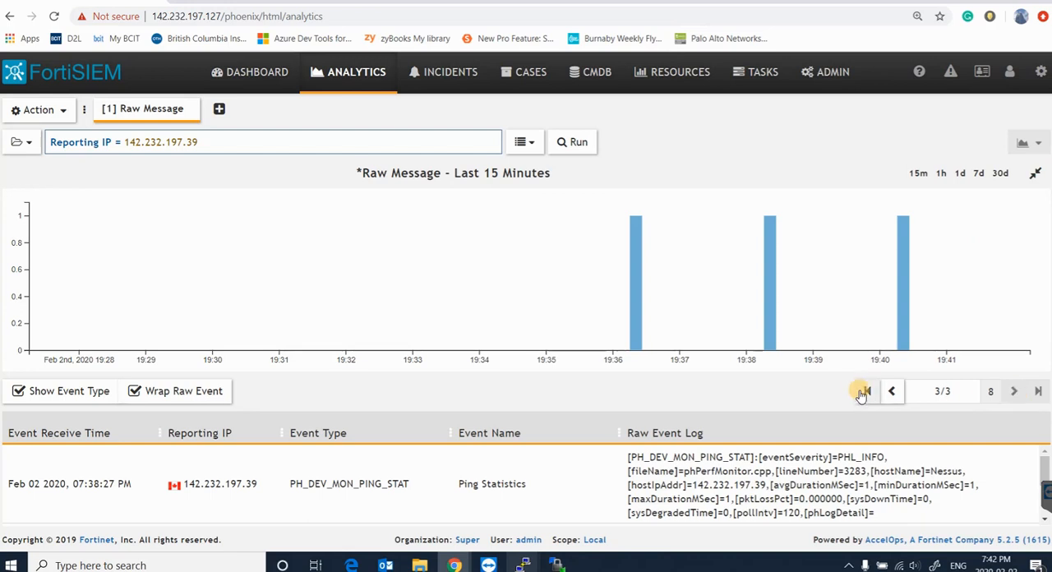
left_click(891, 391)
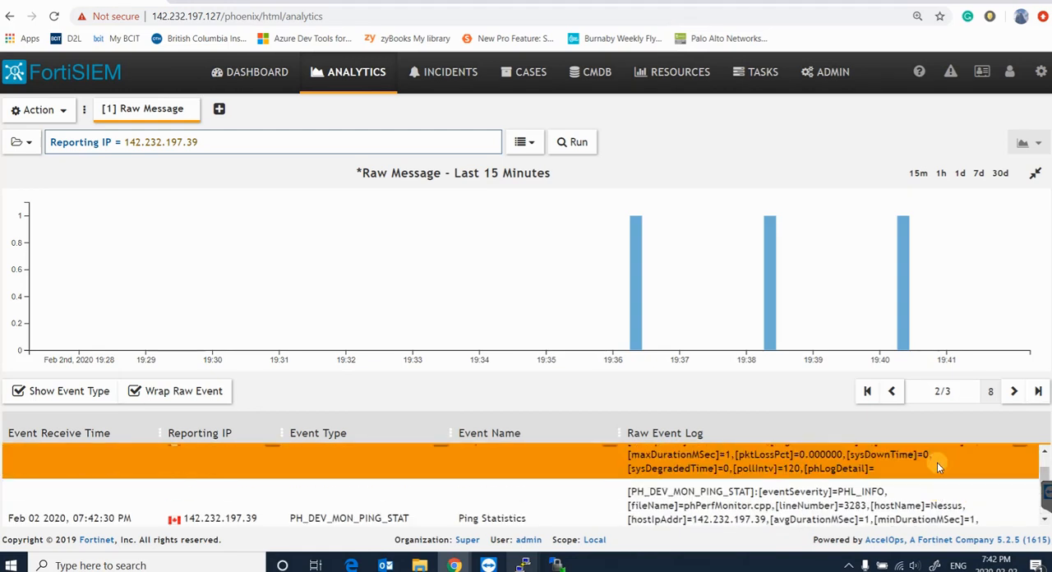
left_click(891, 391)
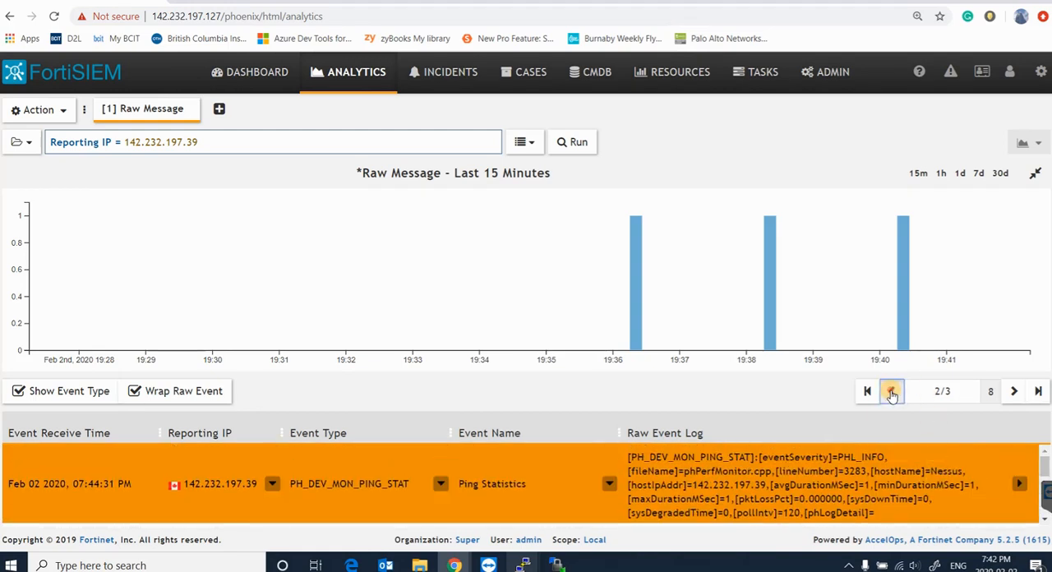
left_click(891, 391)
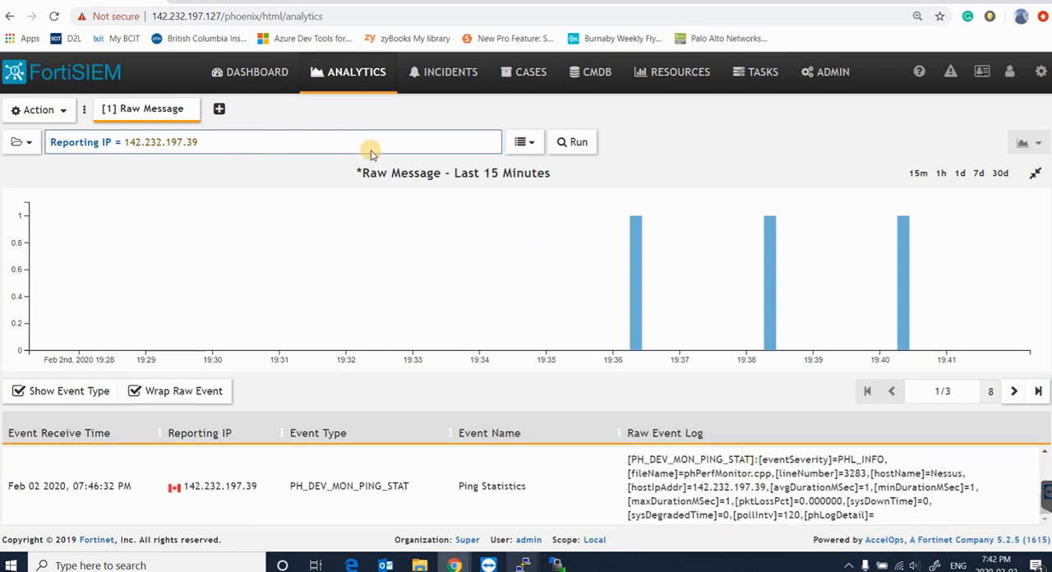
mouse_move(514, 562)
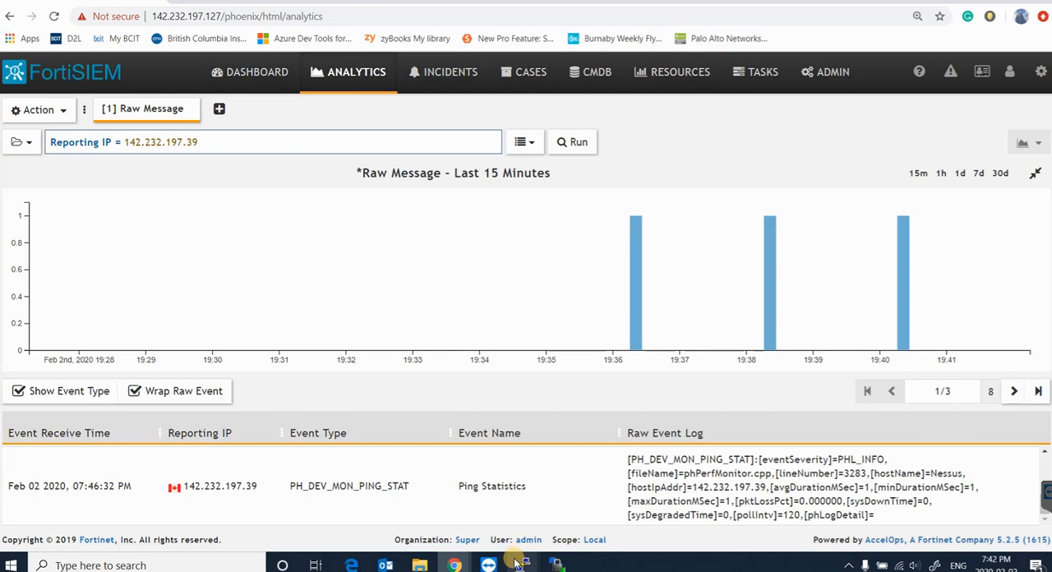
mouse_move(457, 563)
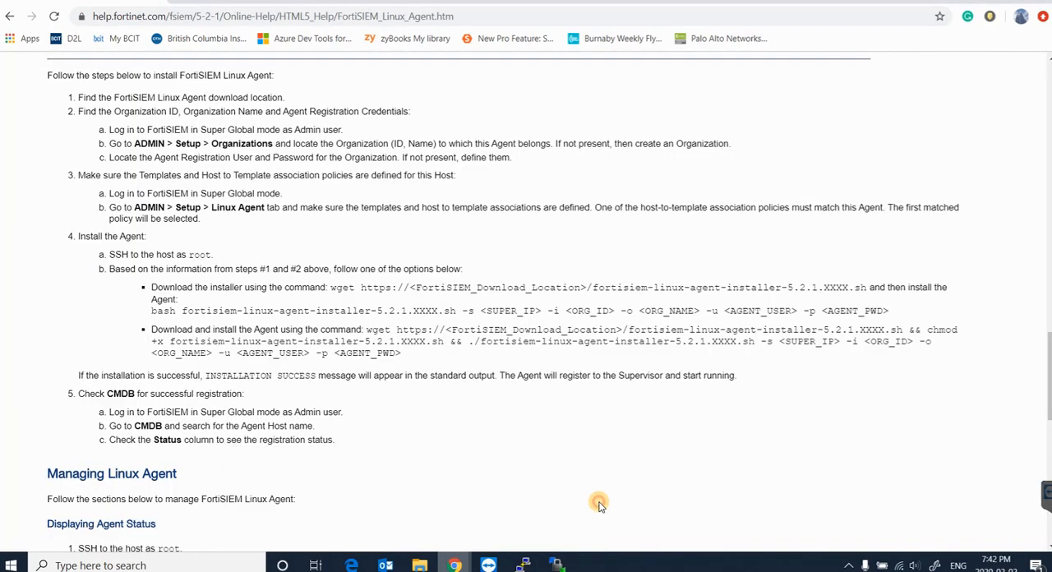
- Scroll to Displaying Agent Status and select 'service fortisiem-linux-agent status'
scroll("down", 3)
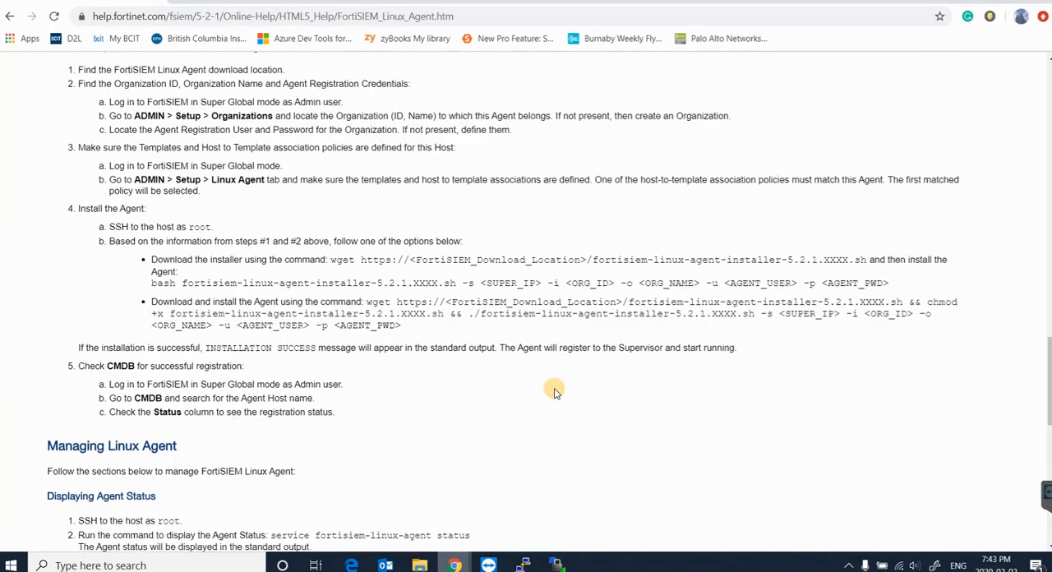
scroll("down", 3)
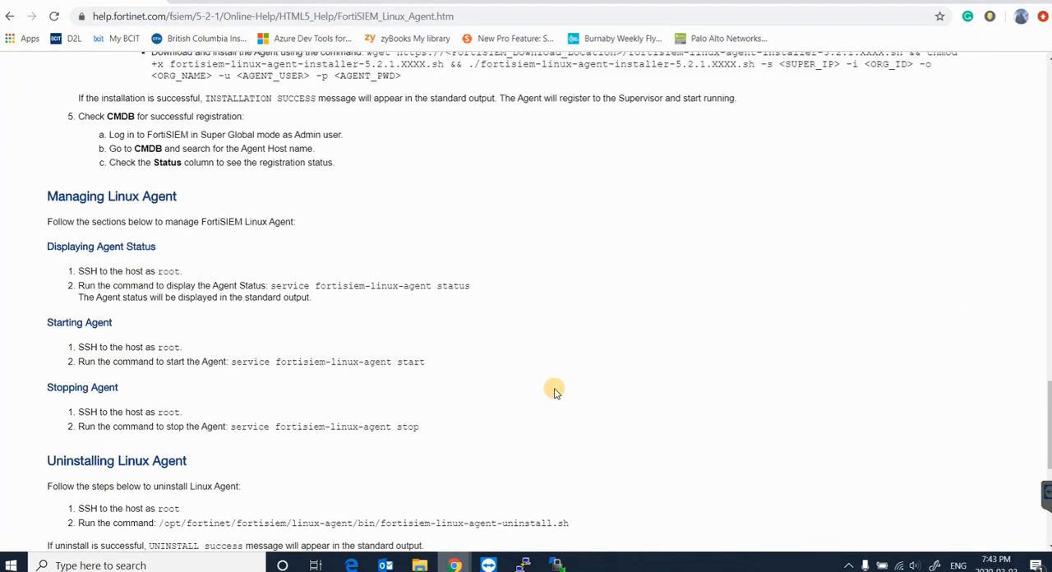
scroll("down", 3)
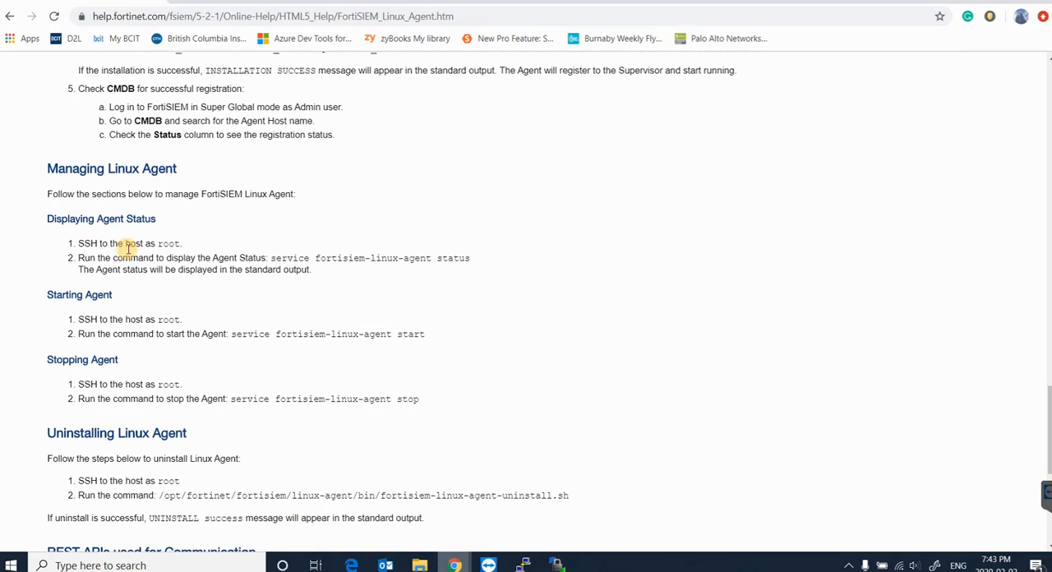
mouse_move(235, 183)
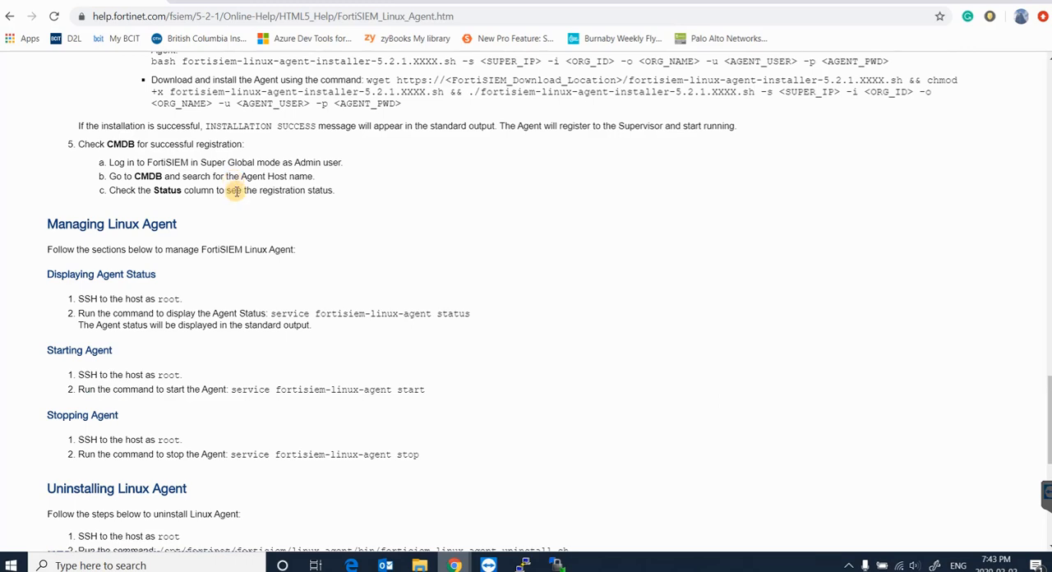
mouse_move(494, 318)
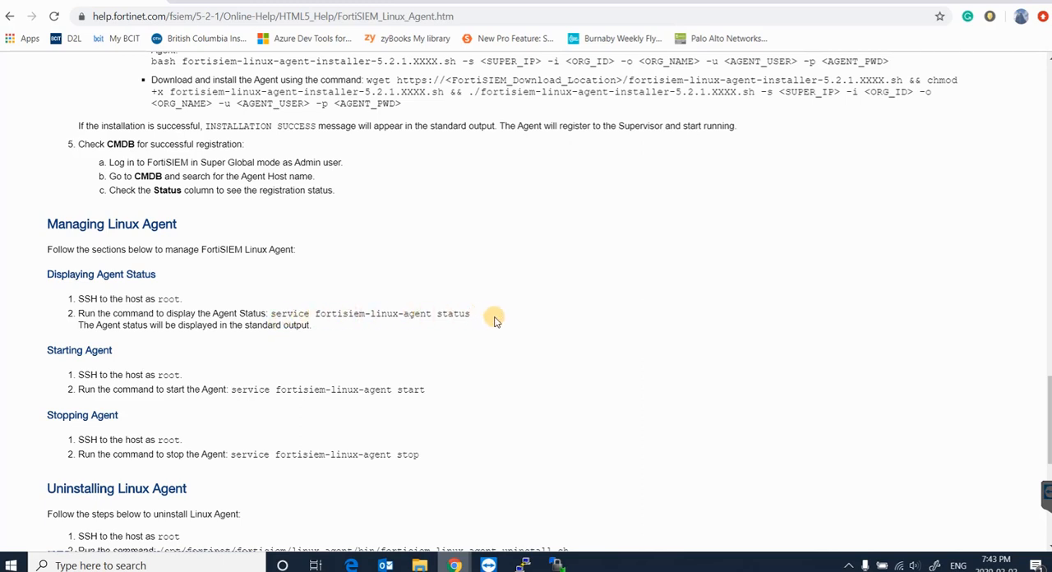
double_click(455, 313)
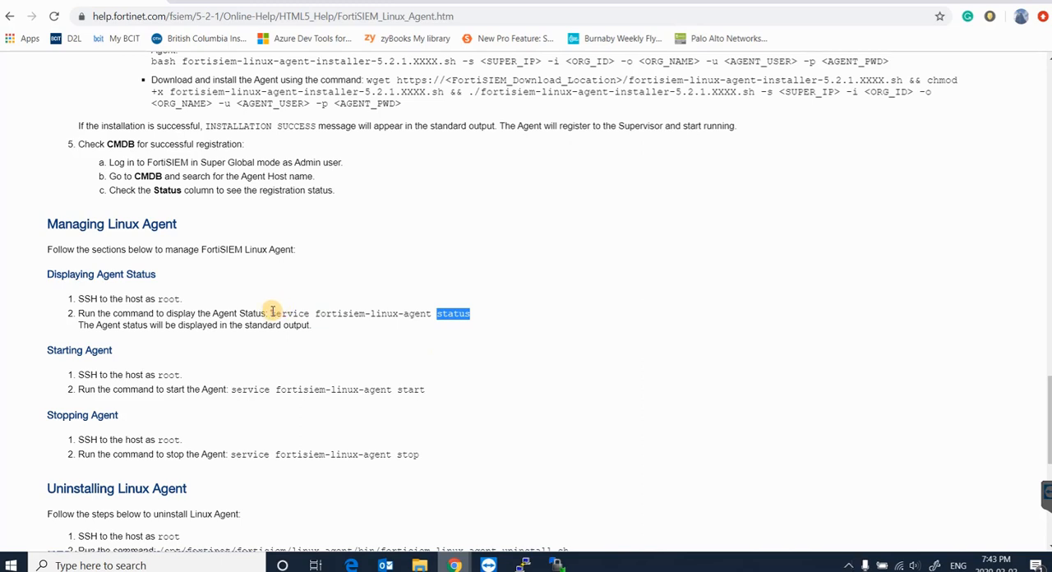
left_click_drag(271, 313, 464, 313)
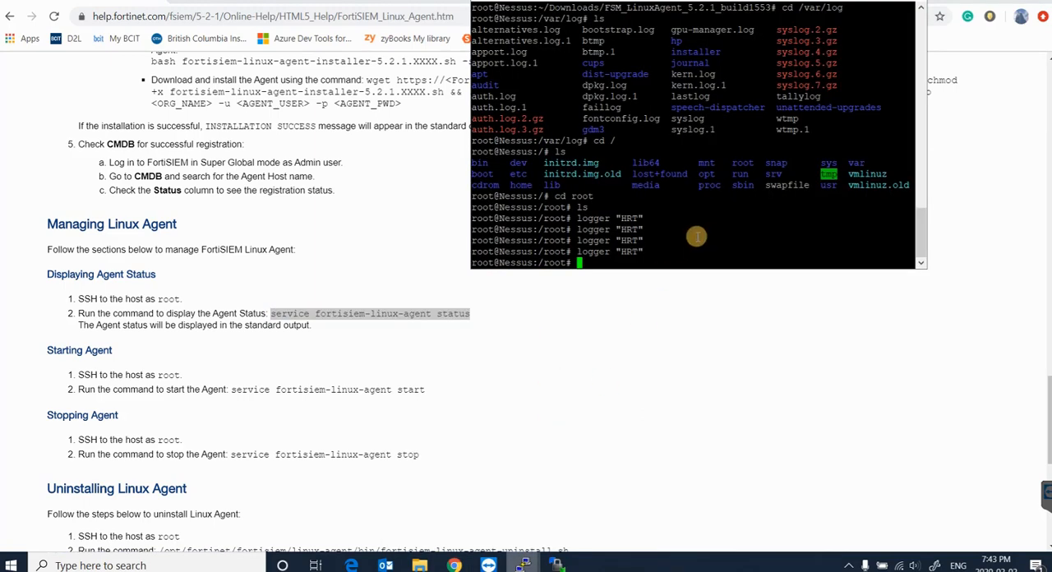
- Check the fortisiem-linux-agent service status on Nessus and confirm it shows active (running)
type("service fortisiem-linux-agent status")
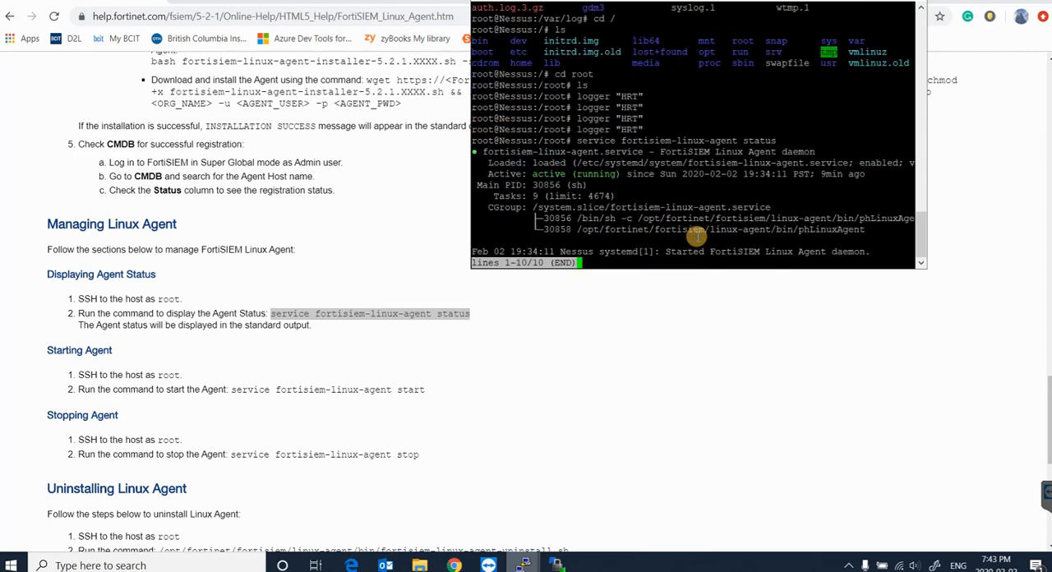
mouse_move(577, 183)
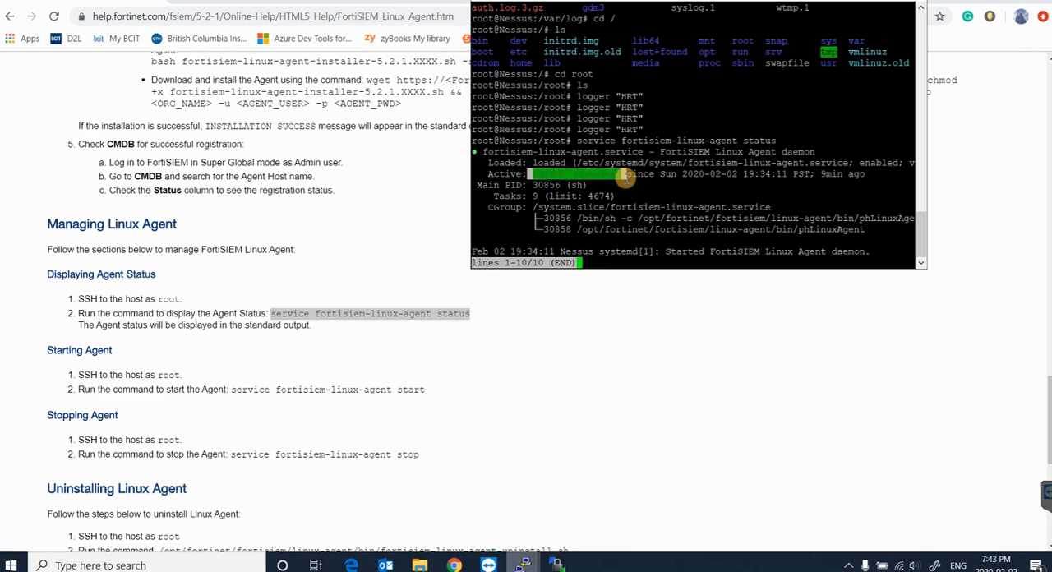
mouse_move(691, 184)
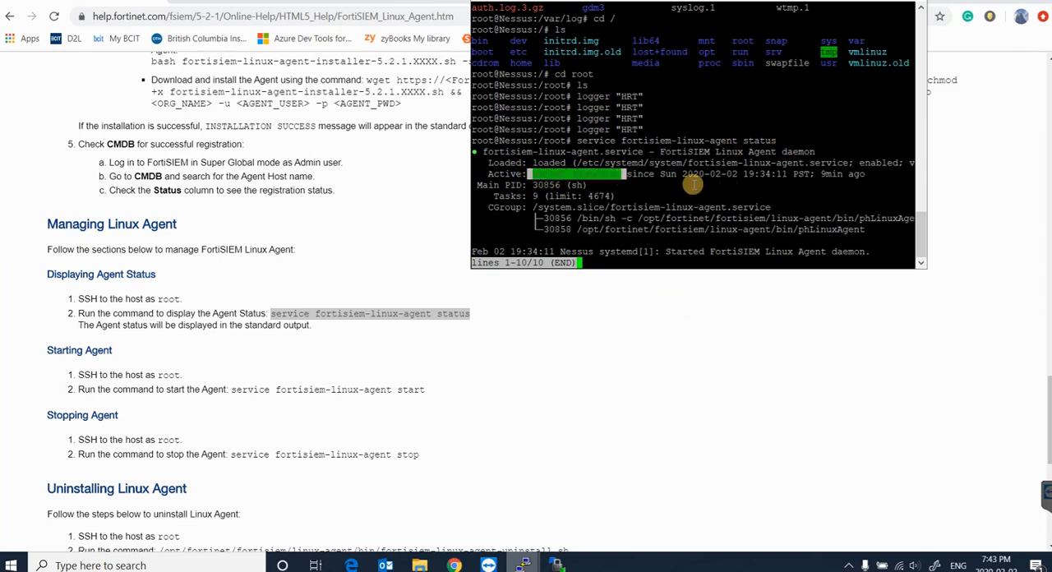
mouse_move(777, 91)
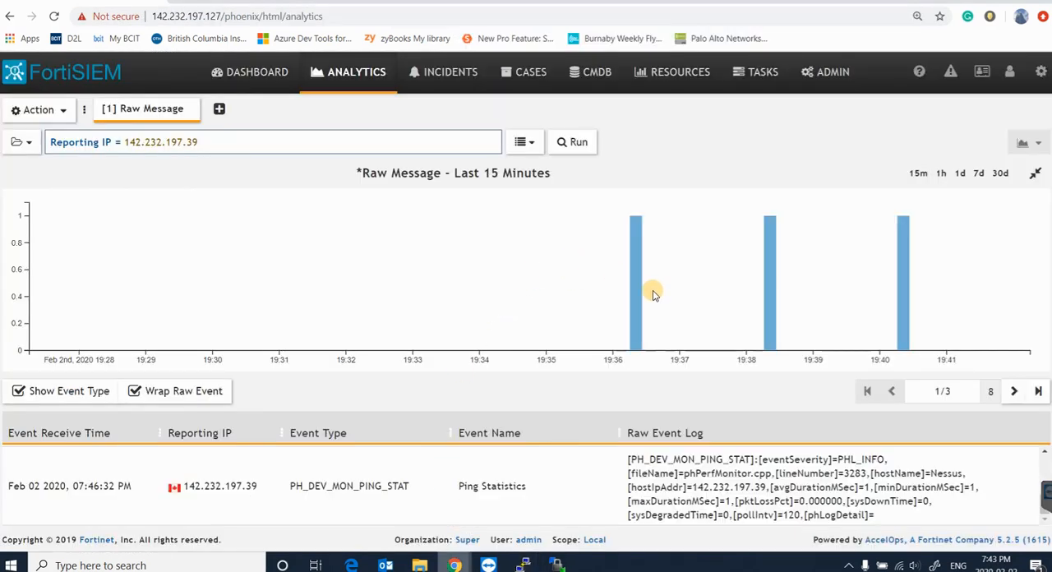
mouse_move(392, 195)
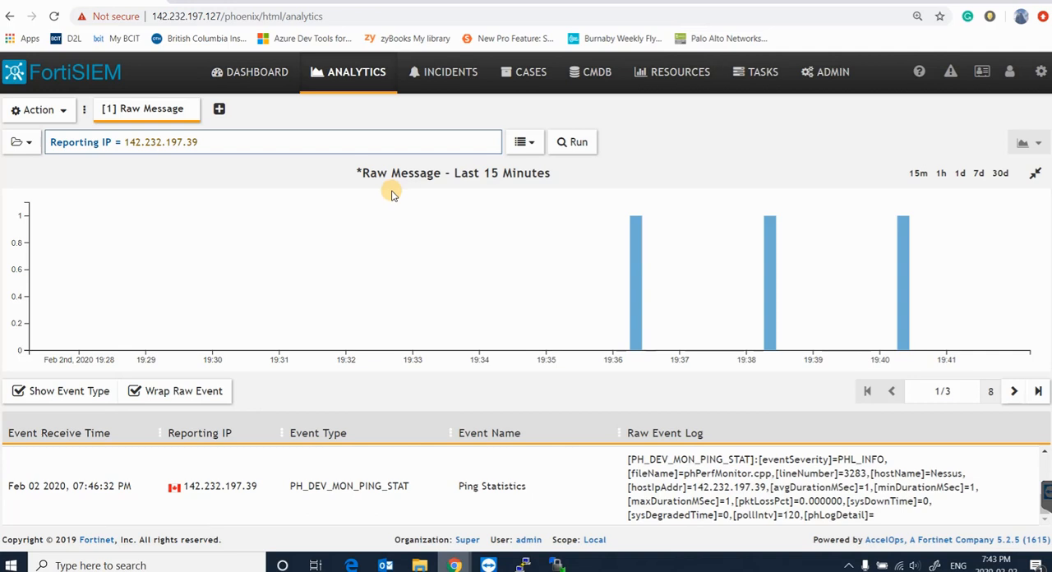